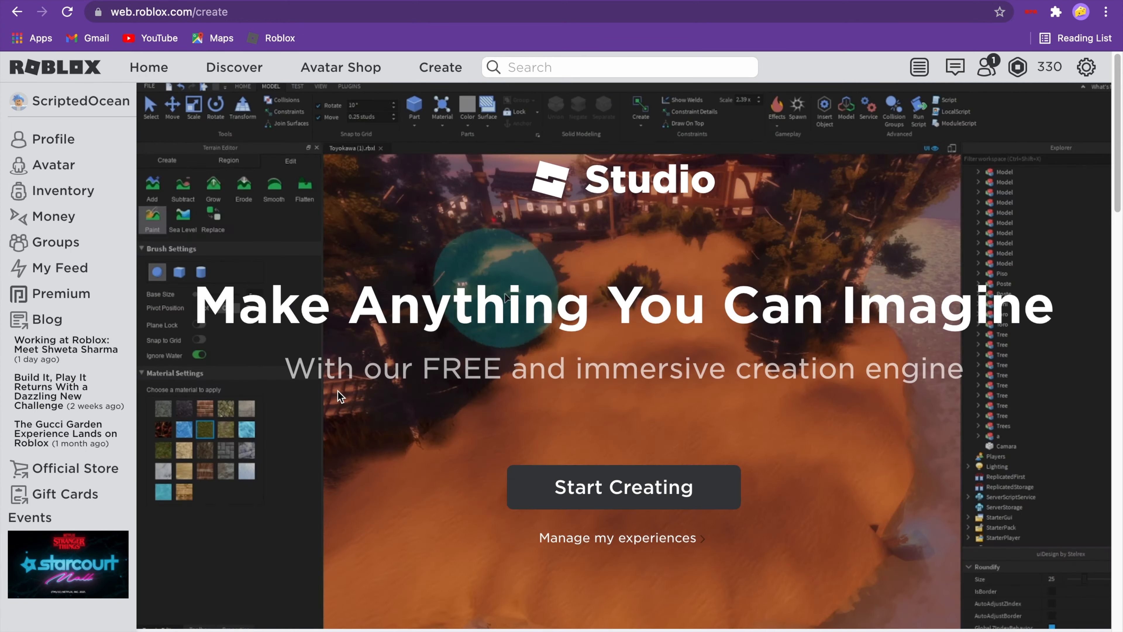
Step: Launch Roblox Studio from the creation page via Start Creating
drag(287, 368, 773, 367)
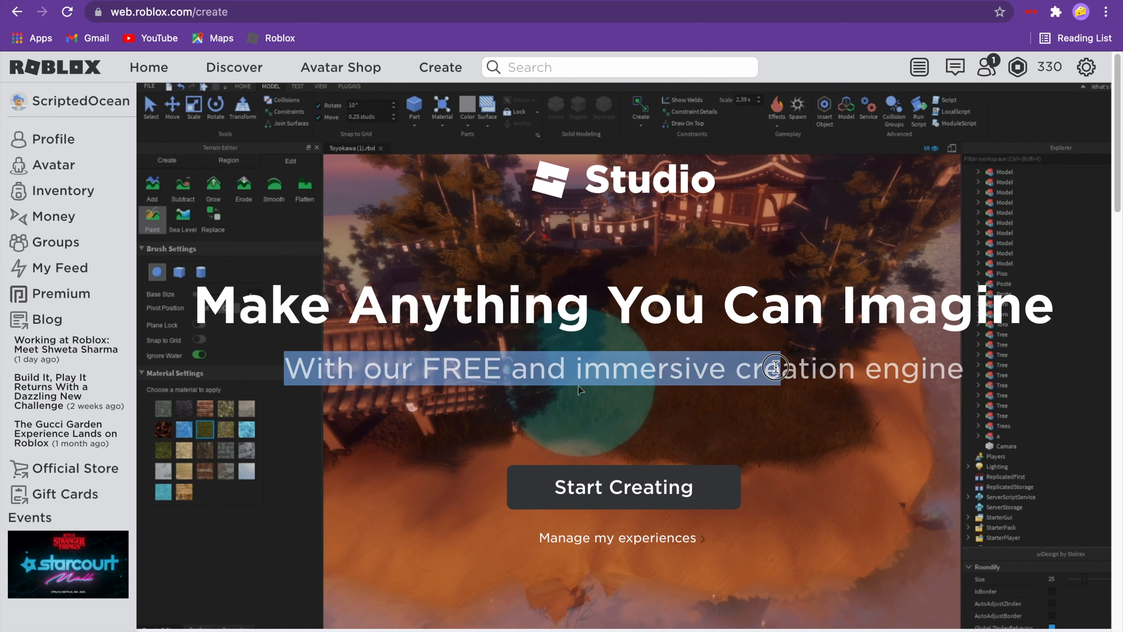
scroll(down, 3)
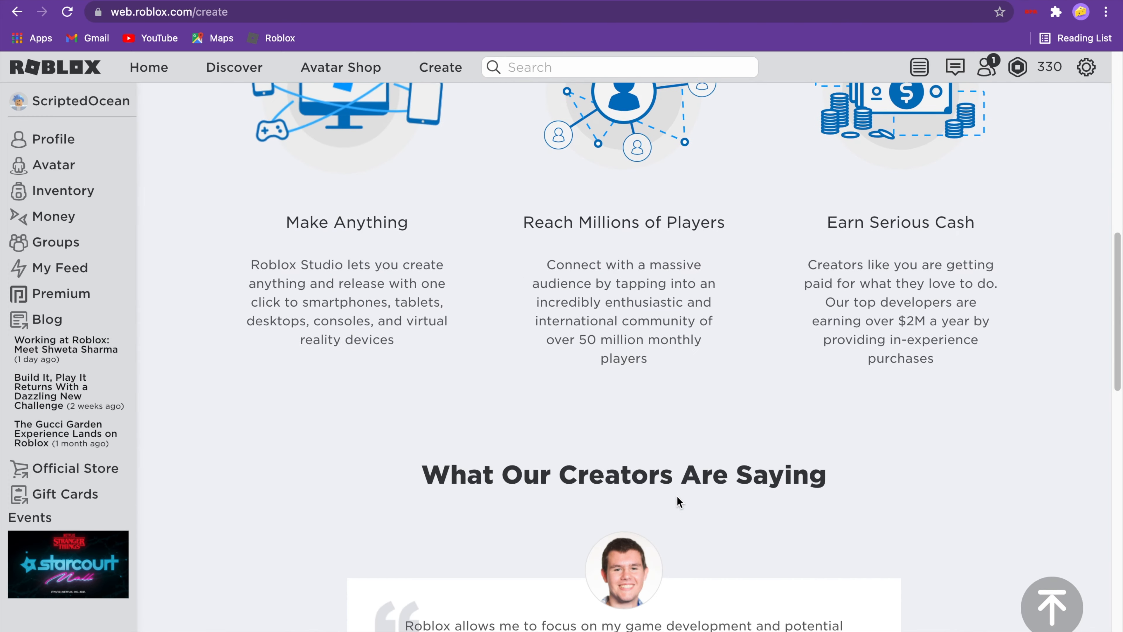
scroll(up, 3)
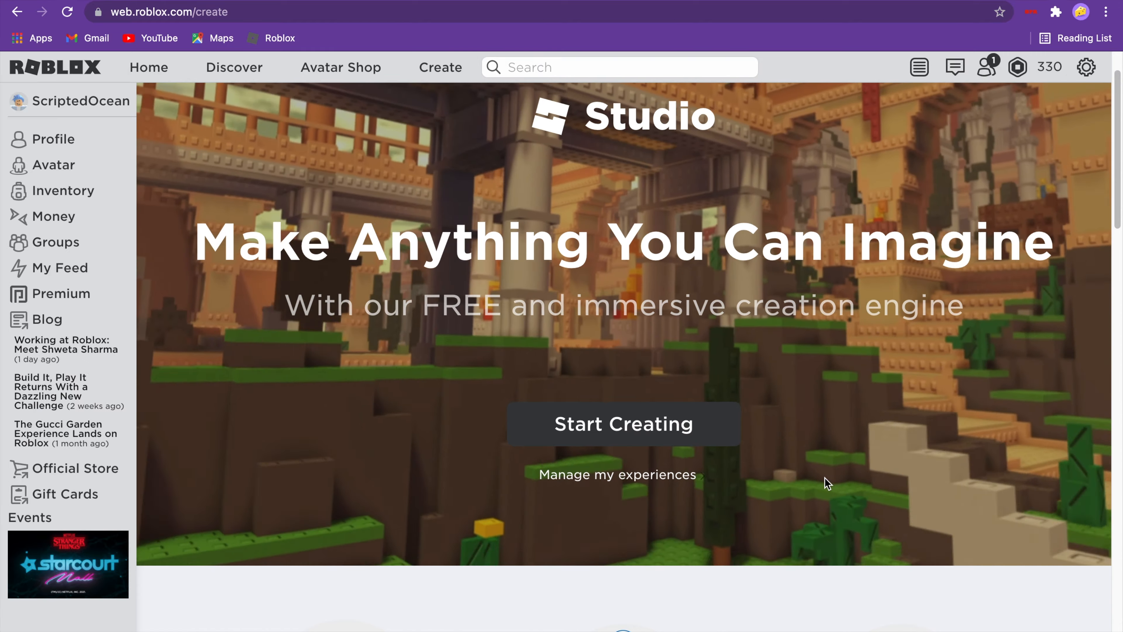
scroll(down, 3)
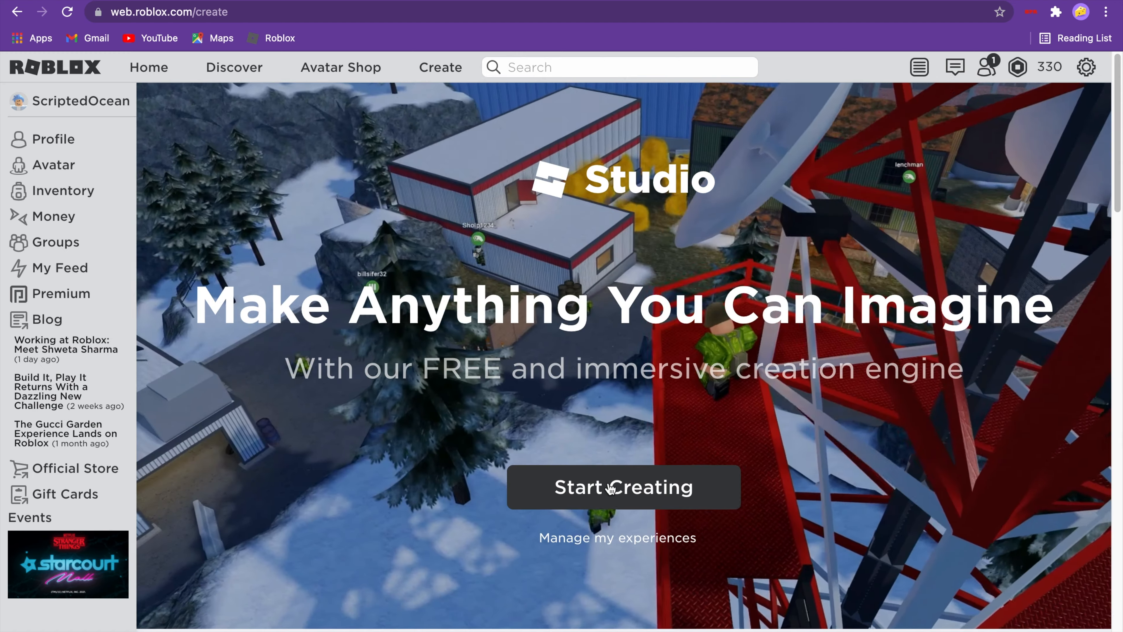
click(623, 487)
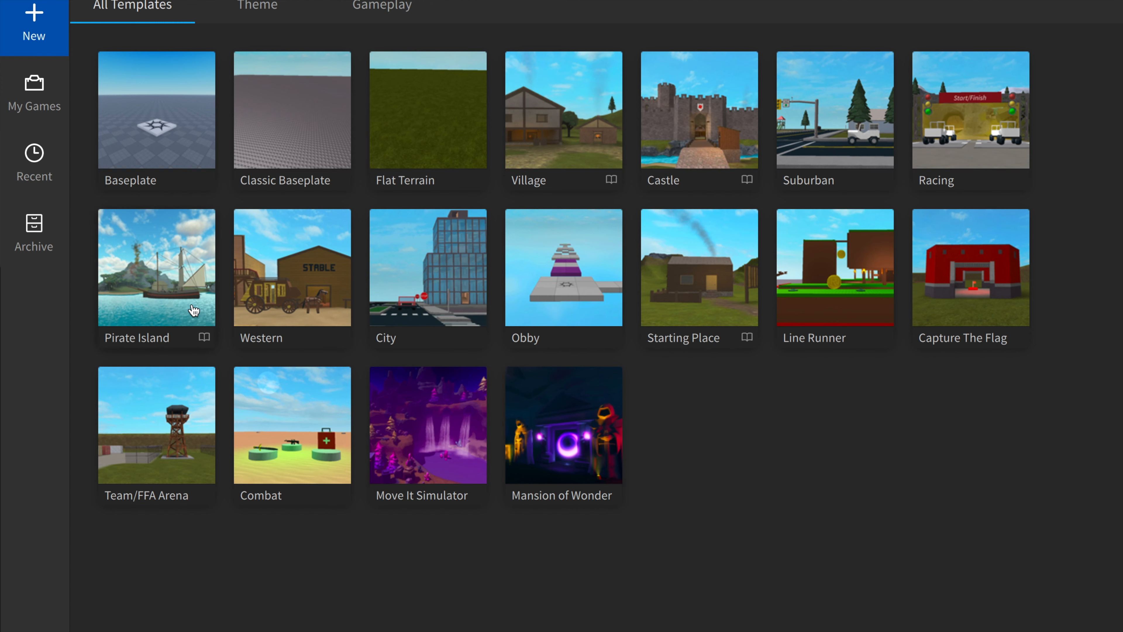
mouse_move(247, 255)
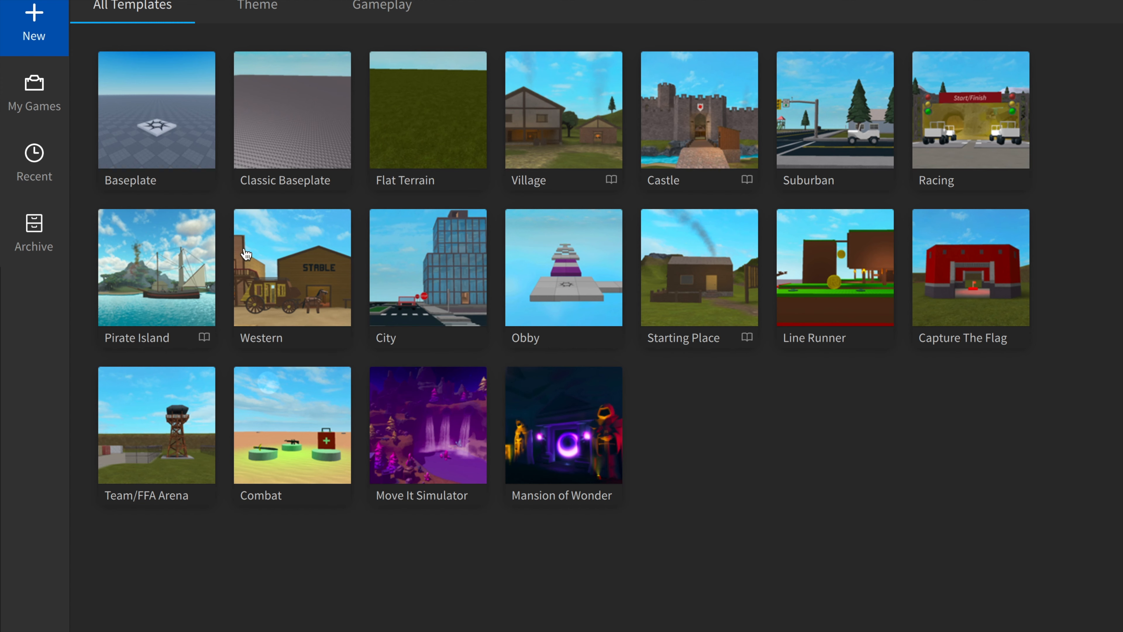
mouse_move(479, 252)
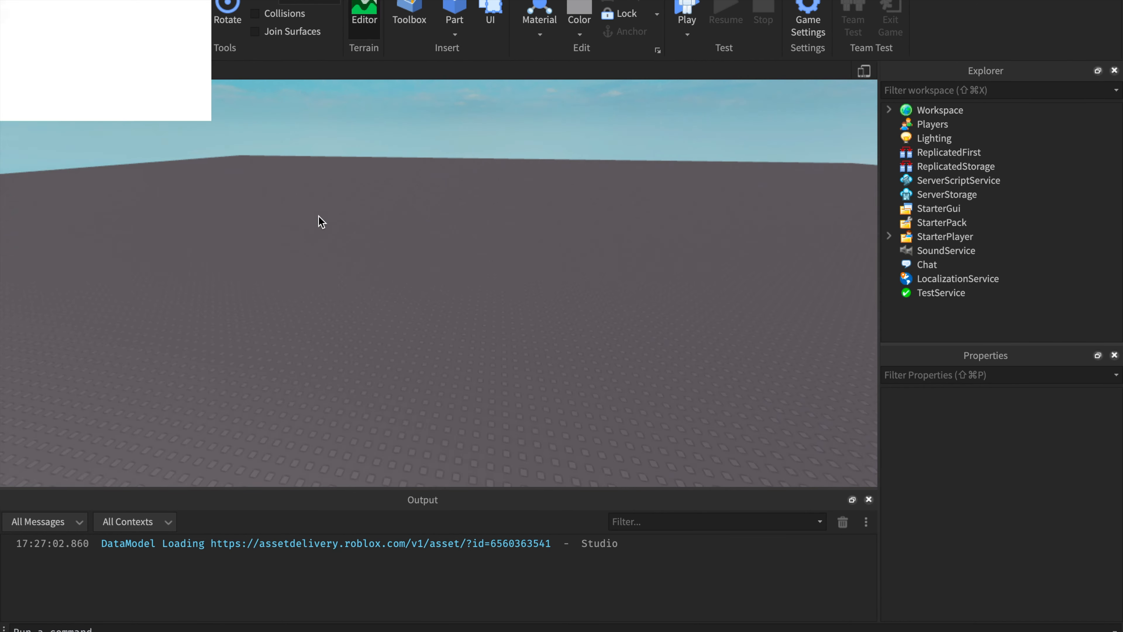
Step: Insert a block part from the Home tab and select it for scaling
click(408, 14)
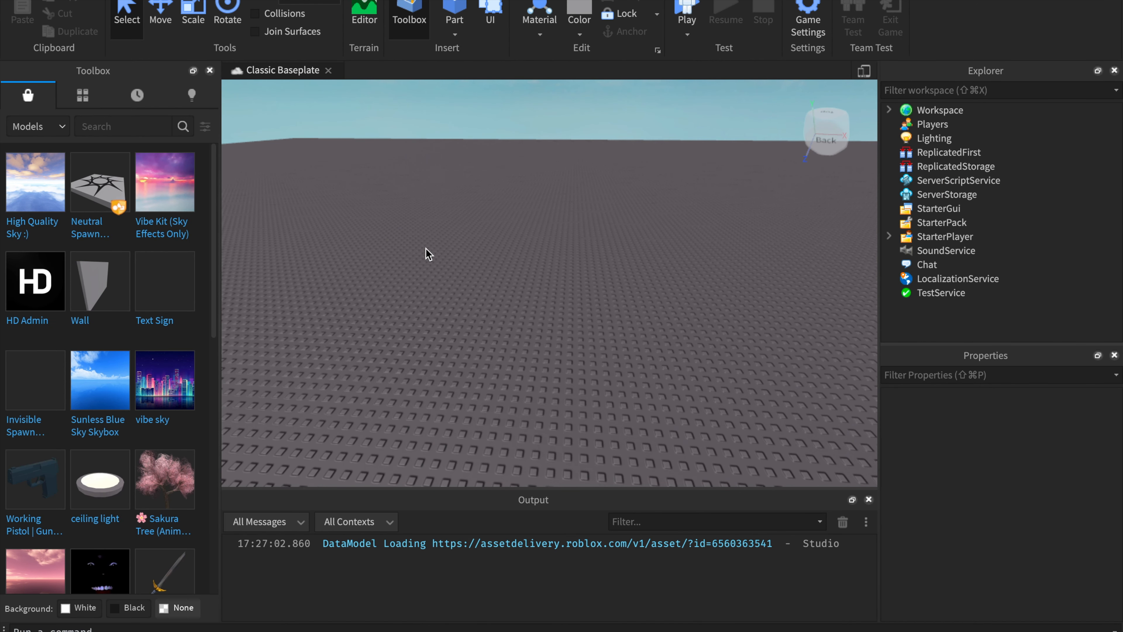
mouse_move(540, 264)
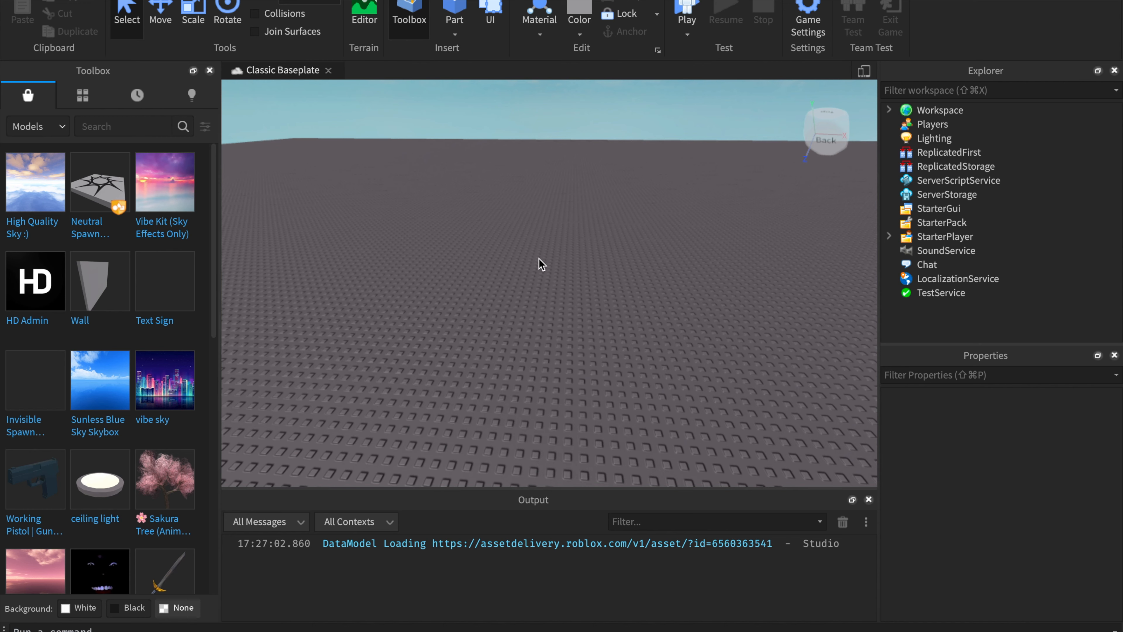
mouse_move(558, 252)
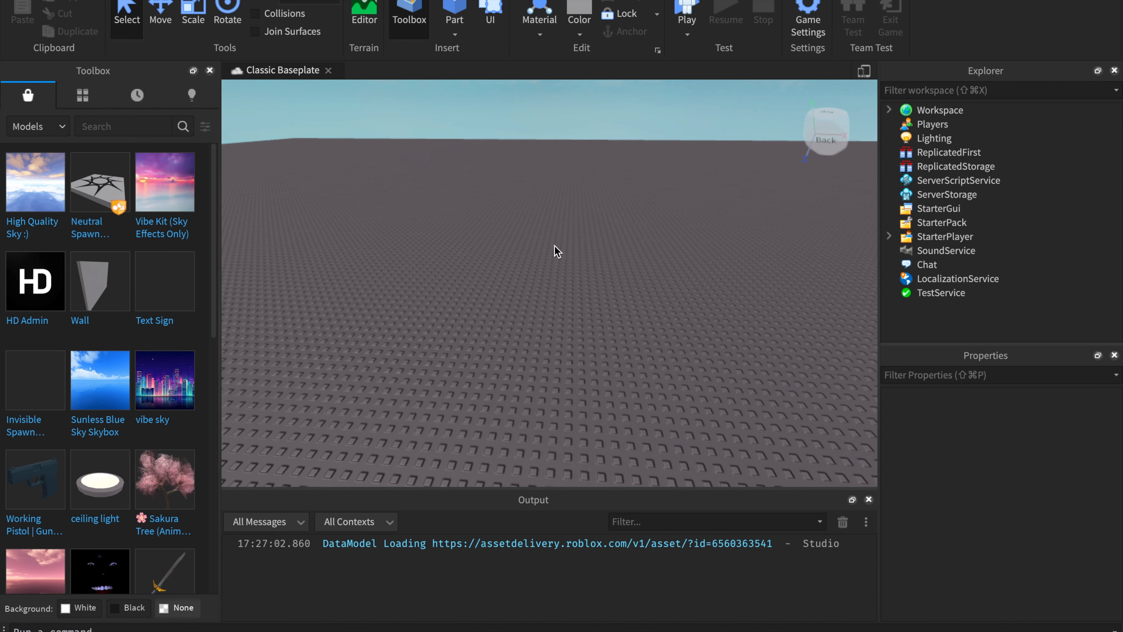
mouse_move(454, 10)
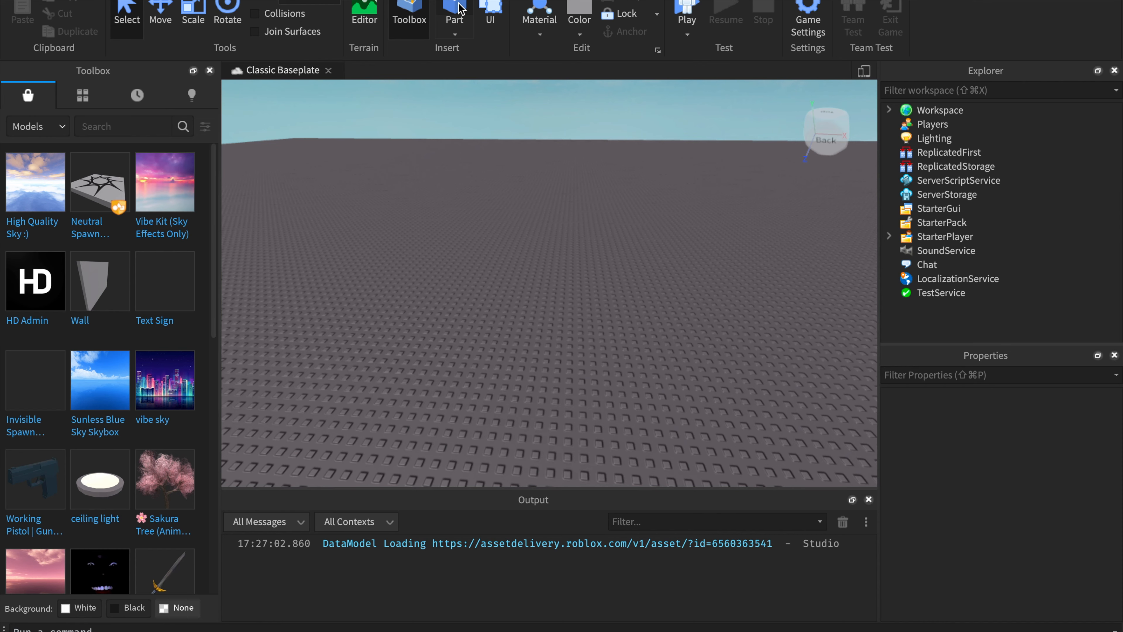
click(454, 14)
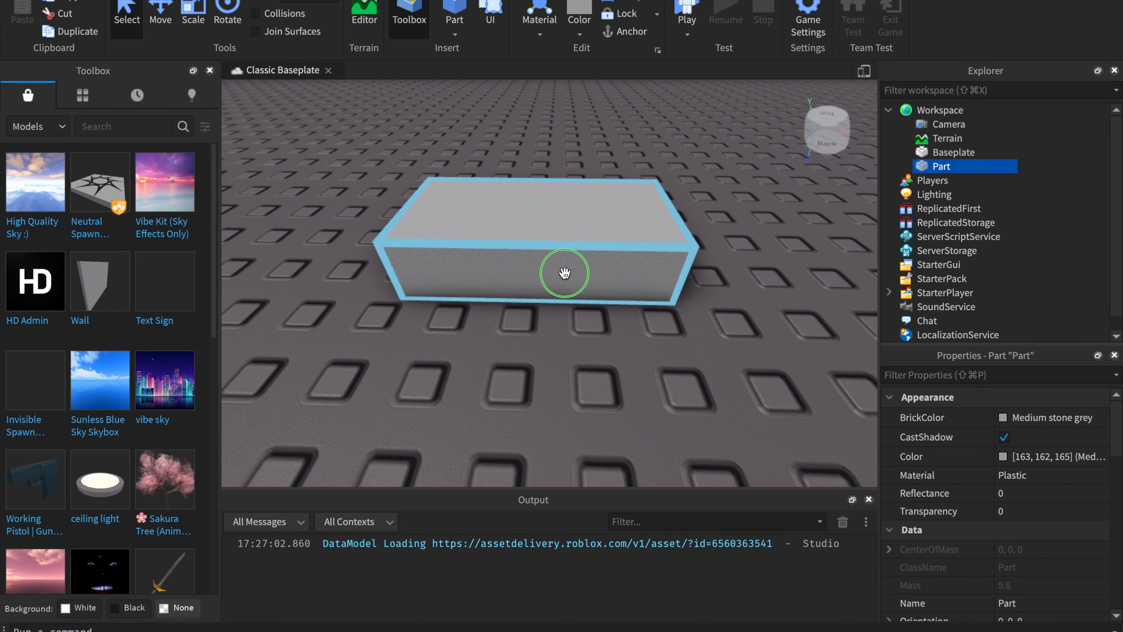
click(192, 16)
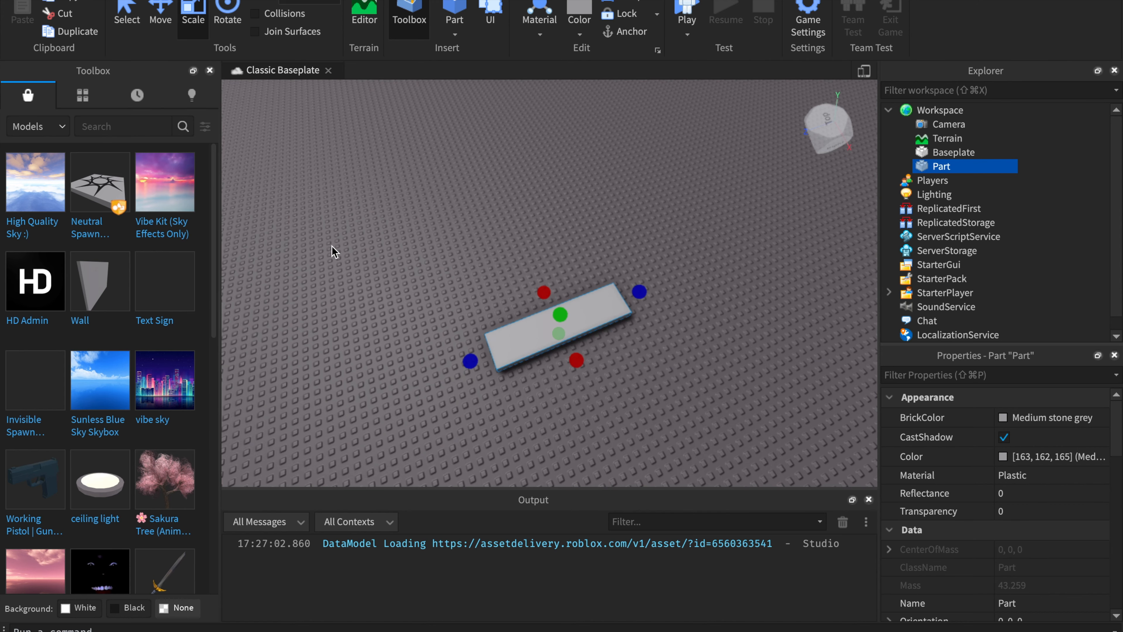
mouse_move(318, 294)
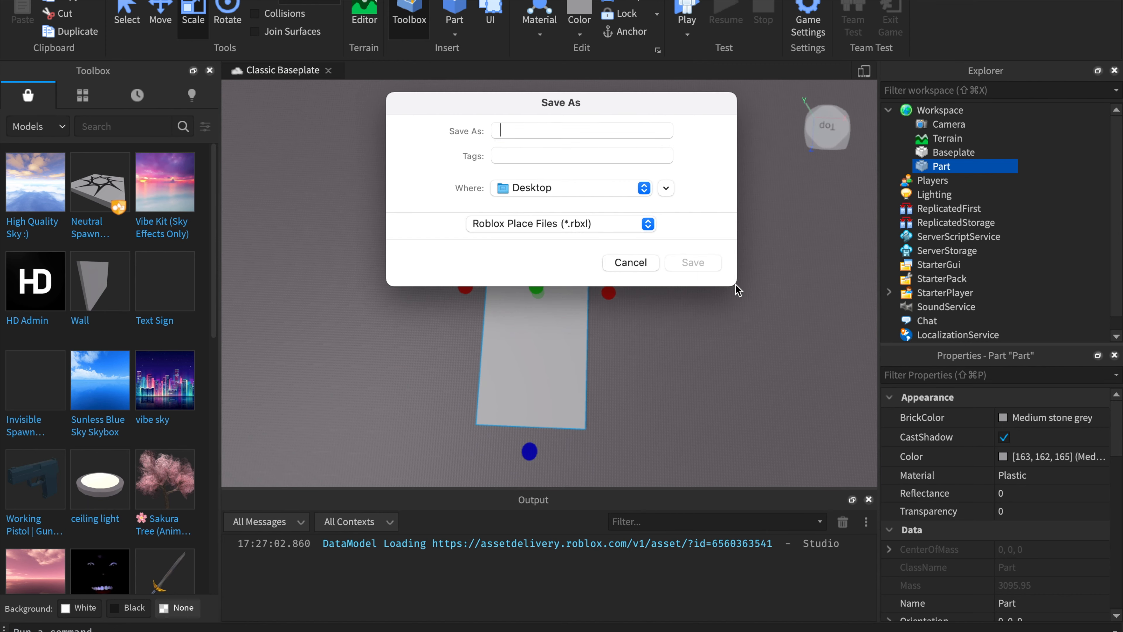
Step: Dismiss the Save As prompt and stretch the part into a broad flat platform
click(629, 262)
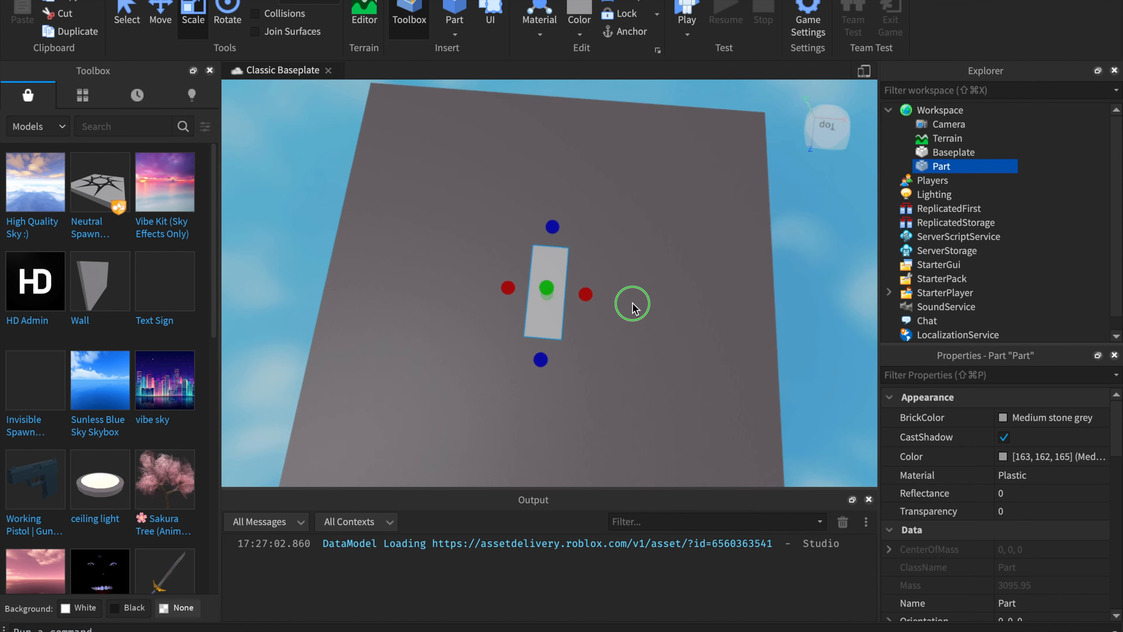
drag(633, 304, 618, 208)
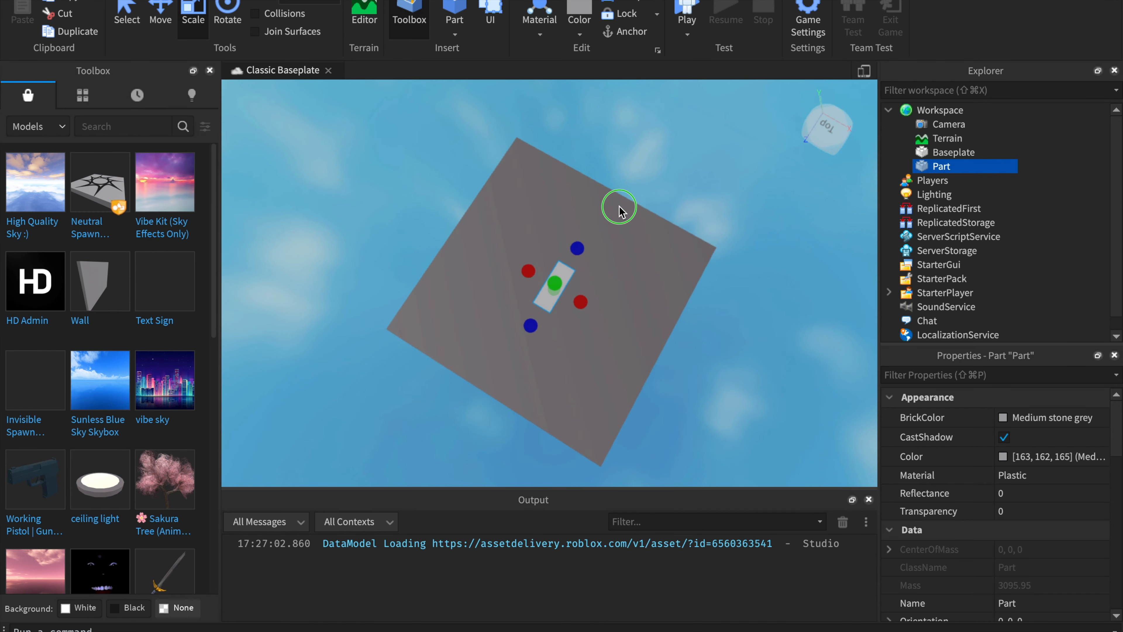
click(948, 208)
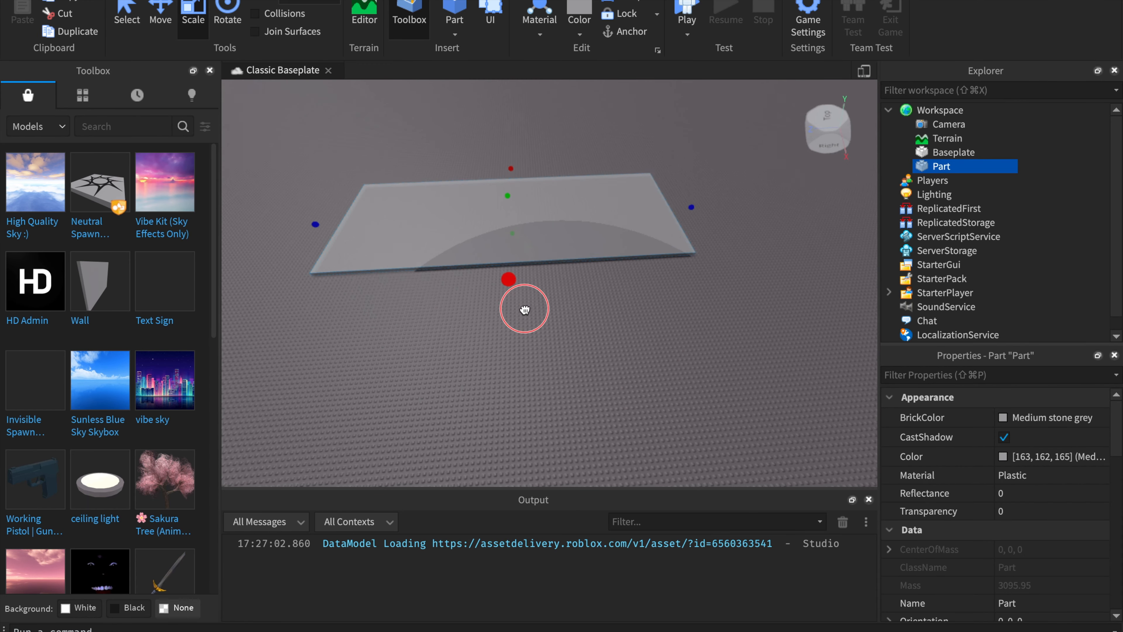
drag(524, 309, 516, 352)
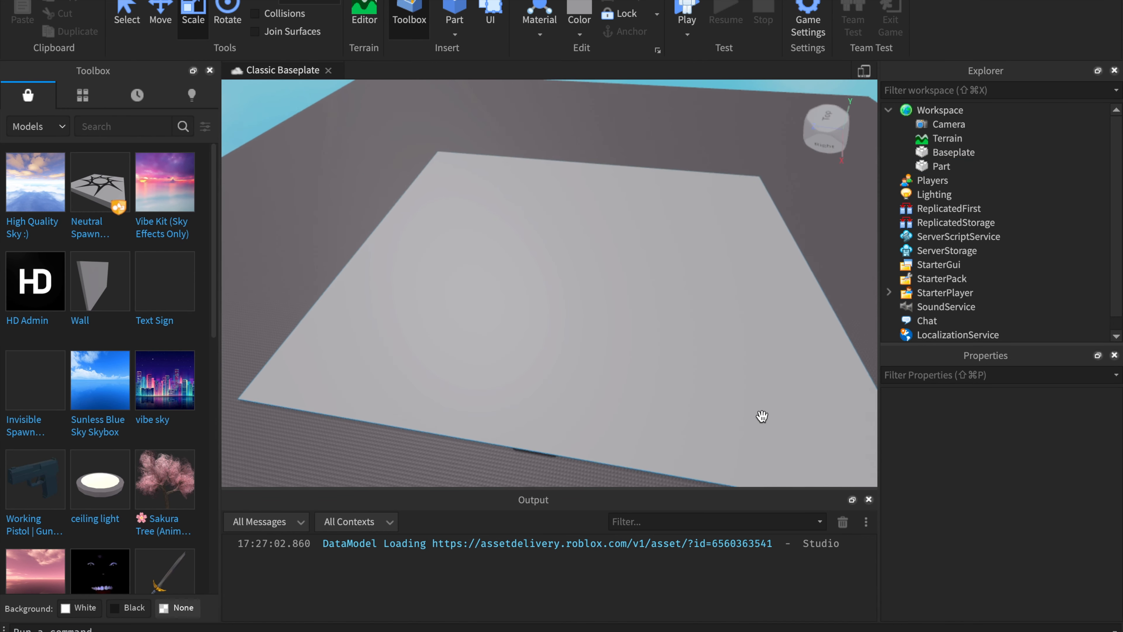
Step: Set the selected part's Transparency to 1 so it becomes invisible
click(941, 166)
text(1)
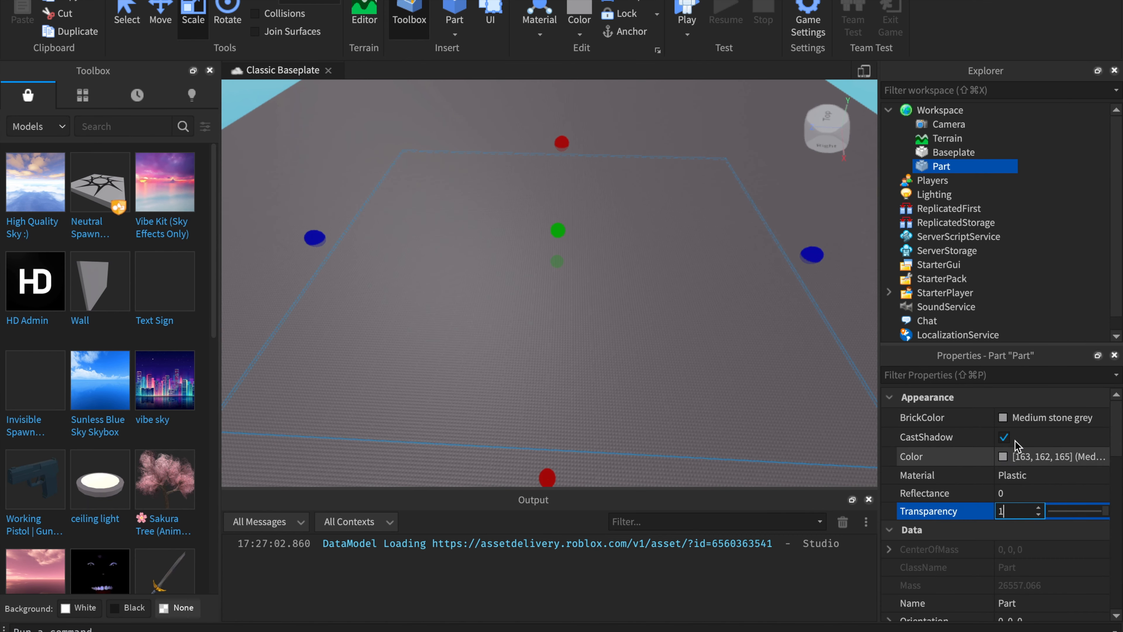
text(0)
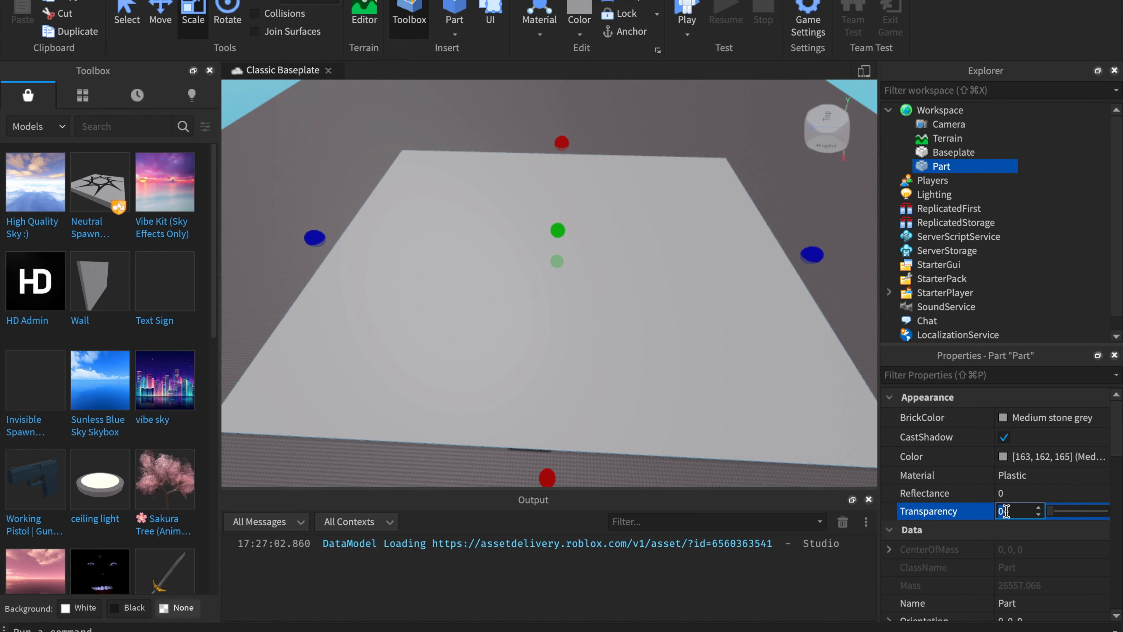
text(1)
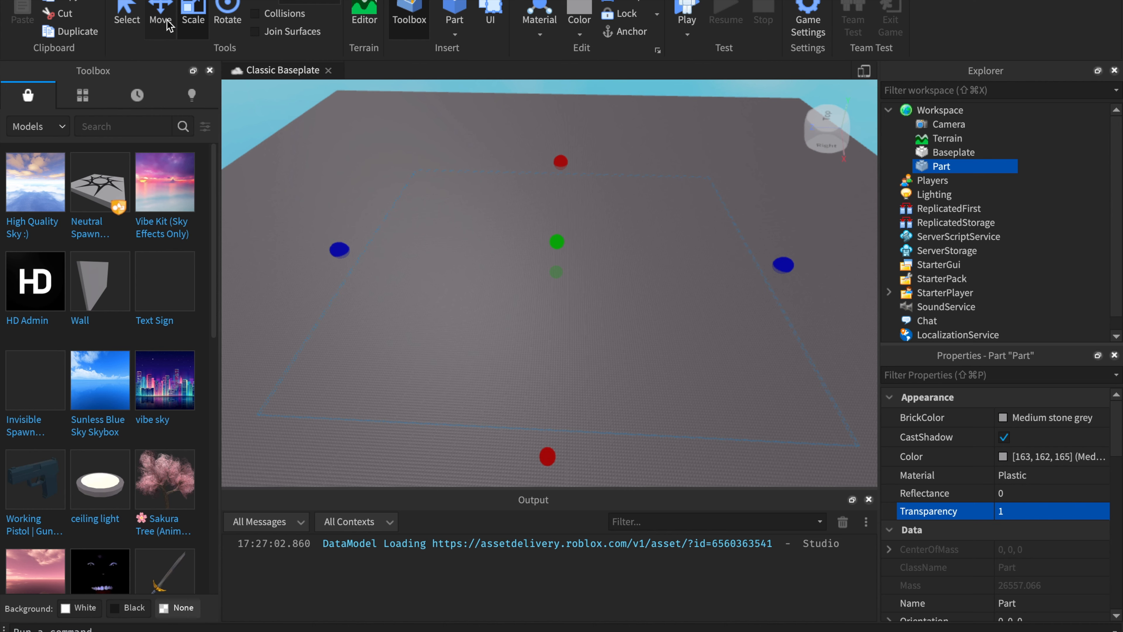
Step: Rename the invisible part to BanPart from the Explorer hierarchy
click(159, 13)
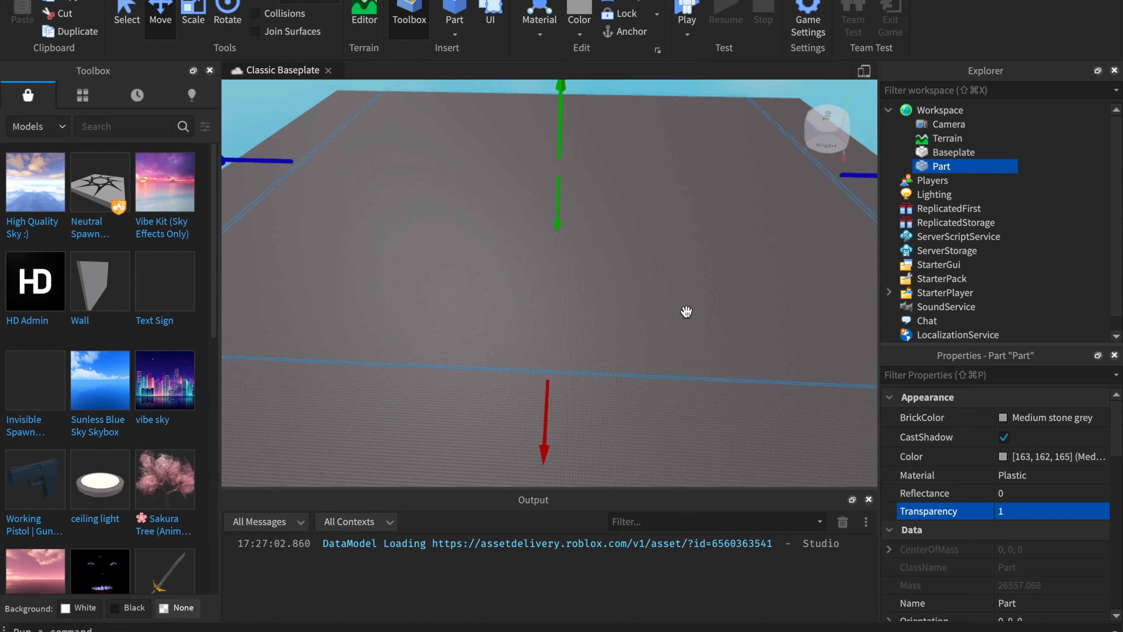
right_click(686, 310)
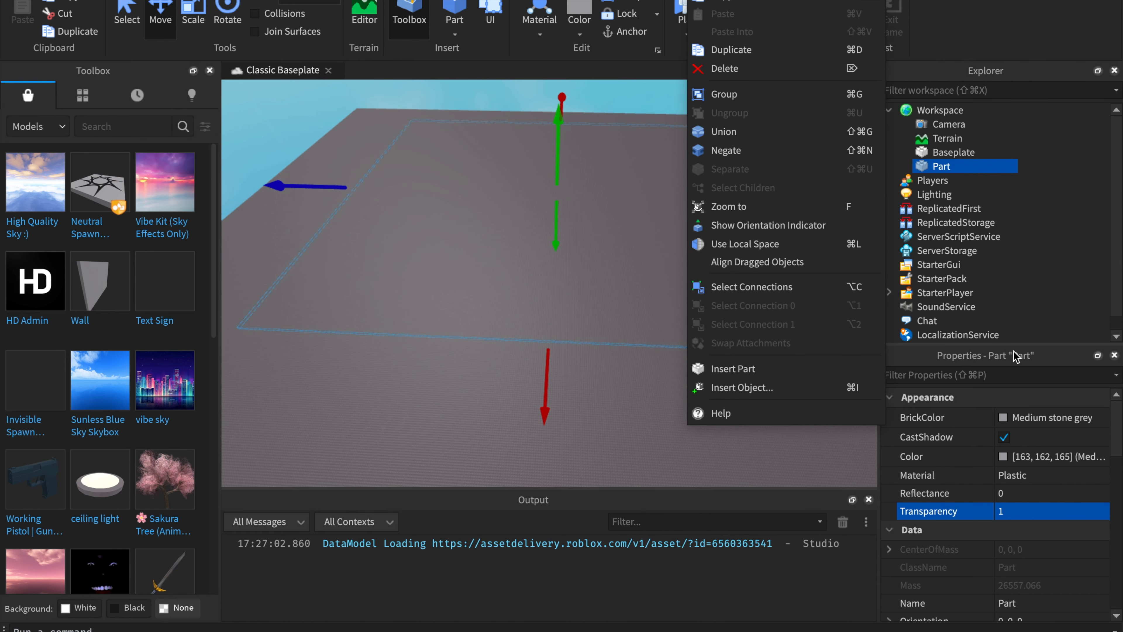
right_click(941, 165)
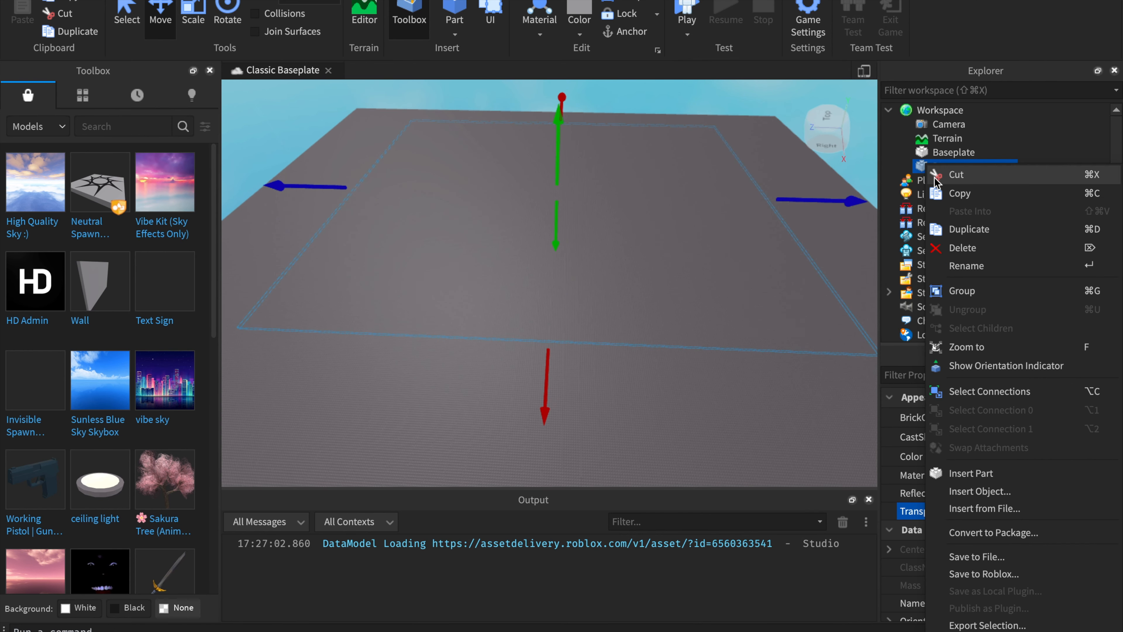
click(972, 473)
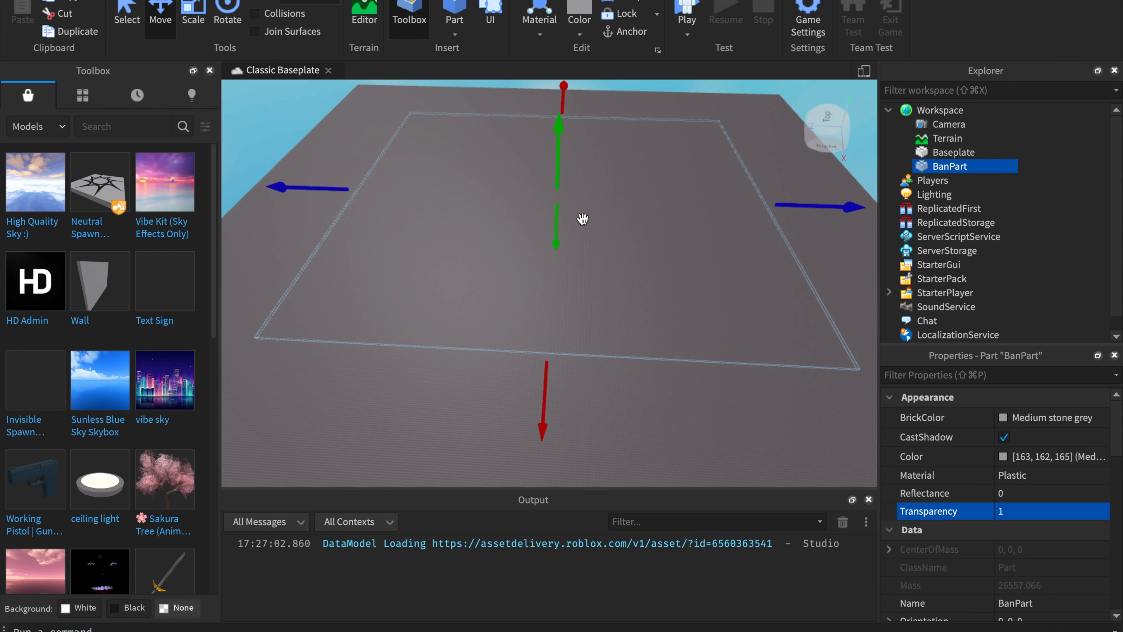
Step: Tick Anchored and untick CanCollide on BanPart in Properties
scroll(down, 3)
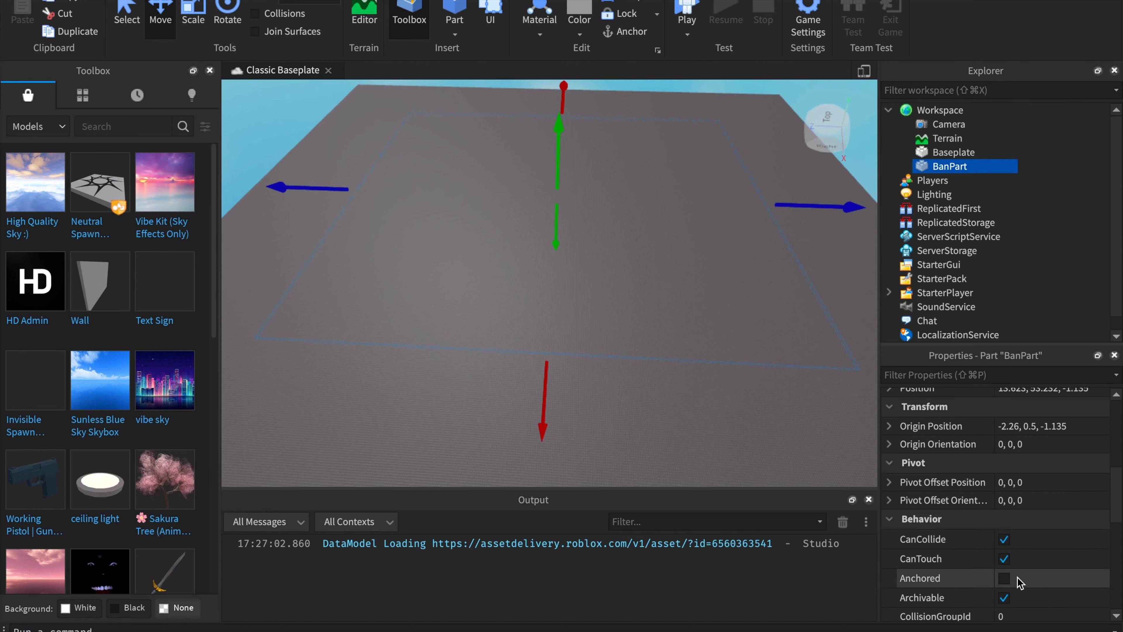
click(1004, 578)
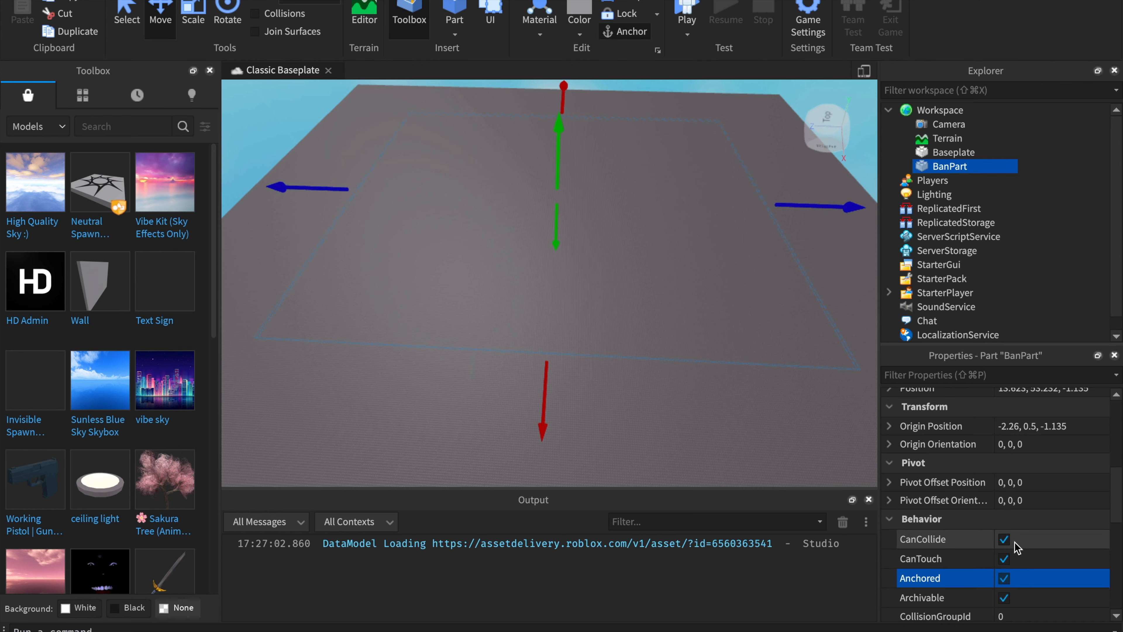
click(1003, 539)
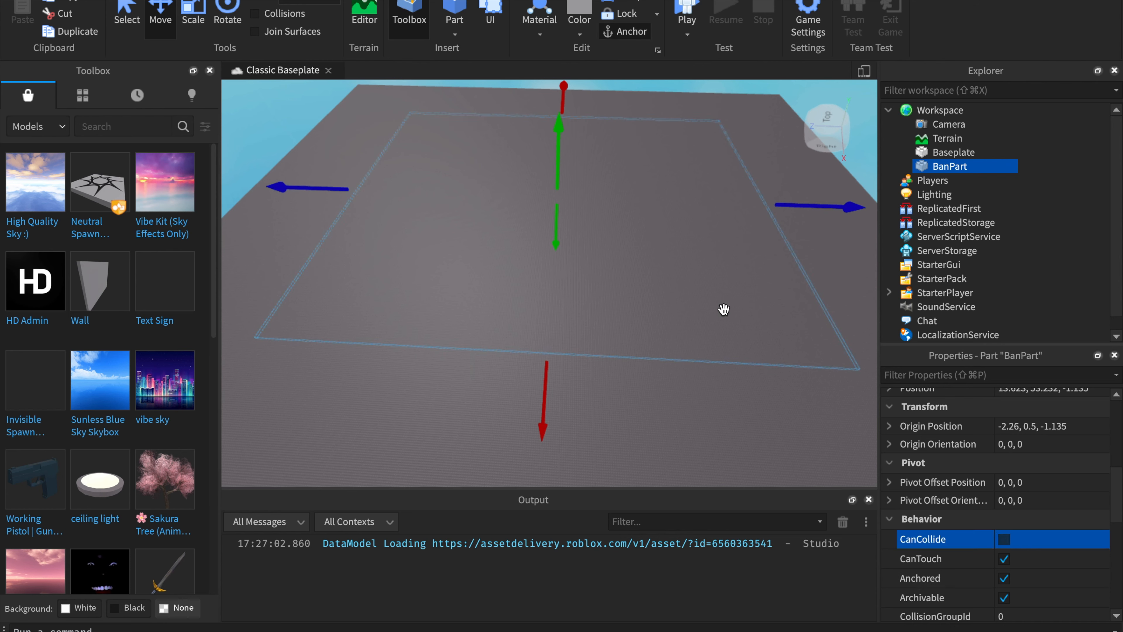
mouse_move(635, 197)
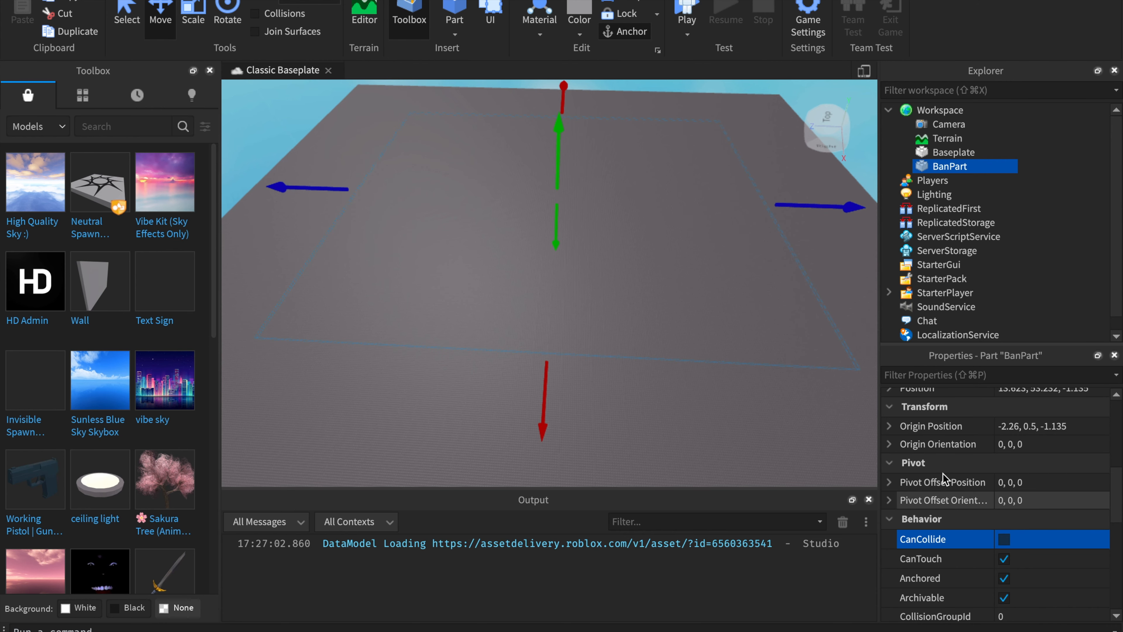
mouse_move(976, 166)
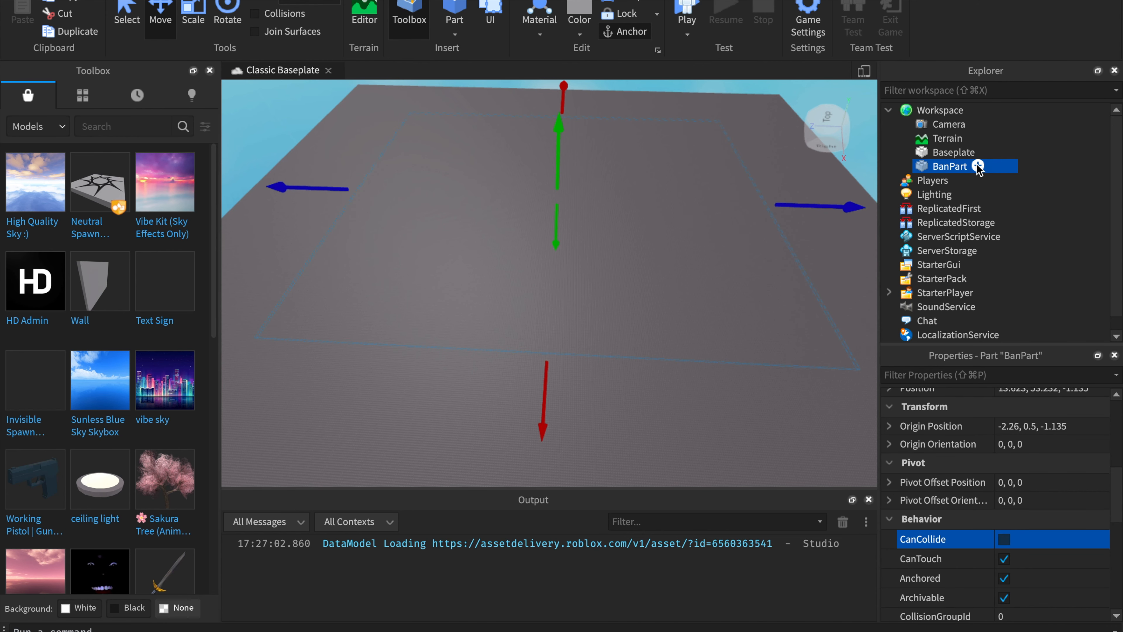
Step: Insert a Script into BanPart and name it Ban1
click(960, 165)
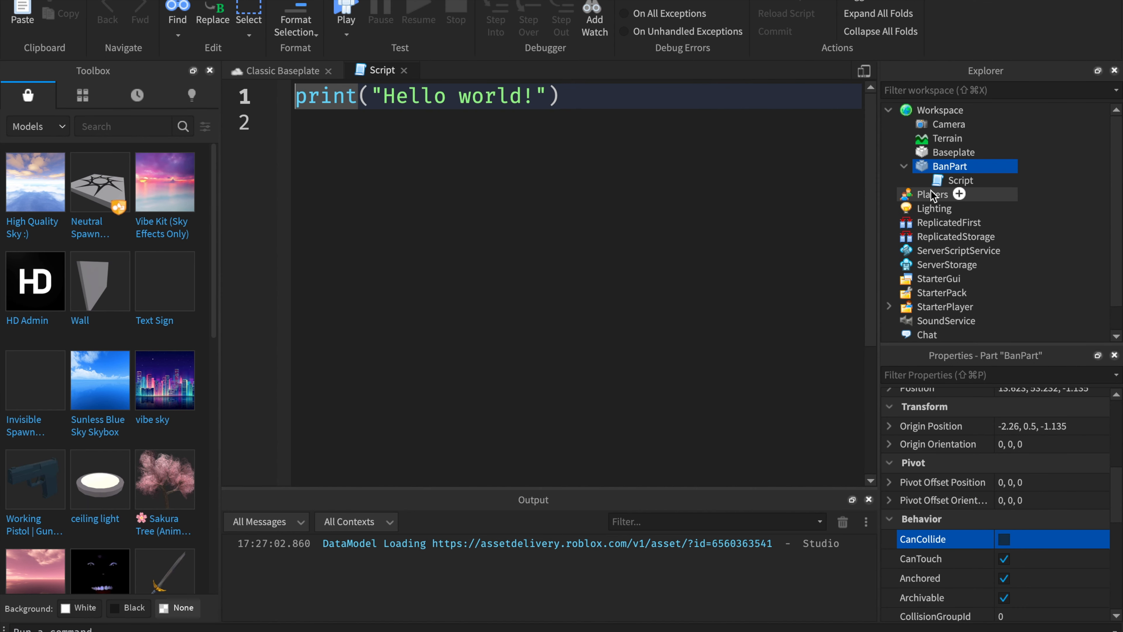
click(961, 180)
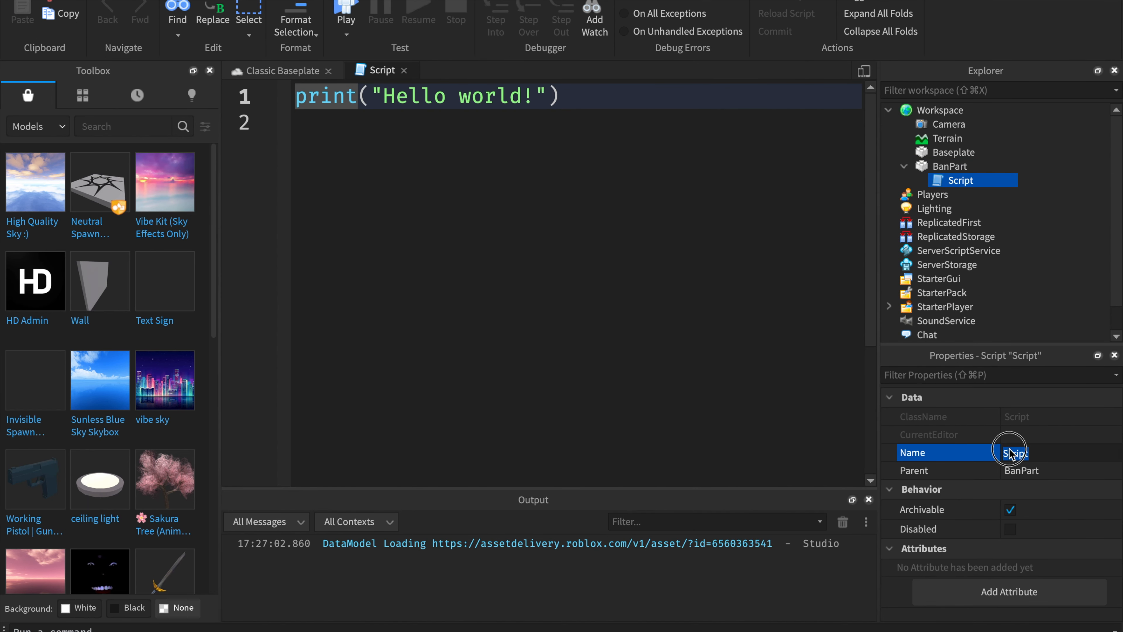
text(Ban1)
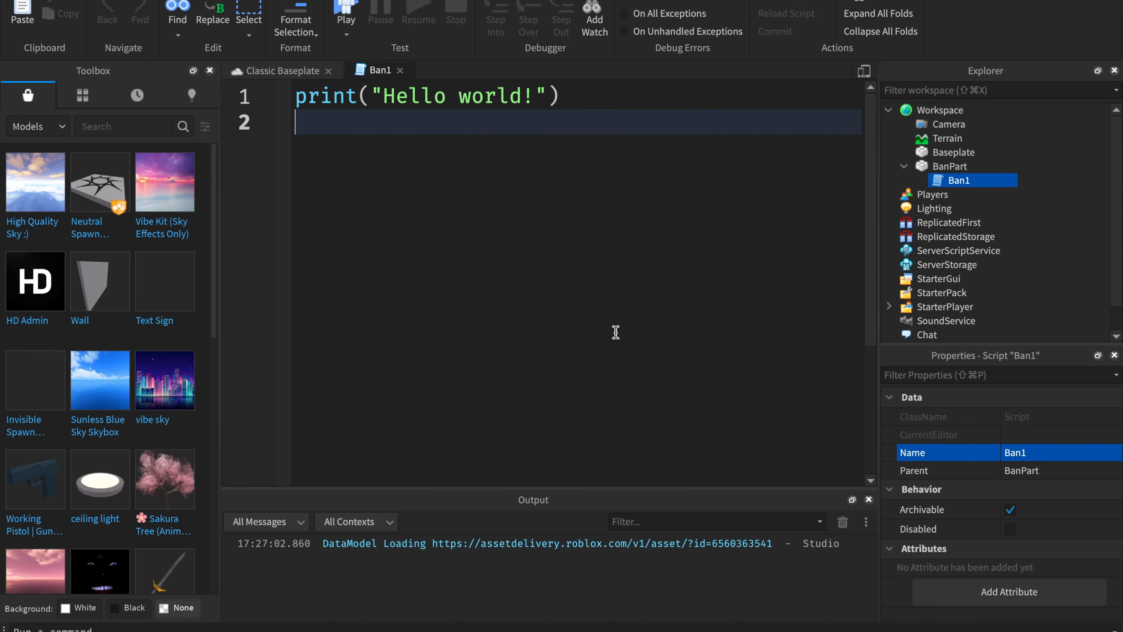
mouse_move(615, 332)
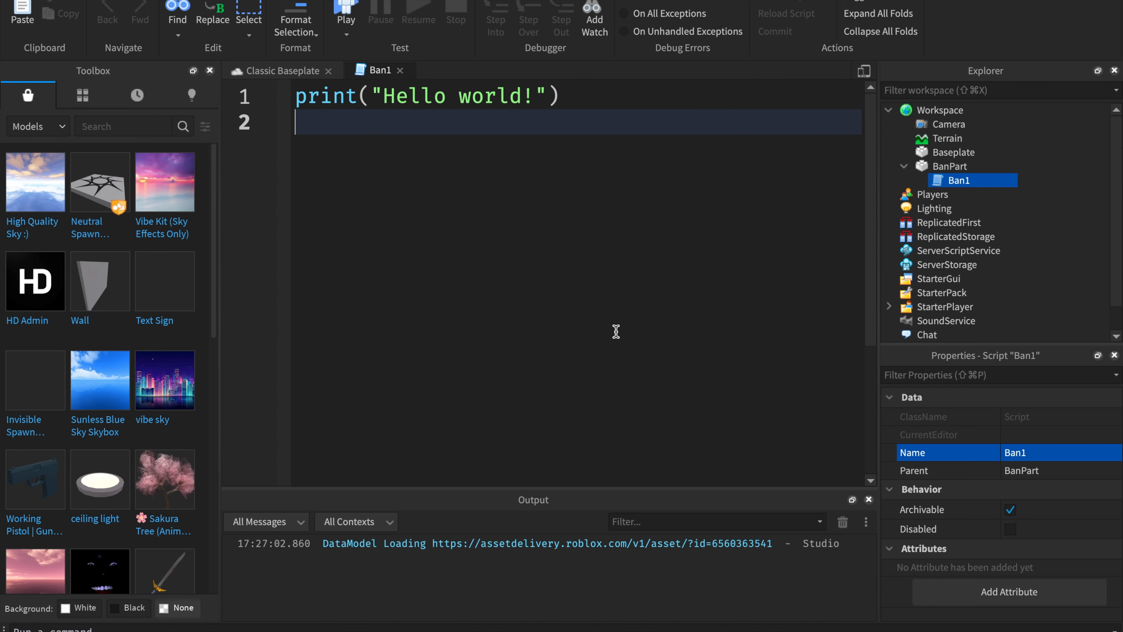
mouse_move(458, 275)
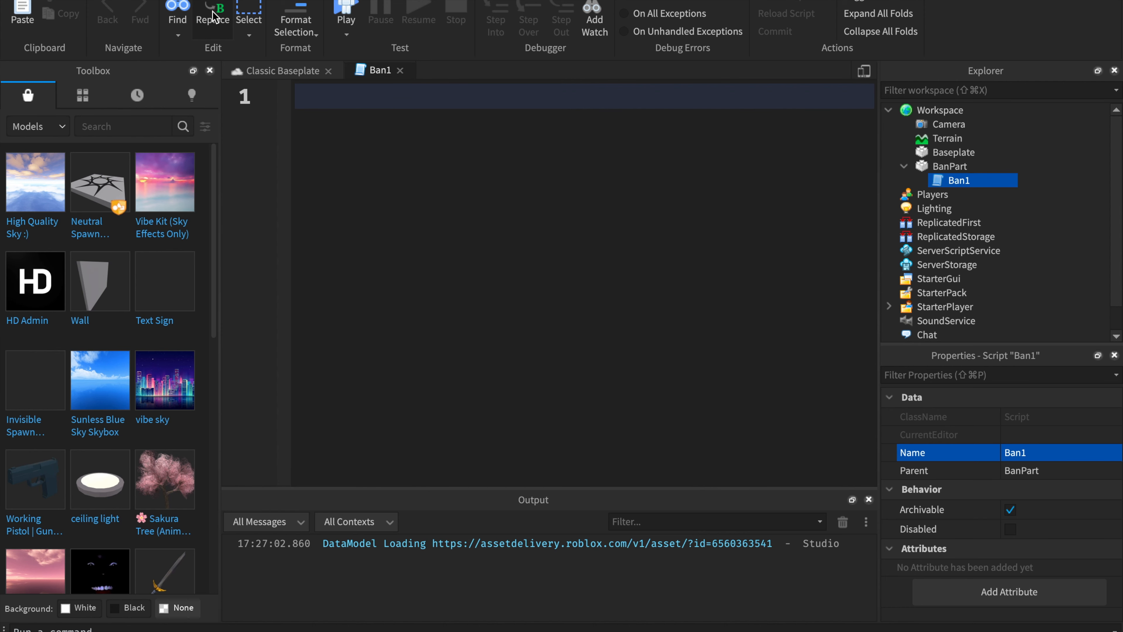
Step: Write script.Parent.Touched:Connect(function(hit) end) as Ban1's code
text(script)
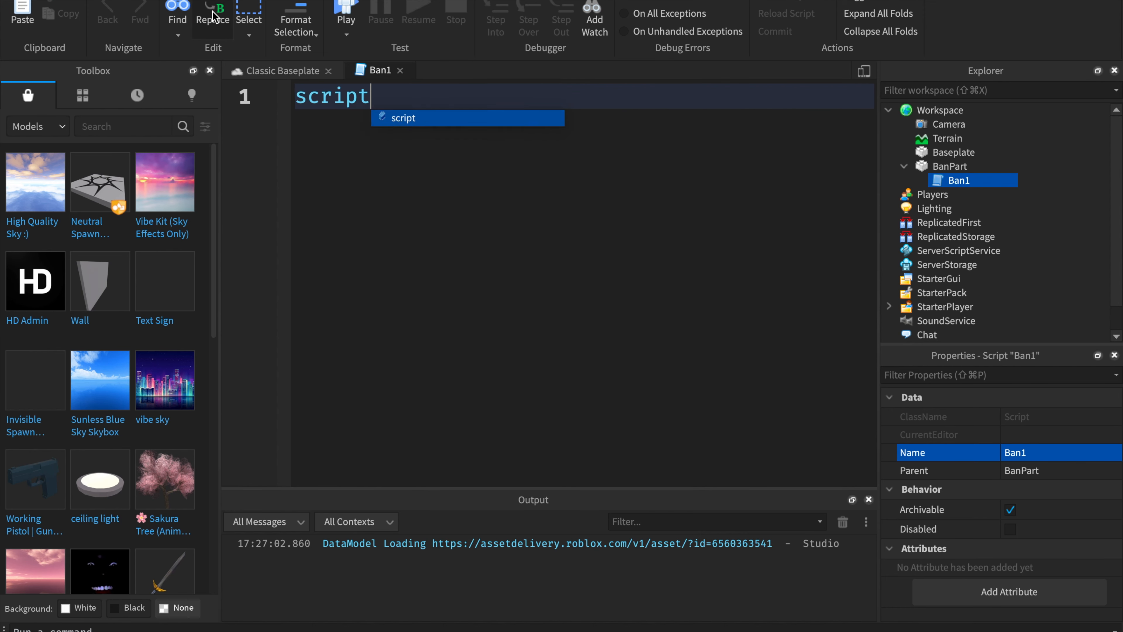
text(.Parent.TY)
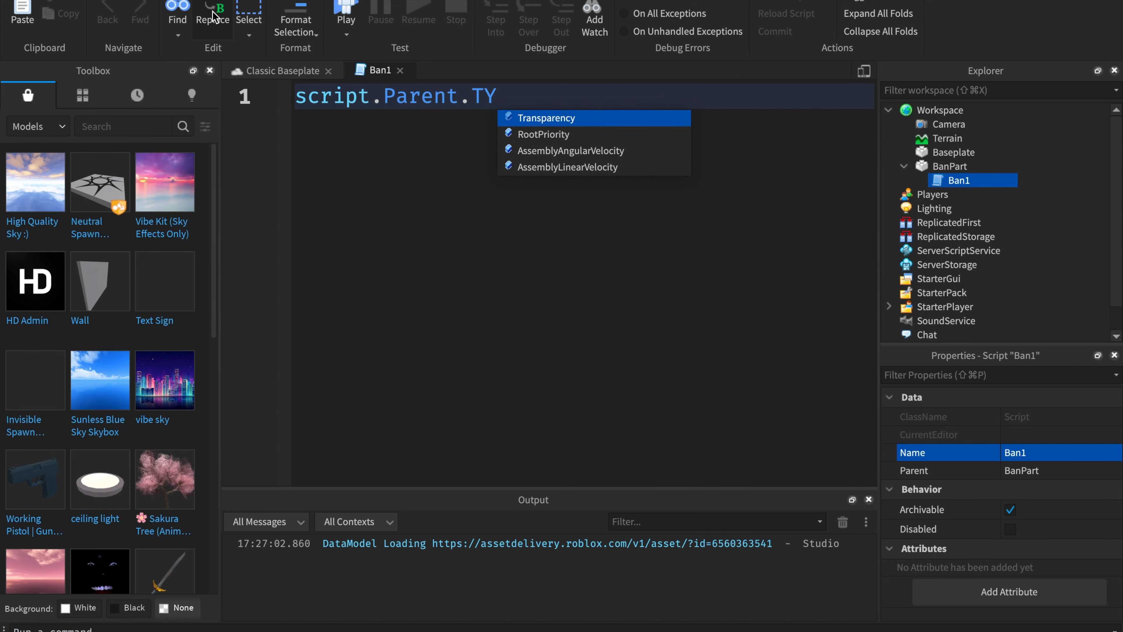
text(ouched:Connect(function()
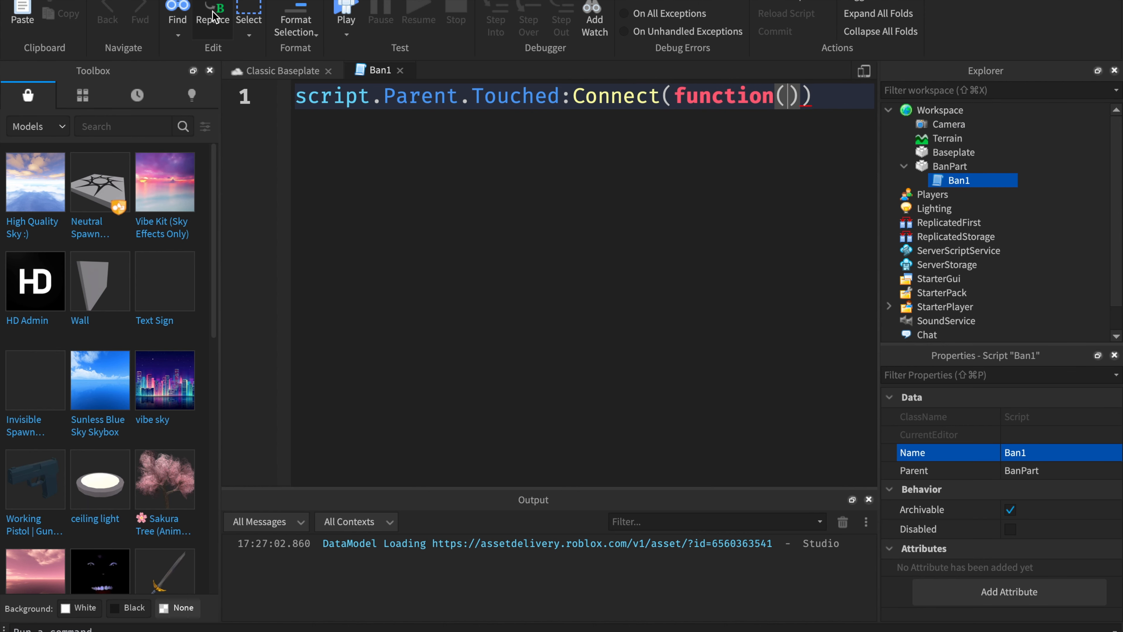
text(hit)
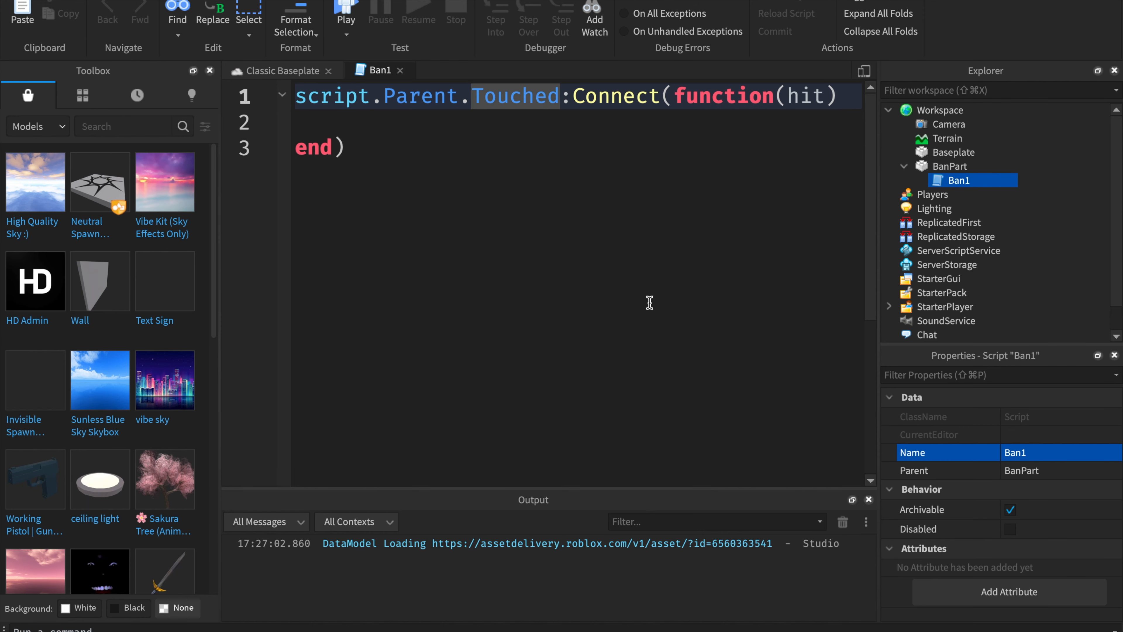
mouse_move(488, 103)
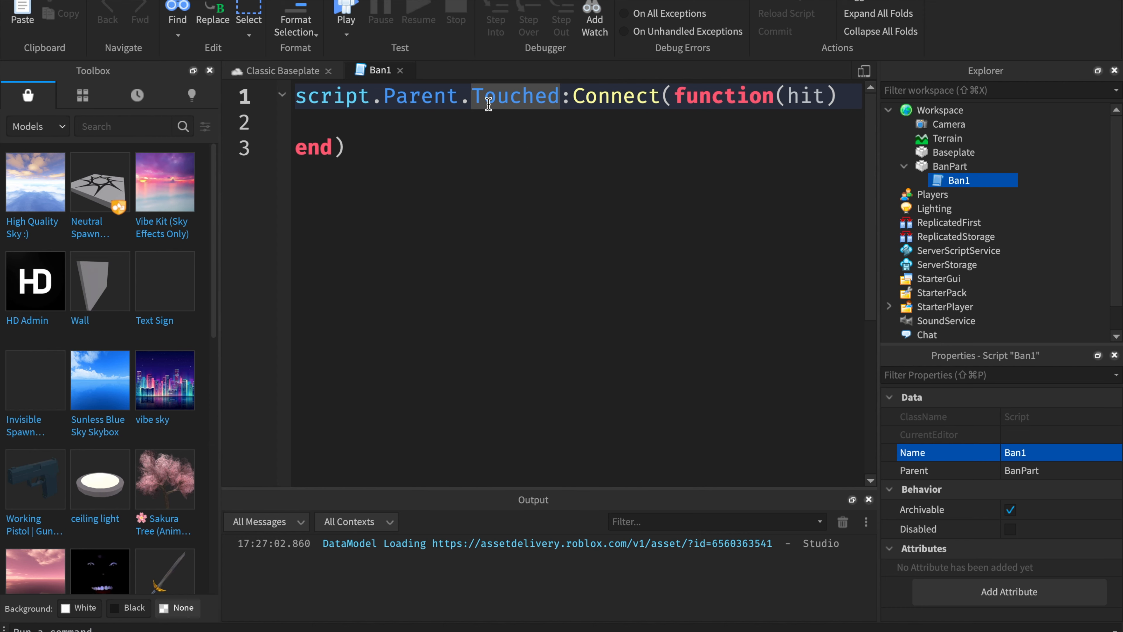
double_click(514, 95)
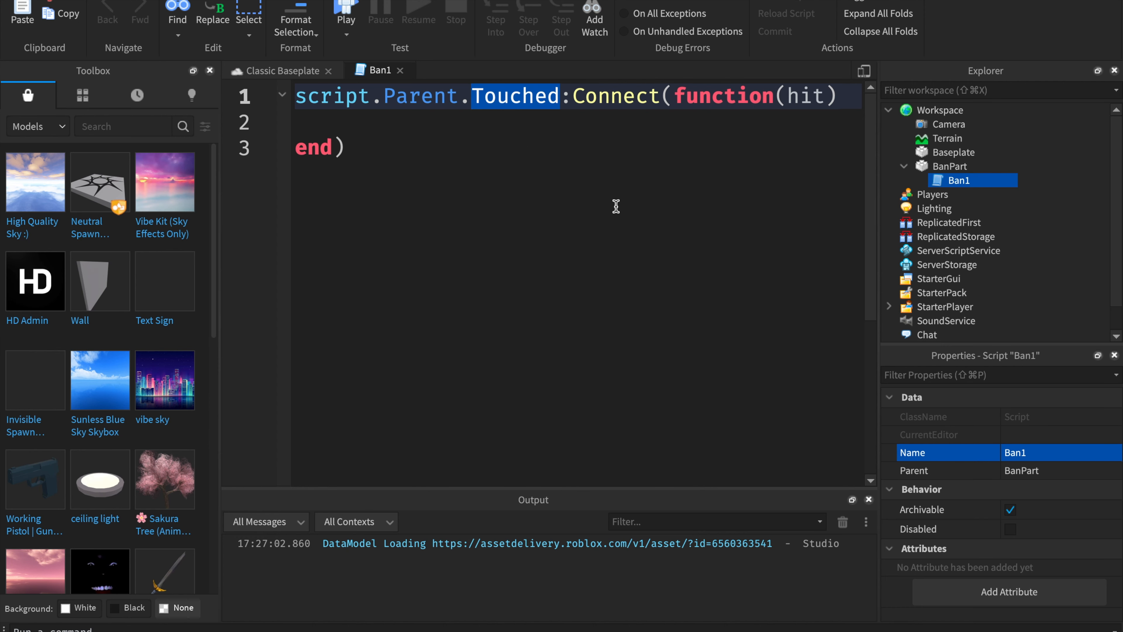
click(408, 121)
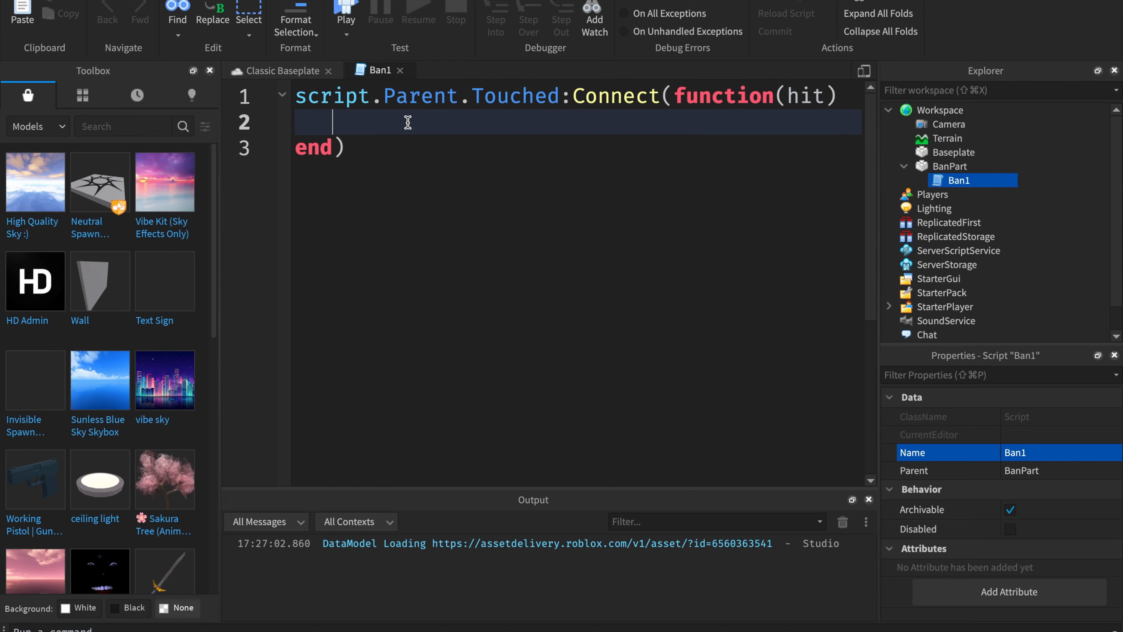
Step: Add if hit.Parent.Name == "ScriptedOcean" then inside the touch function
text(i)
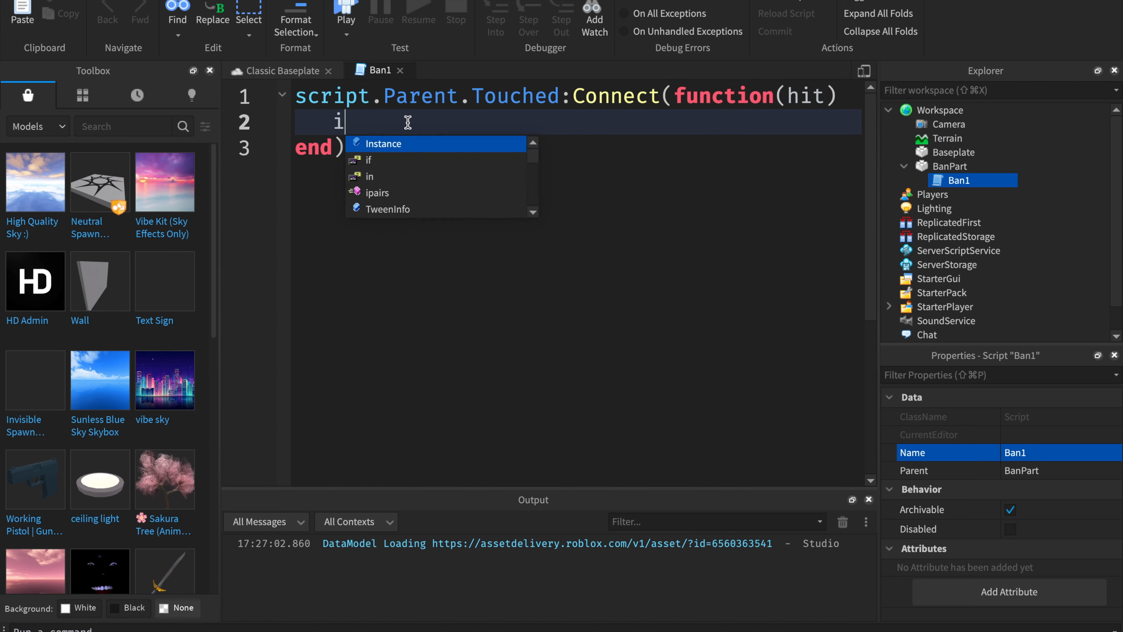
text(f hit)
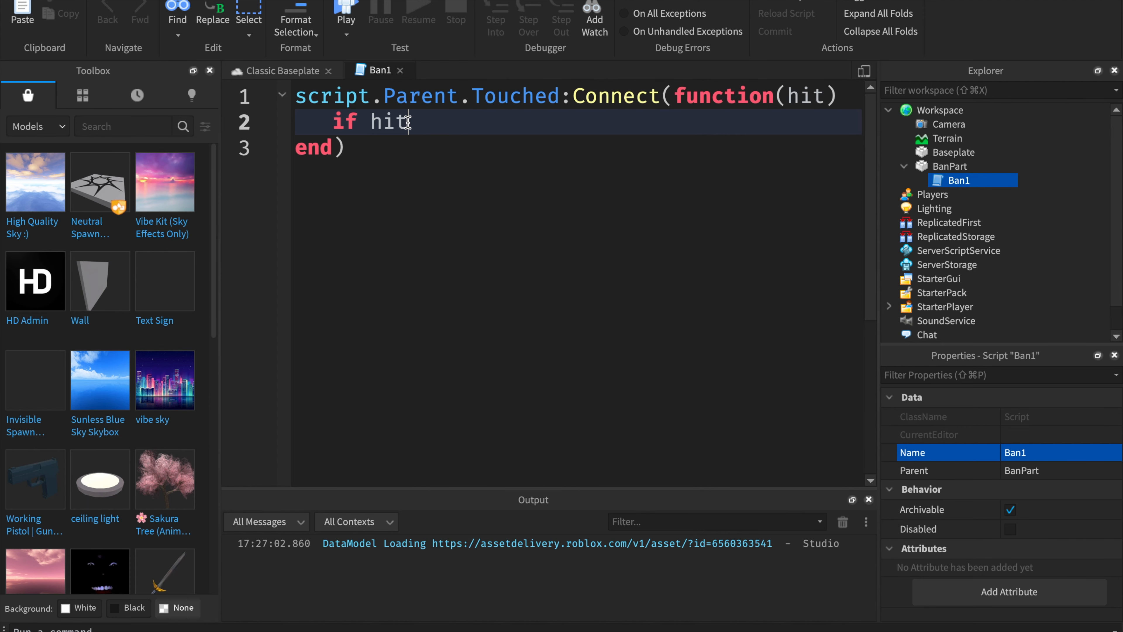
text(.Paren)
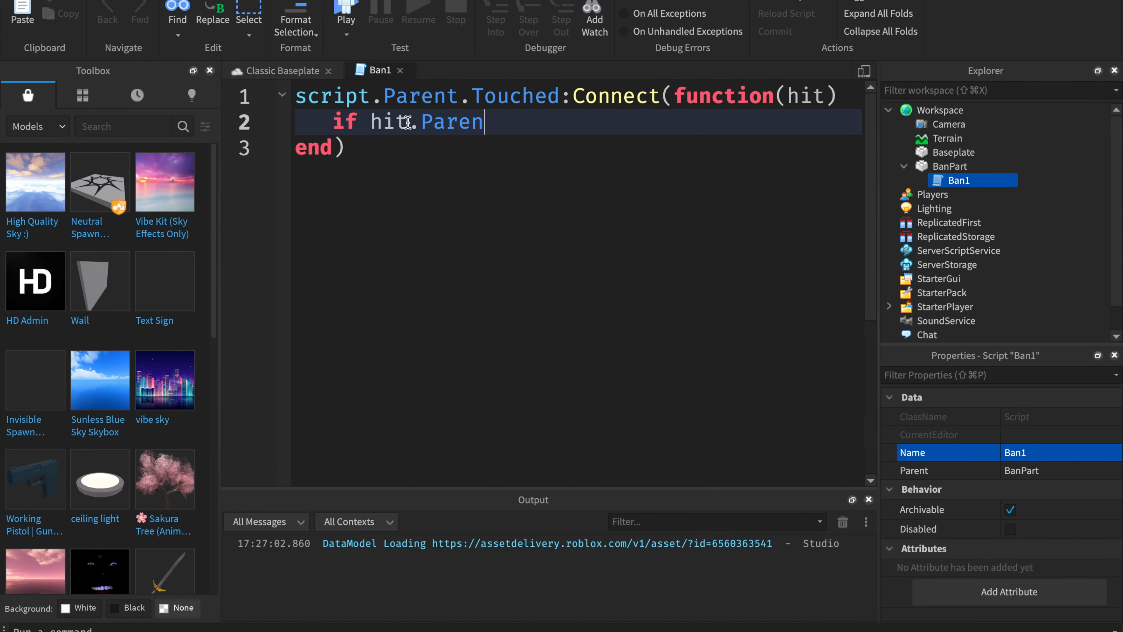
text(t.Name)
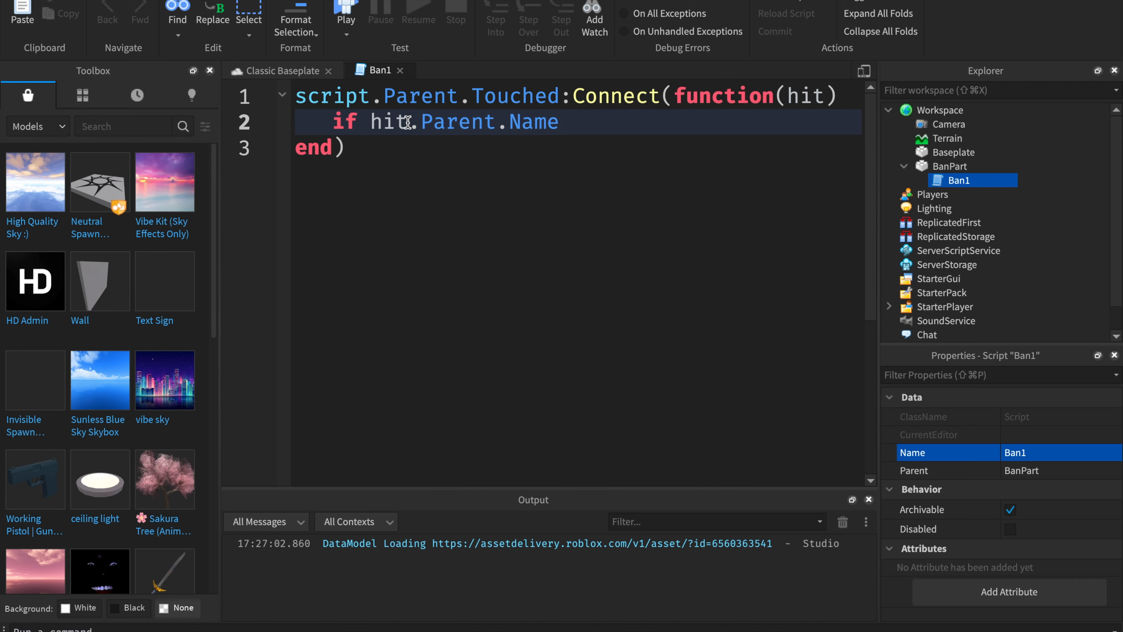
text(== "")
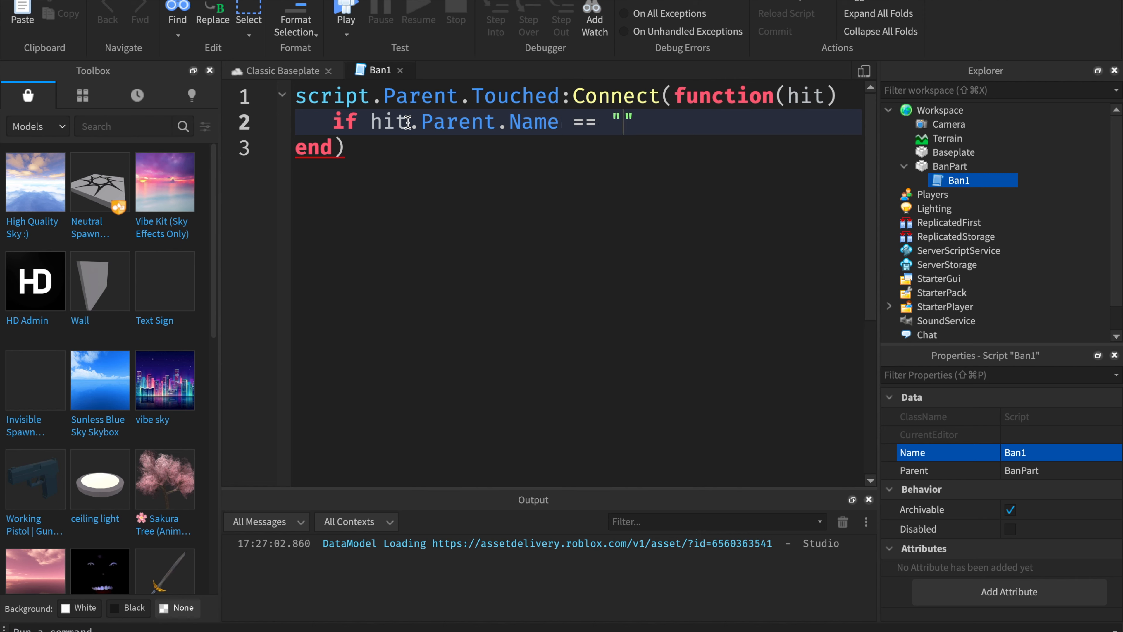
text(Scrip)
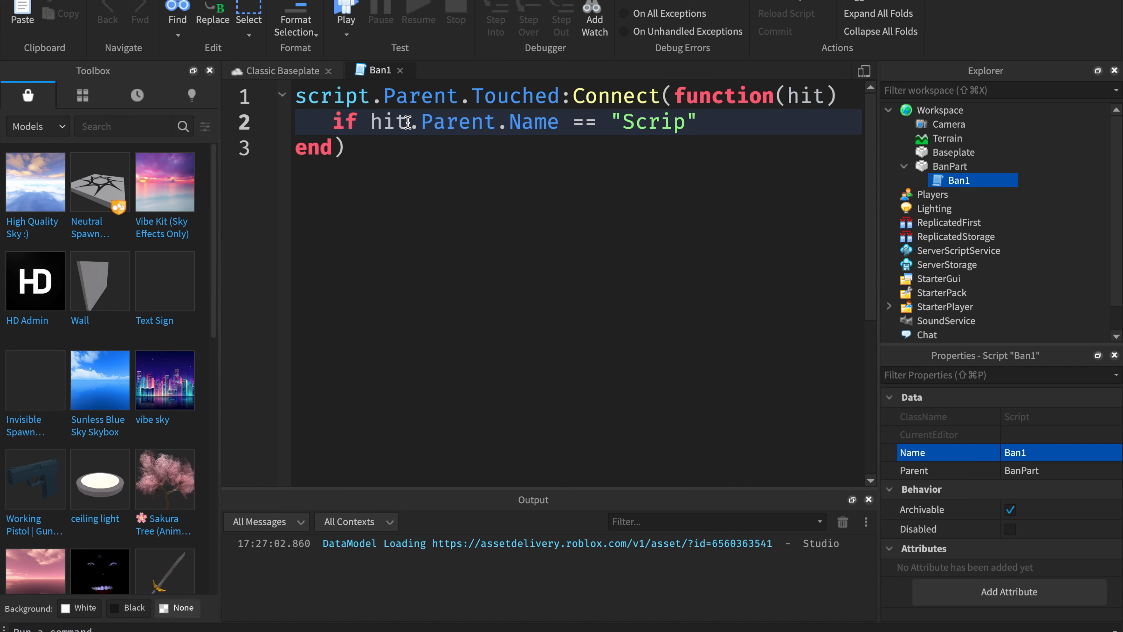
text(Player)
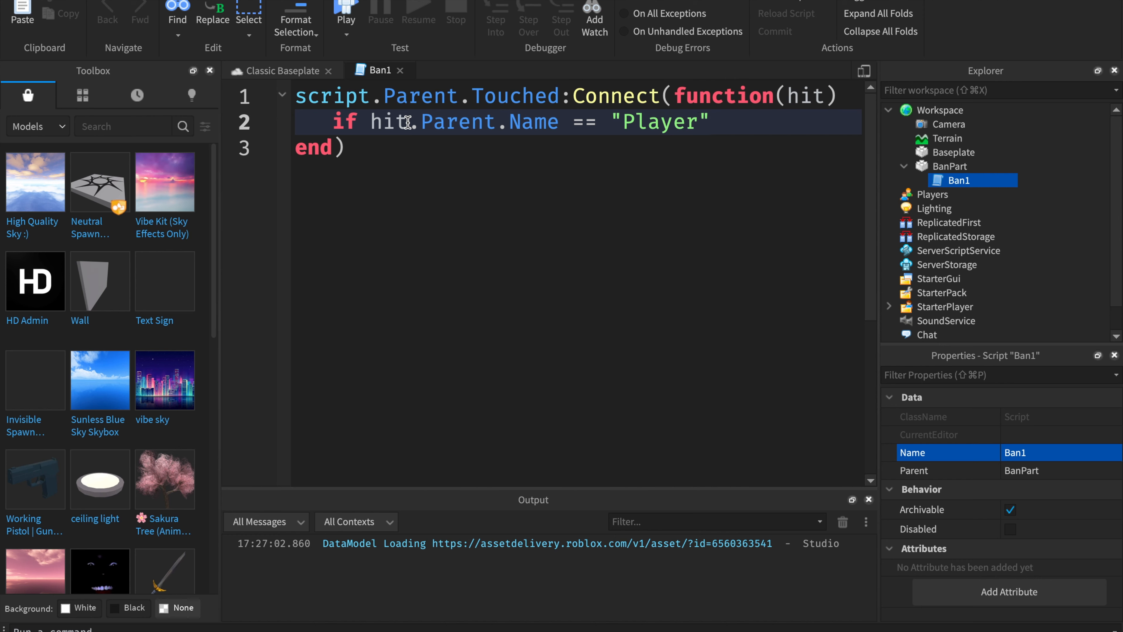
text(ScriptedOcean)
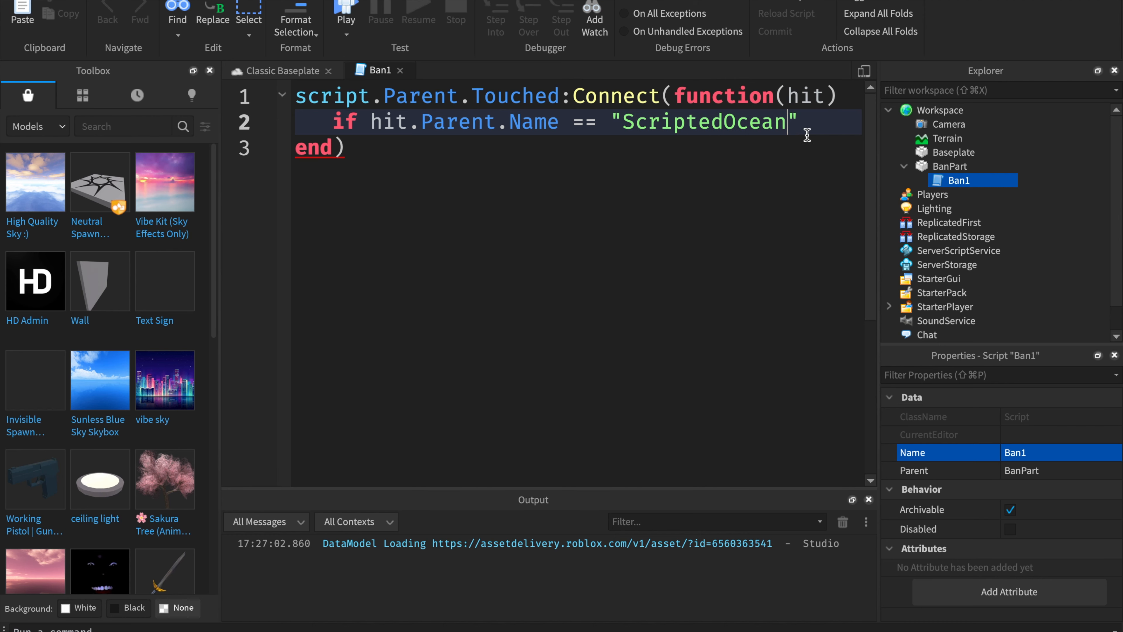
text(the)
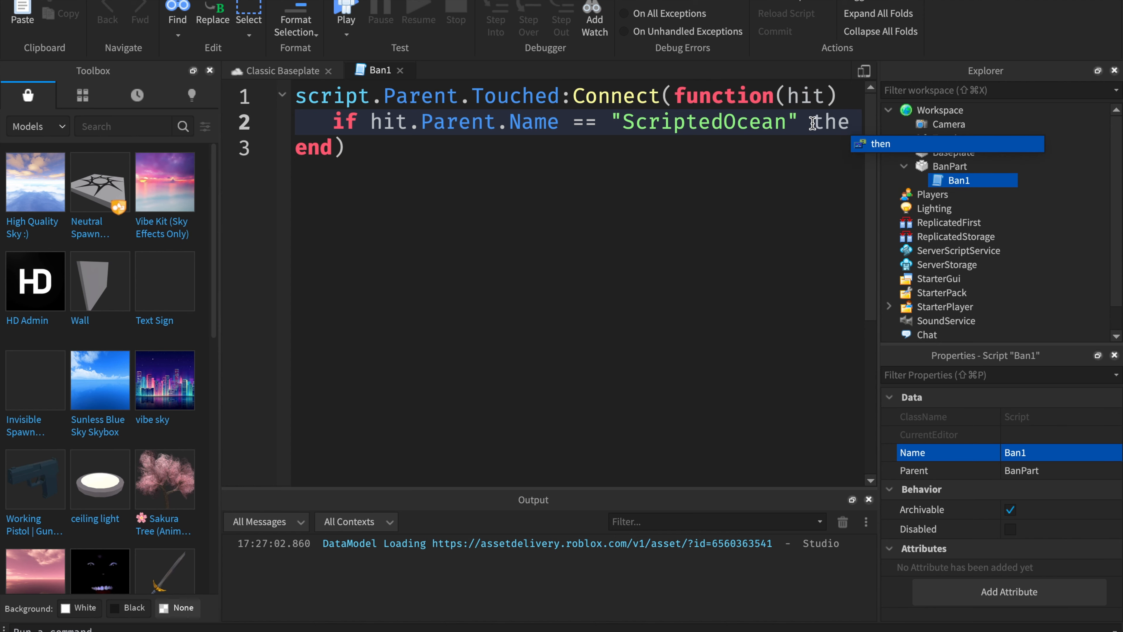
text(h)
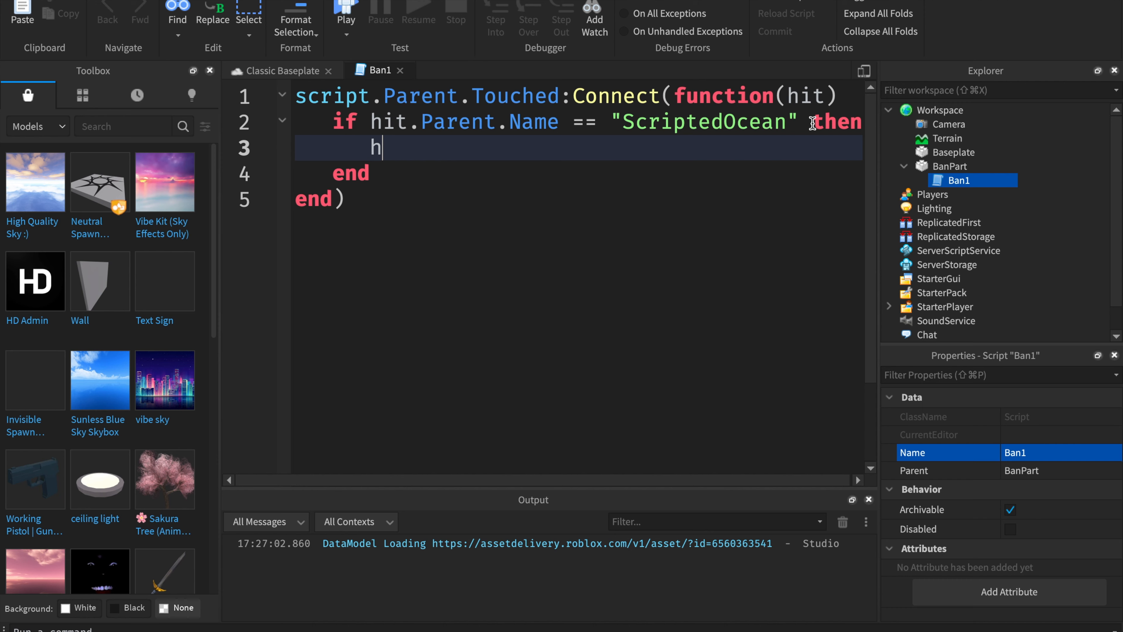
Step: Write local player = game.Players:GetPlayerFromCharacter(hit.Parent) inside the check
text(l)
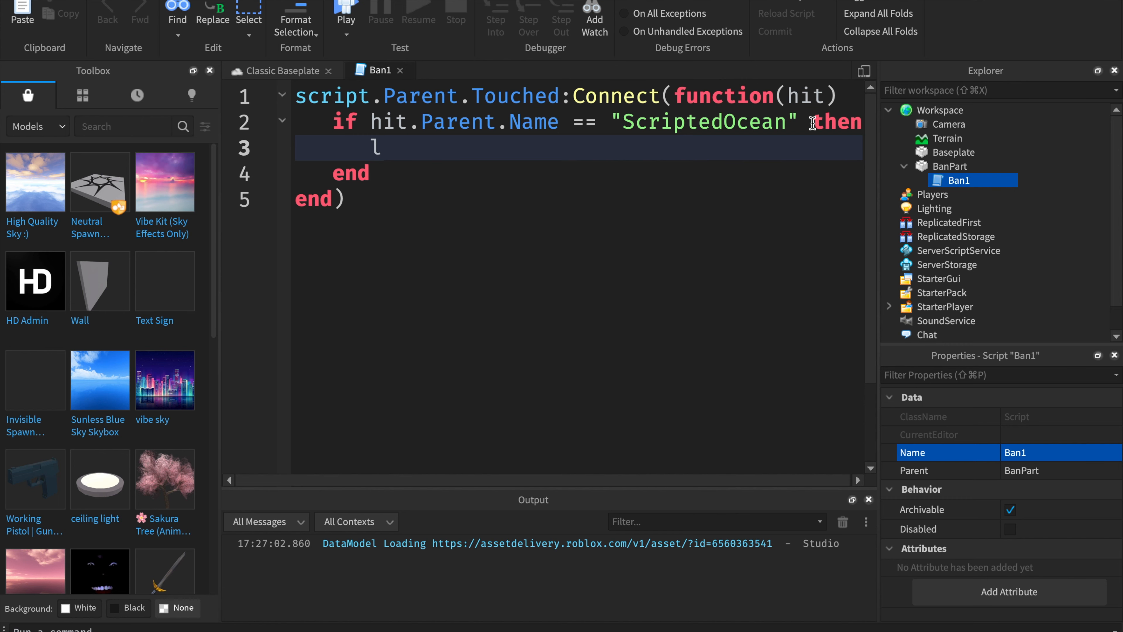
text(local player =)
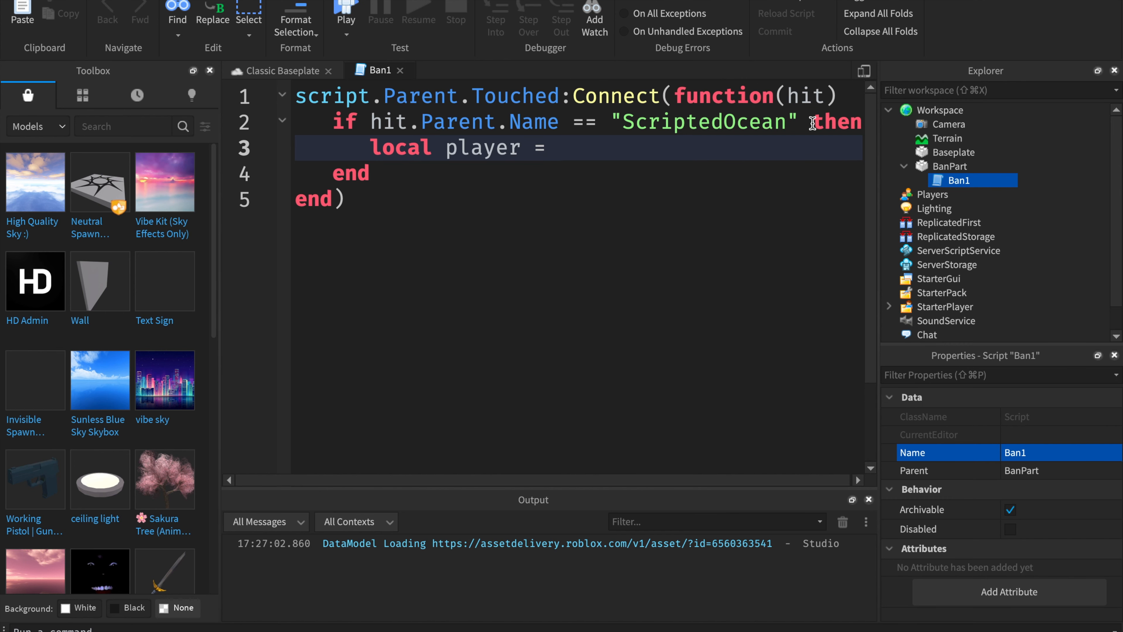
text(gam)
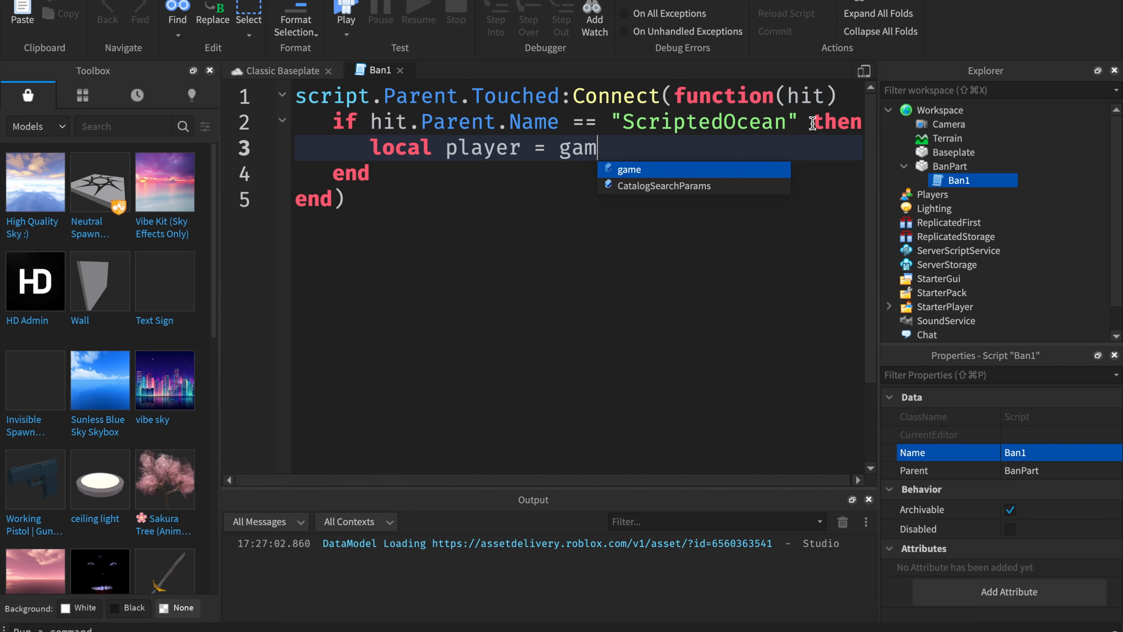
text(e.Players)
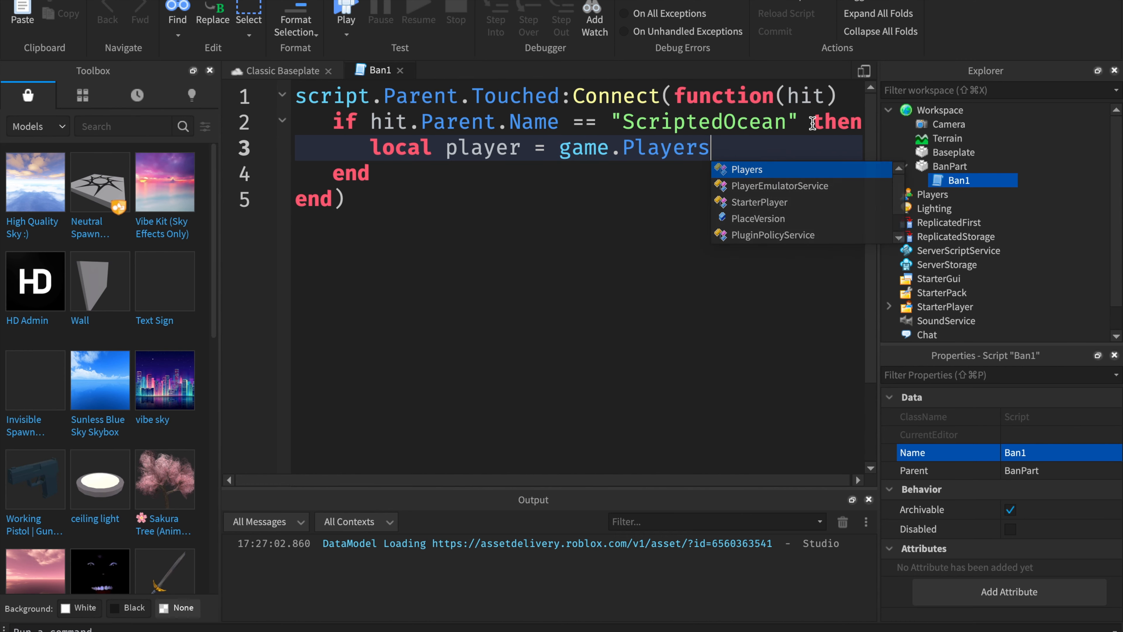
text(:GetPlayerFromCharacter()
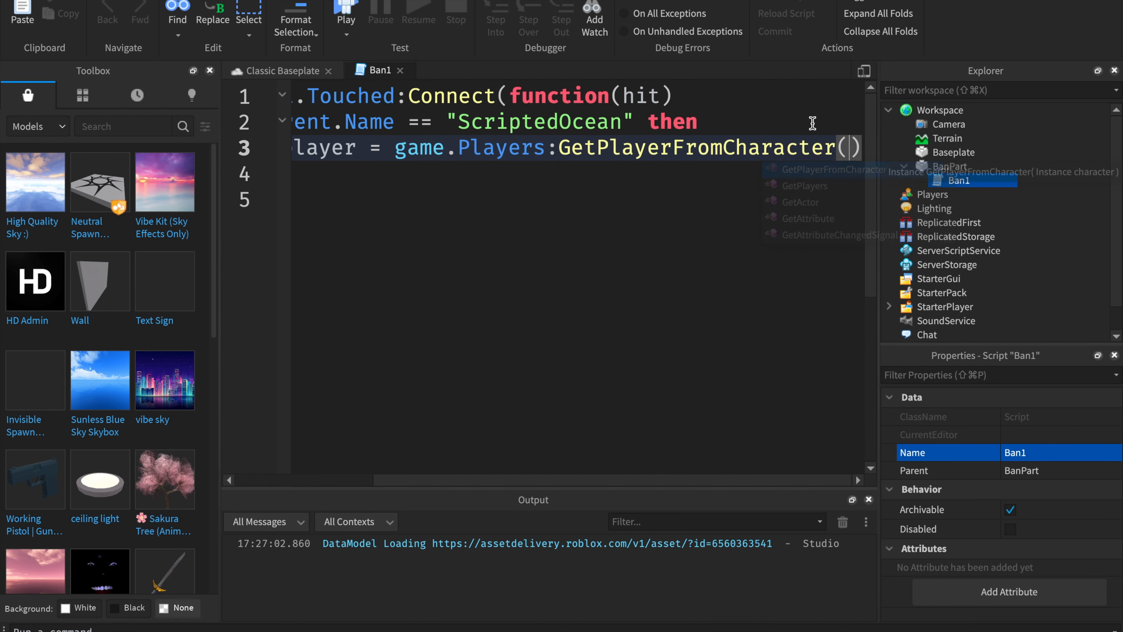
text(hit.)
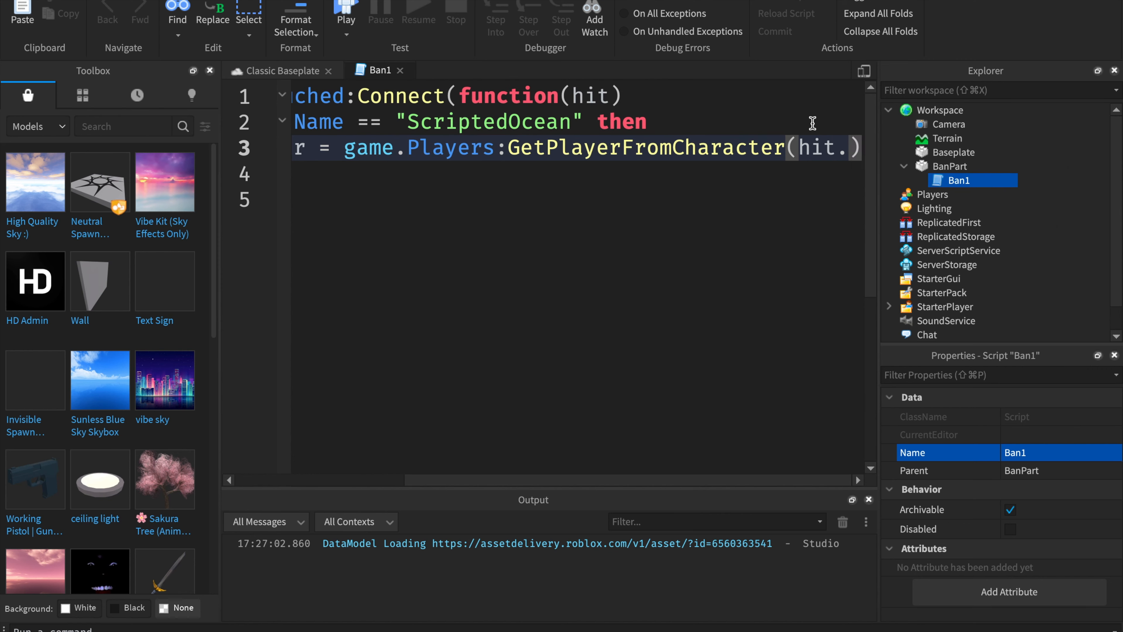
text(Parent)
click(577, 174)
text(player)
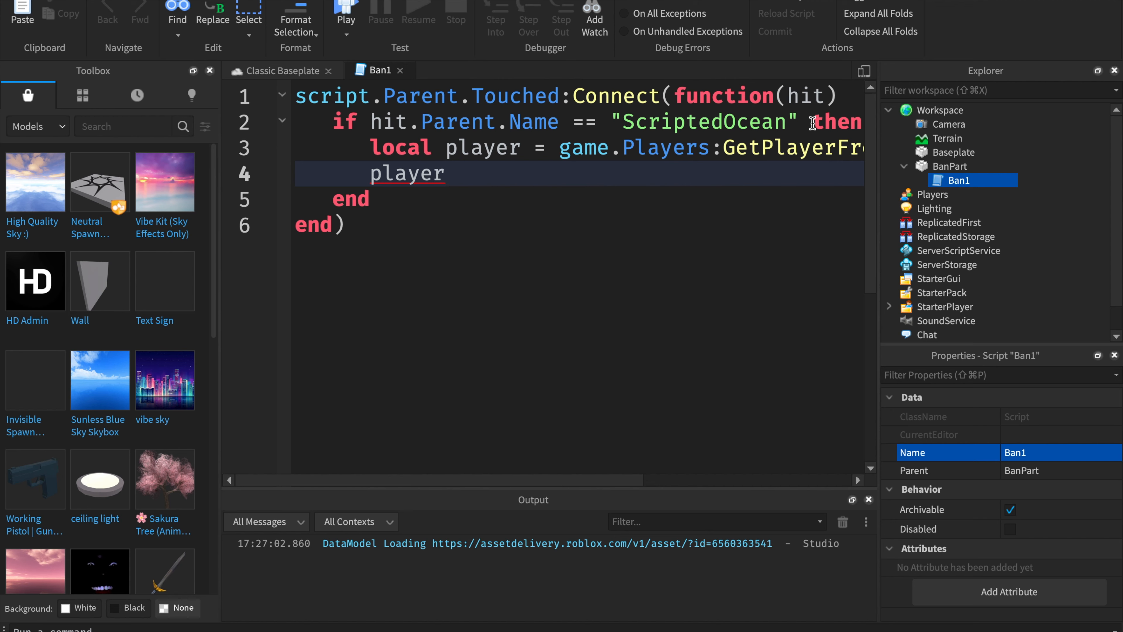
Step: Write player:Kick("Banned from this game") to kick the matched player
text(:)
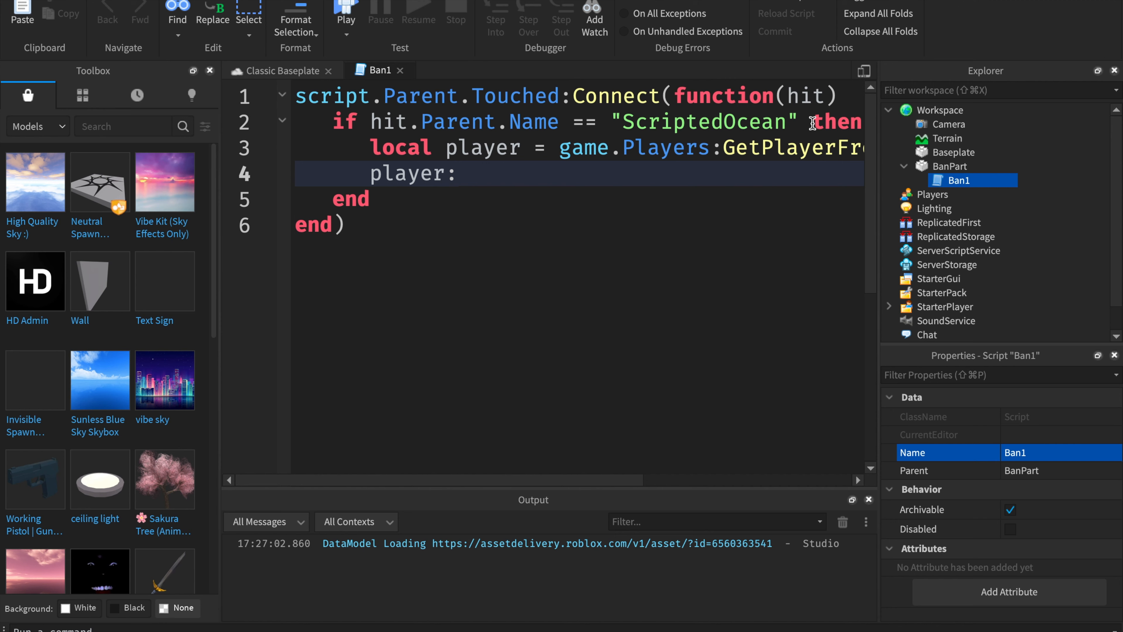
text(Kick())
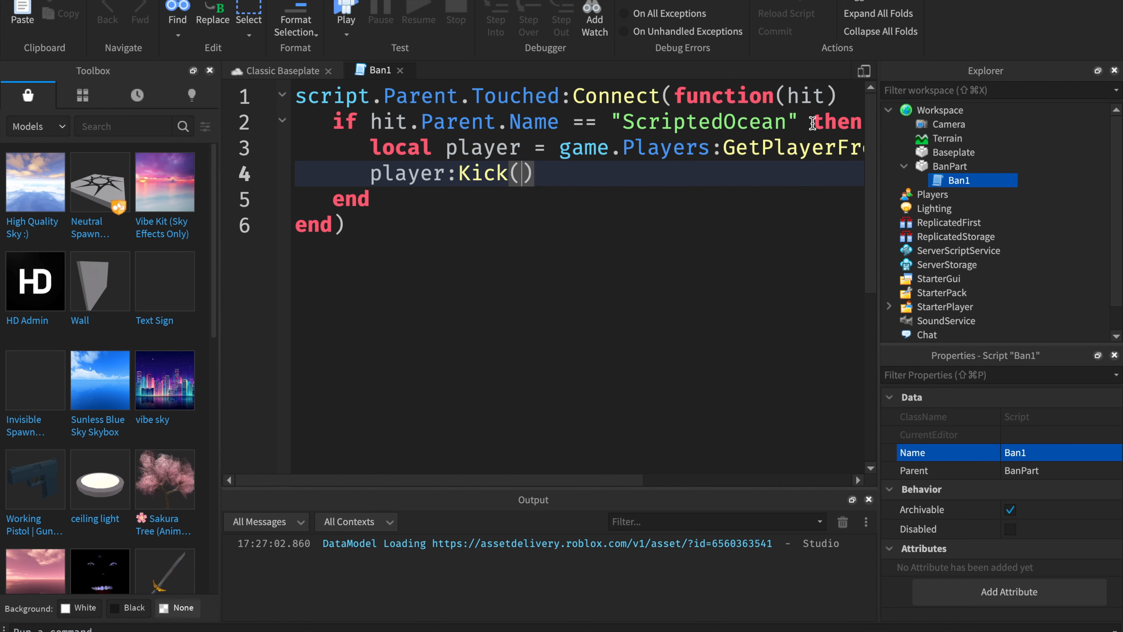
text("")
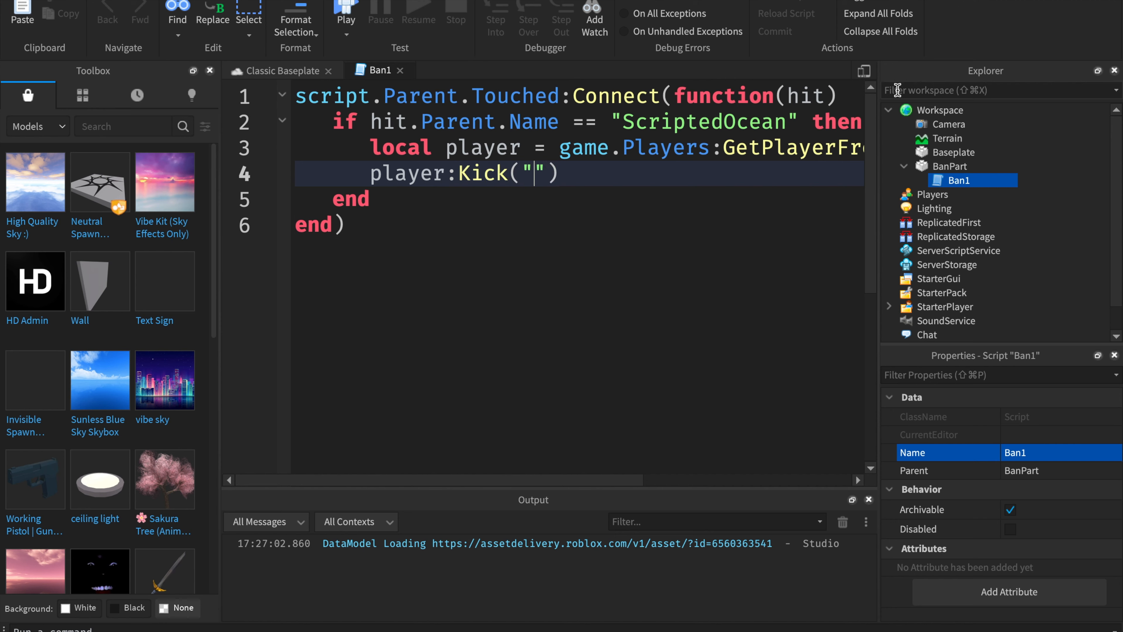
mouse_move(535, 173)
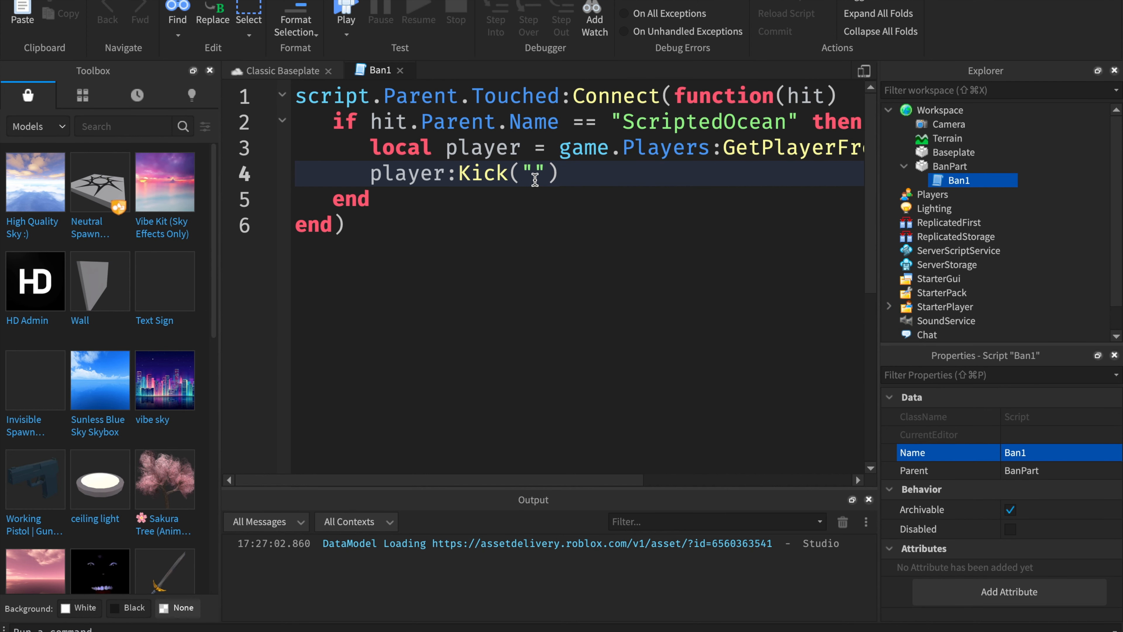
text(Banned f)
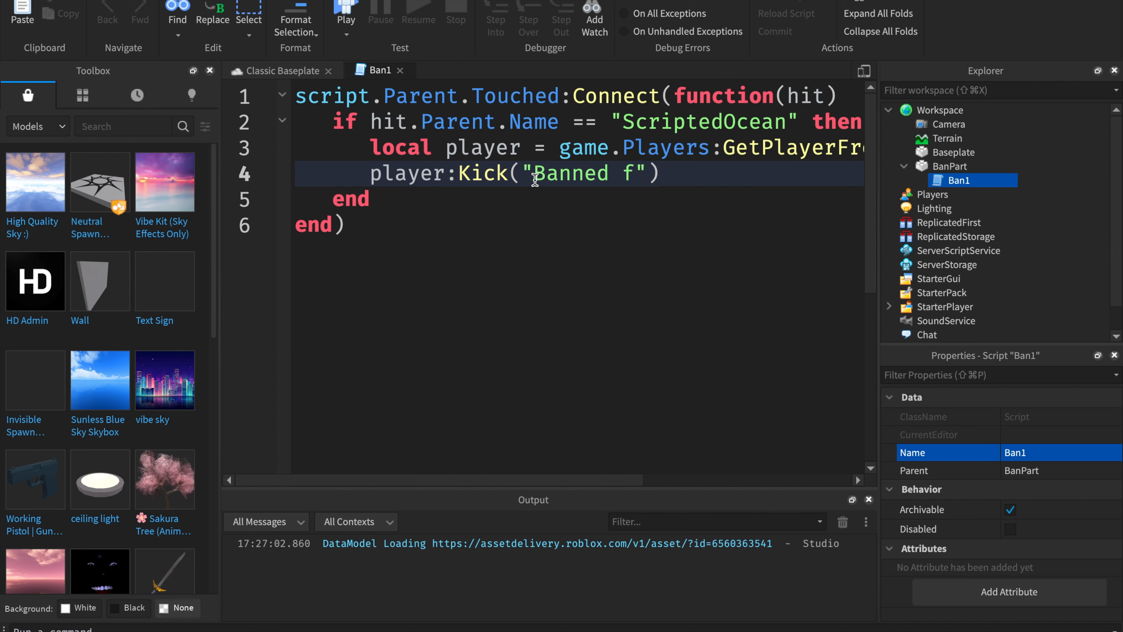
text(from this a)
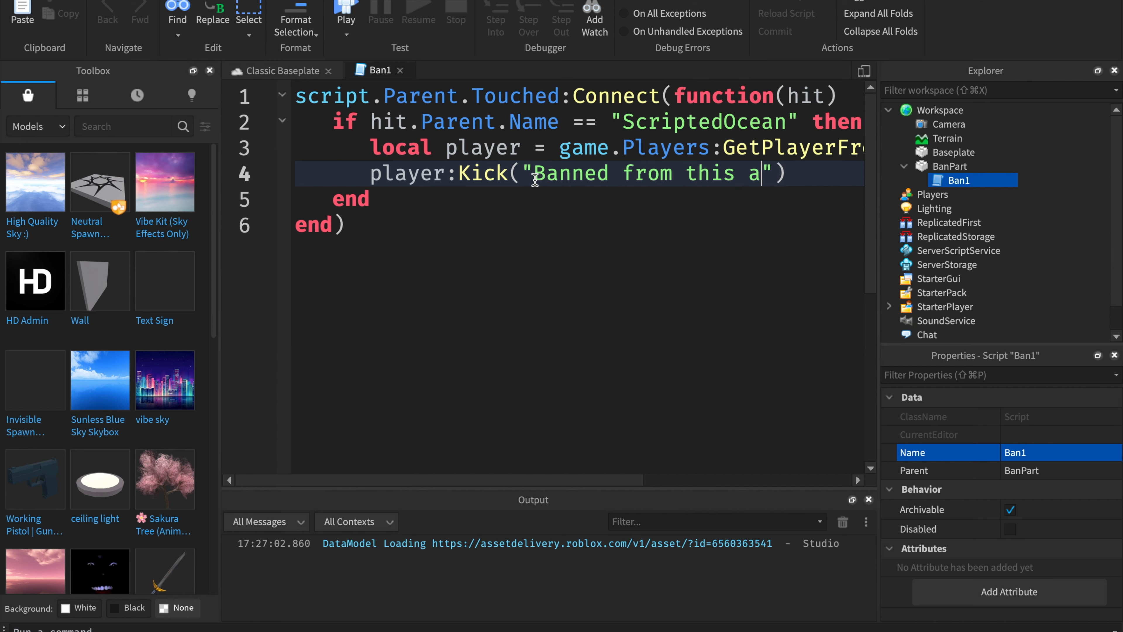
text(game)
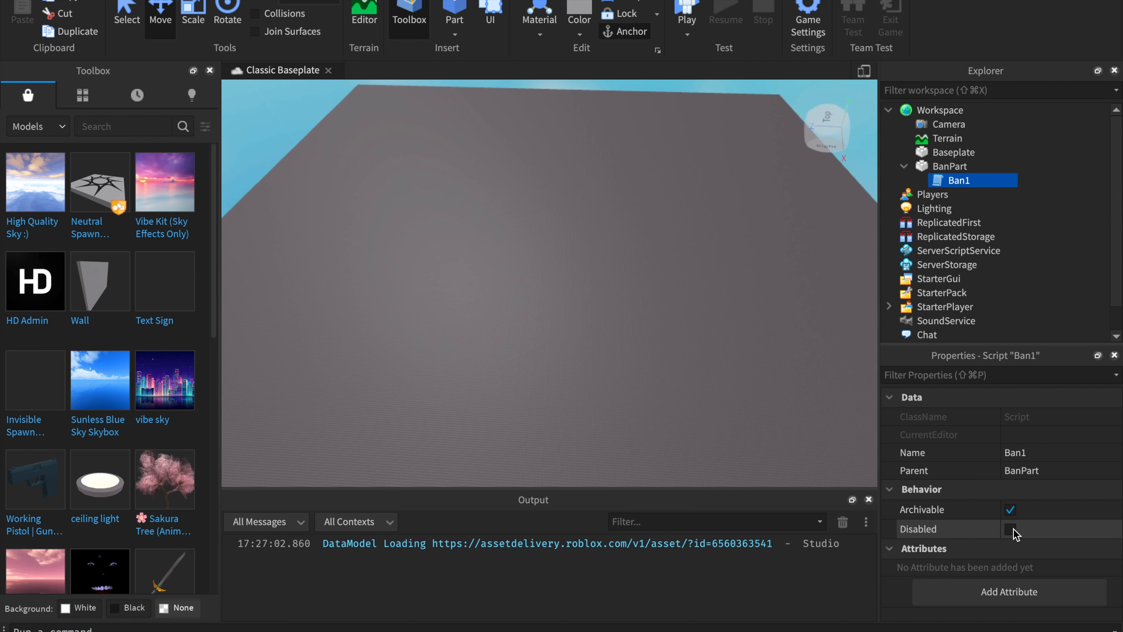
Step: Keep Ban1 enabled, check its code and close it
click(1011, 529)
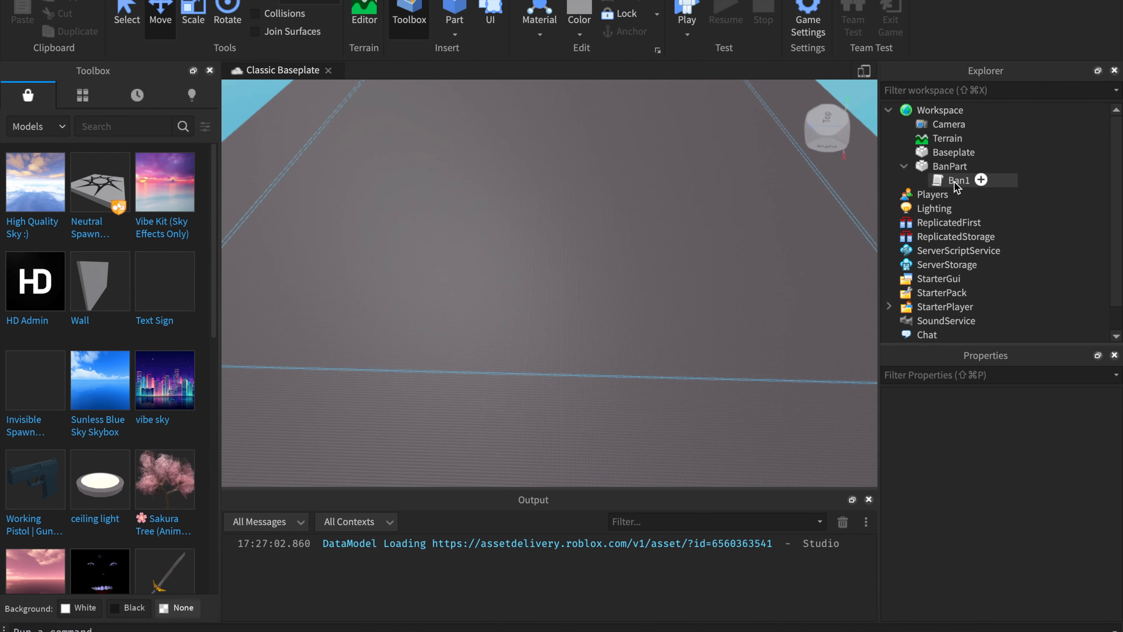
click(1011, 530)
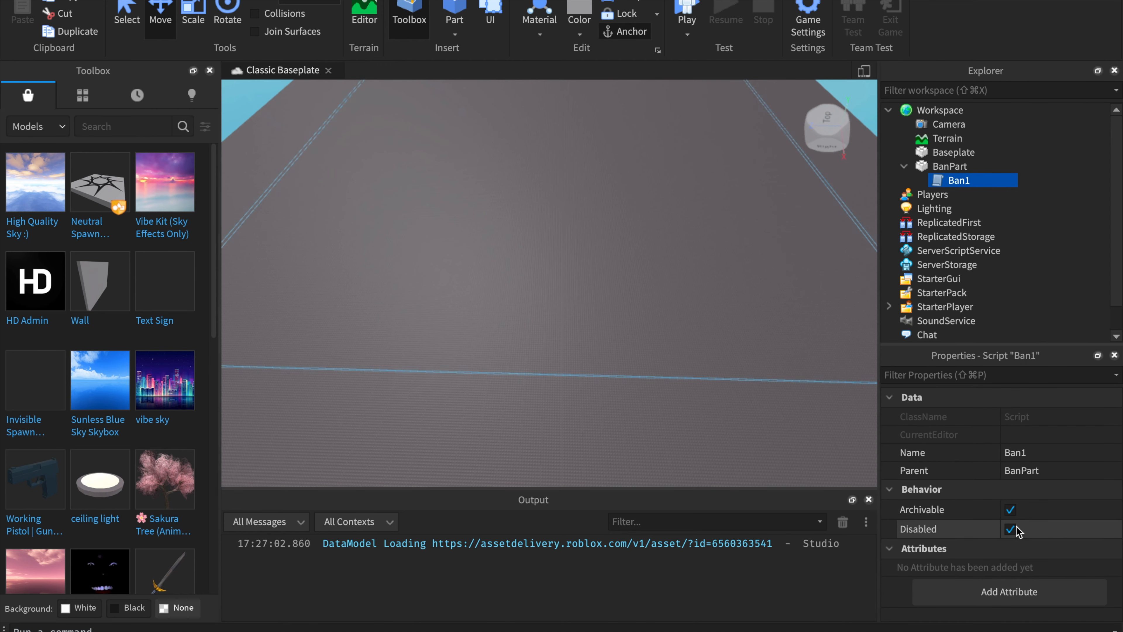
click(1011, 529)
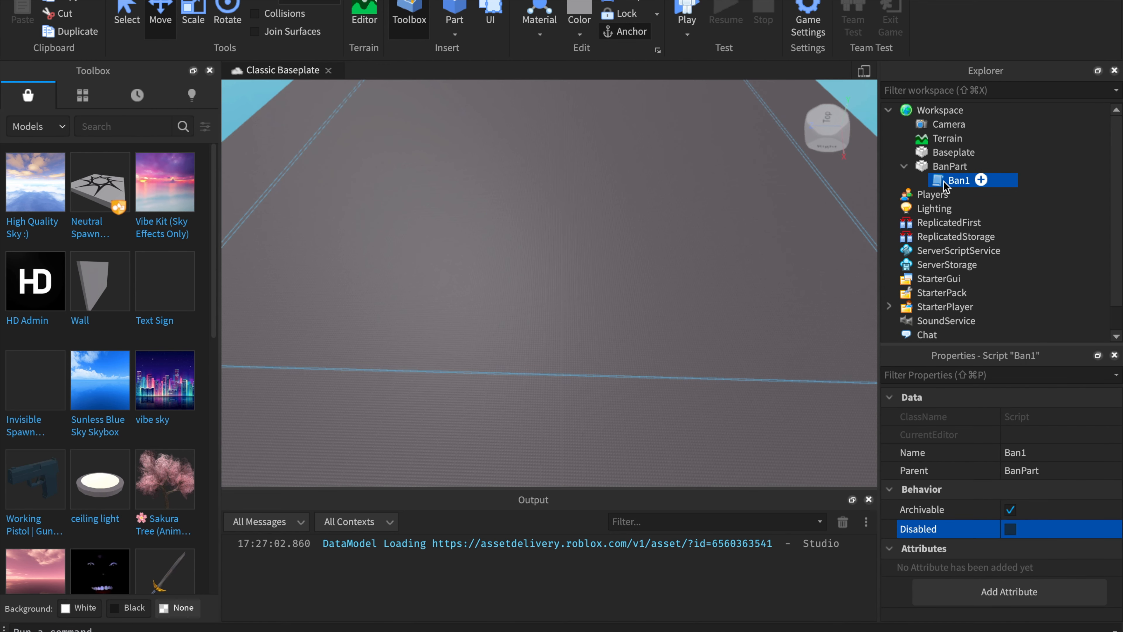
double_click(960, 179)
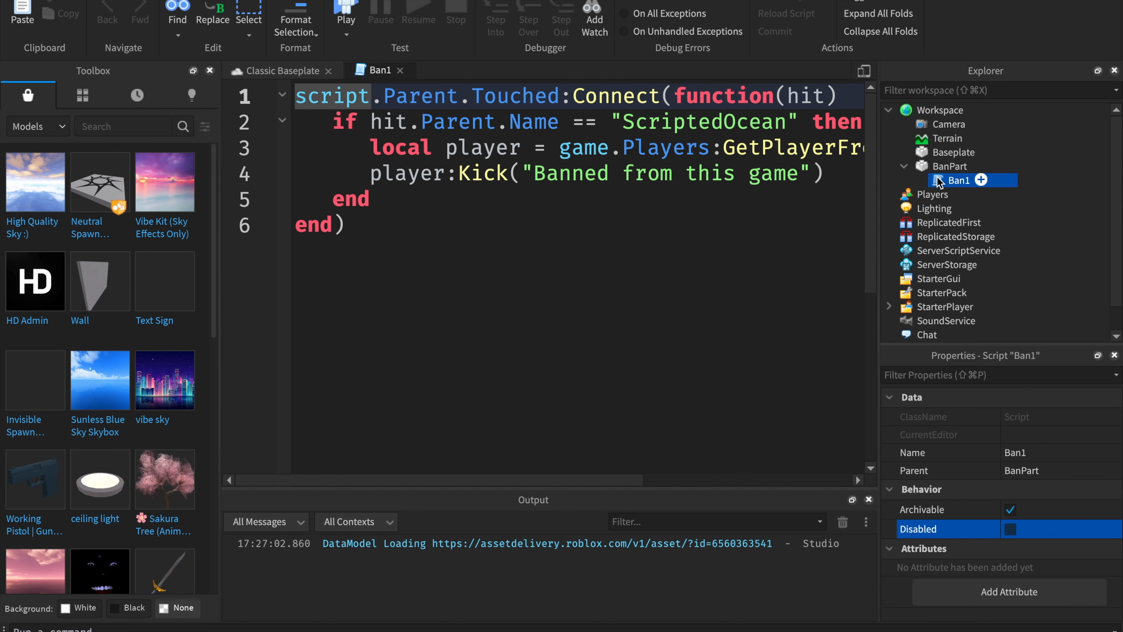
click(280, 71)
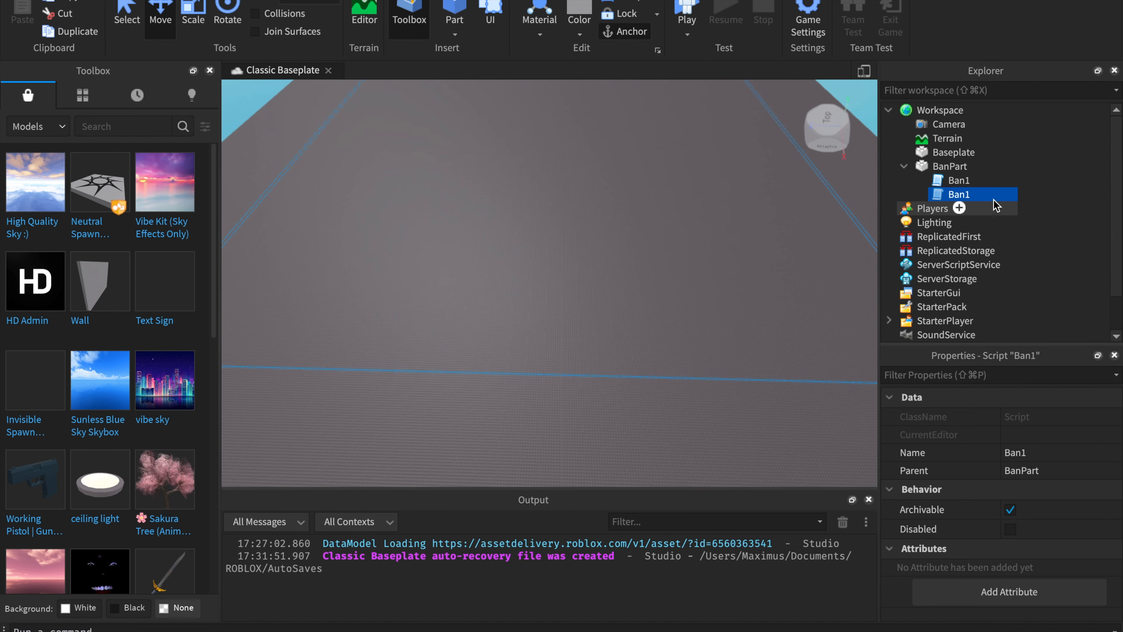
Step: Name the duplicate Ban2, open it and select ScriptedOcean for replacement
text(Ban2)
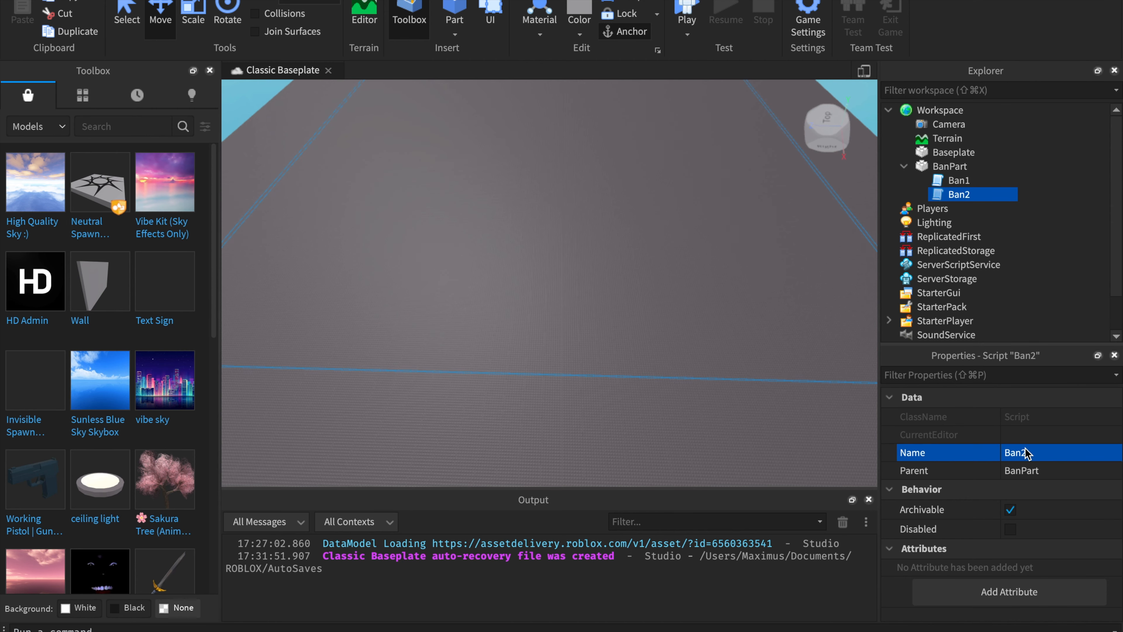
double_click(958, 194)
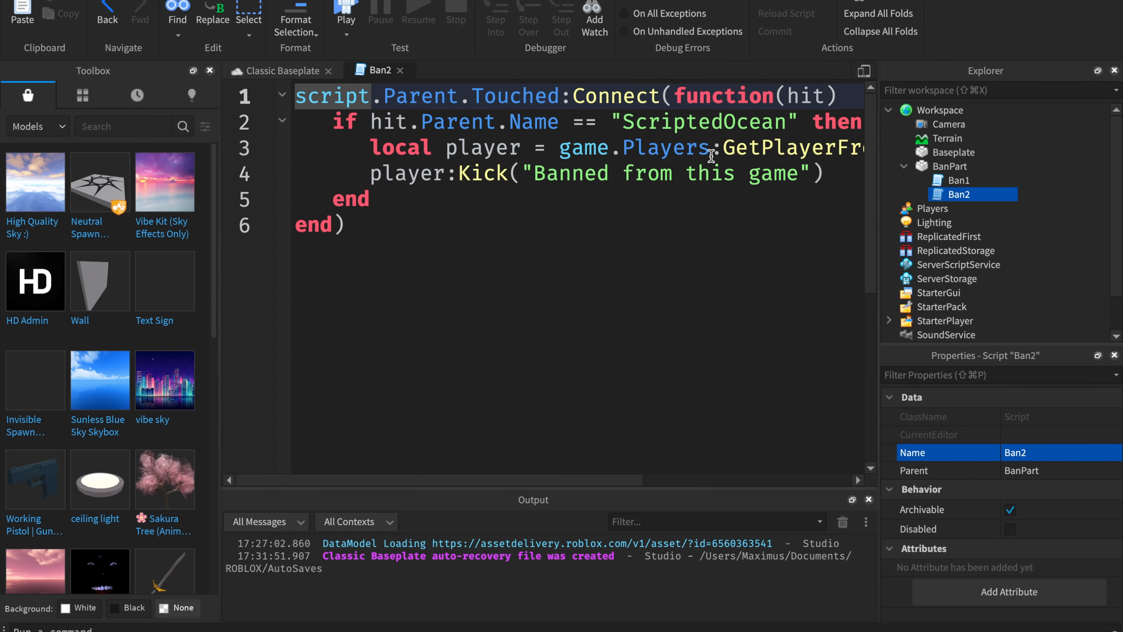
double_click(653, 121)
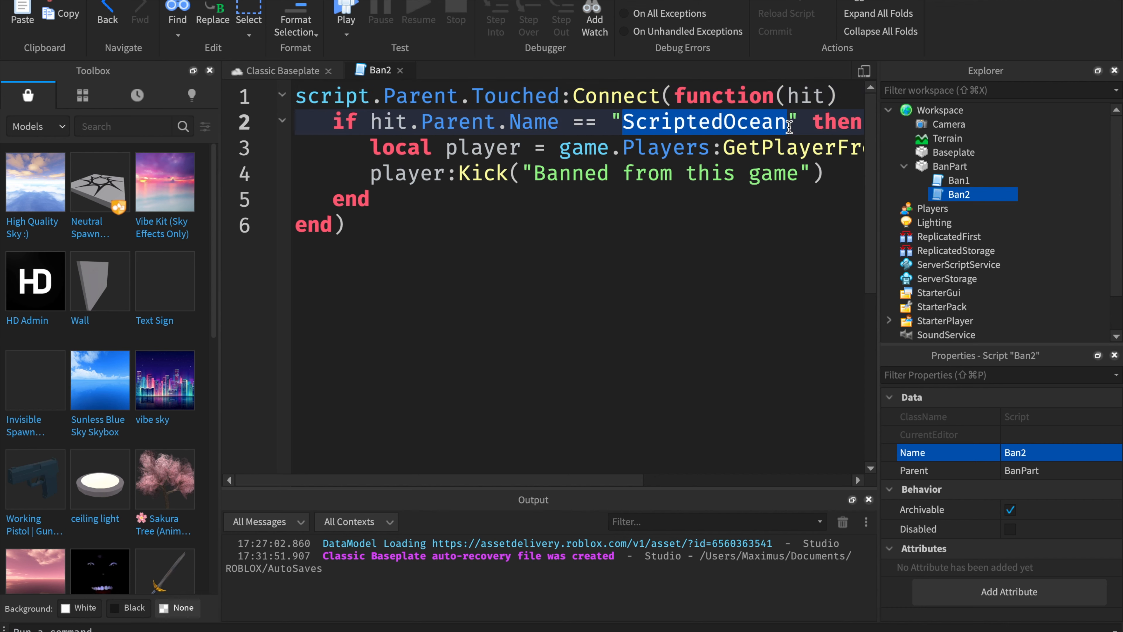
text(EyesThj)
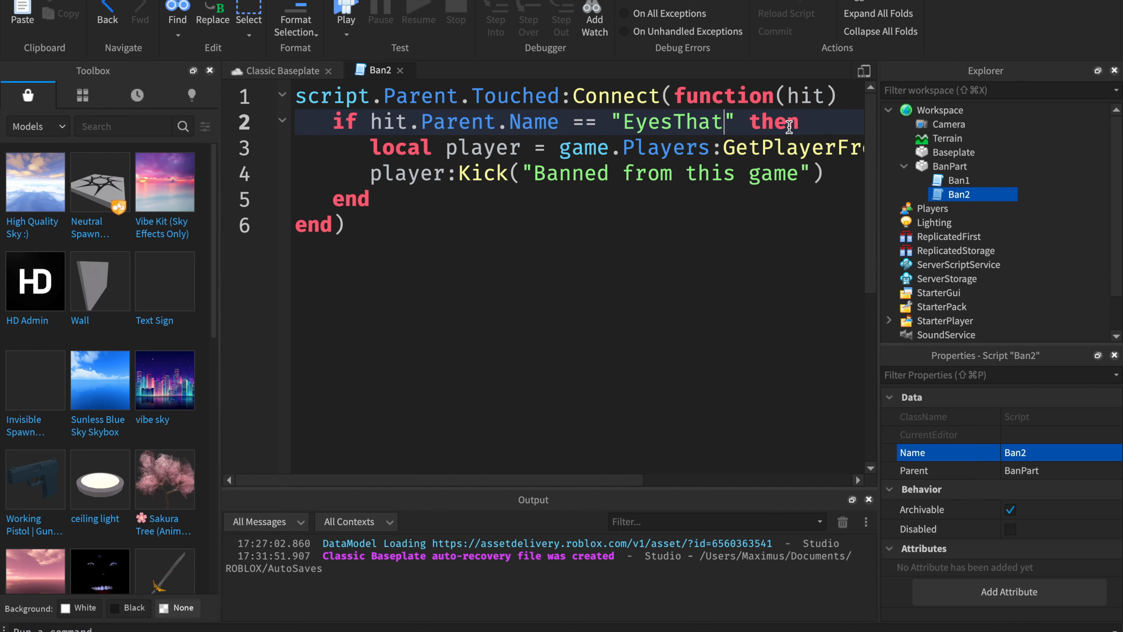
text(SeesTheLies)
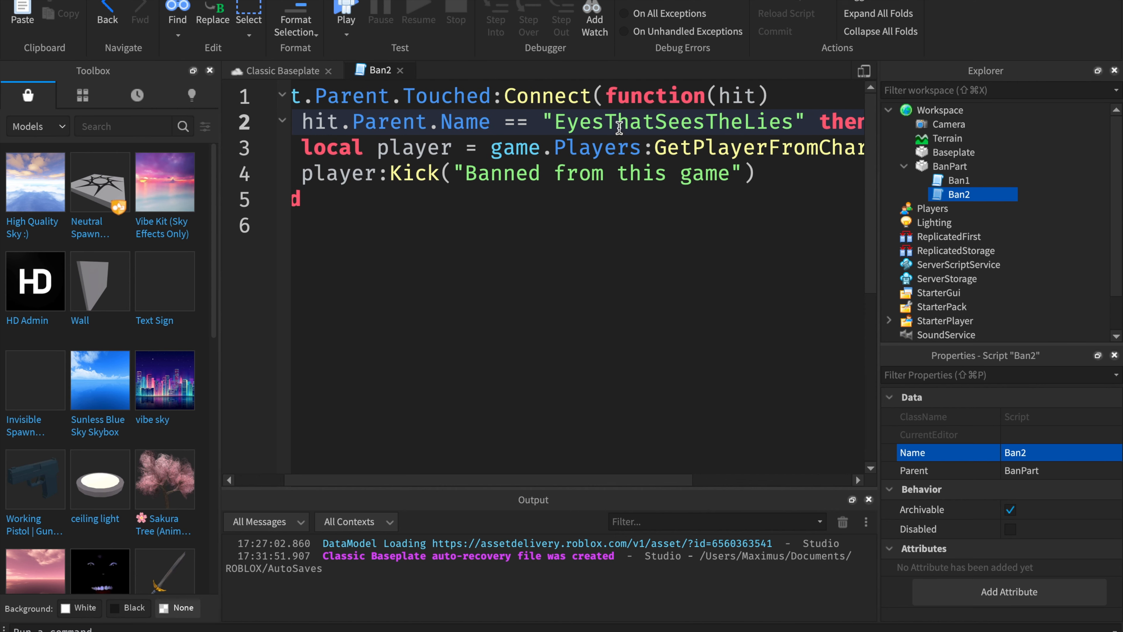
double_click(673, 122)
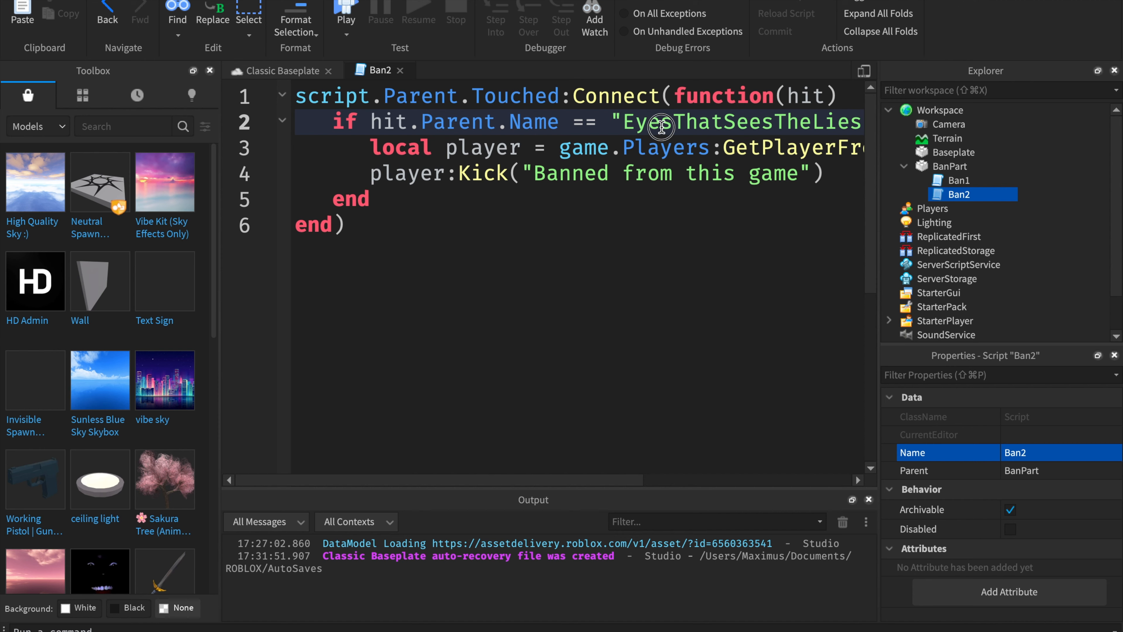
double_click(741, 122)
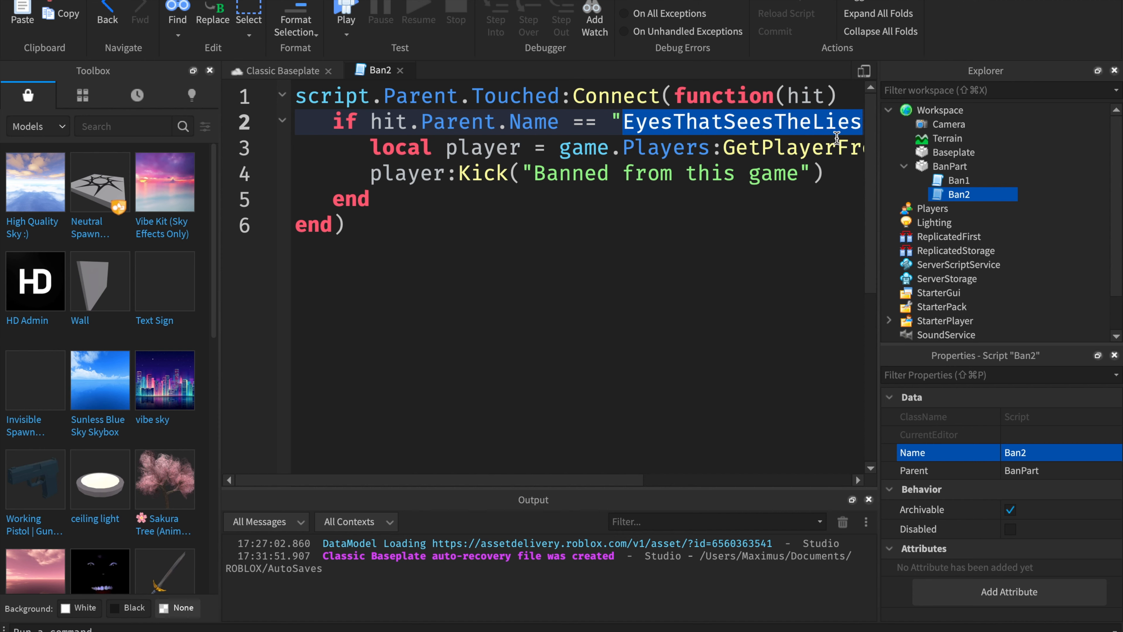
click(377, 172)
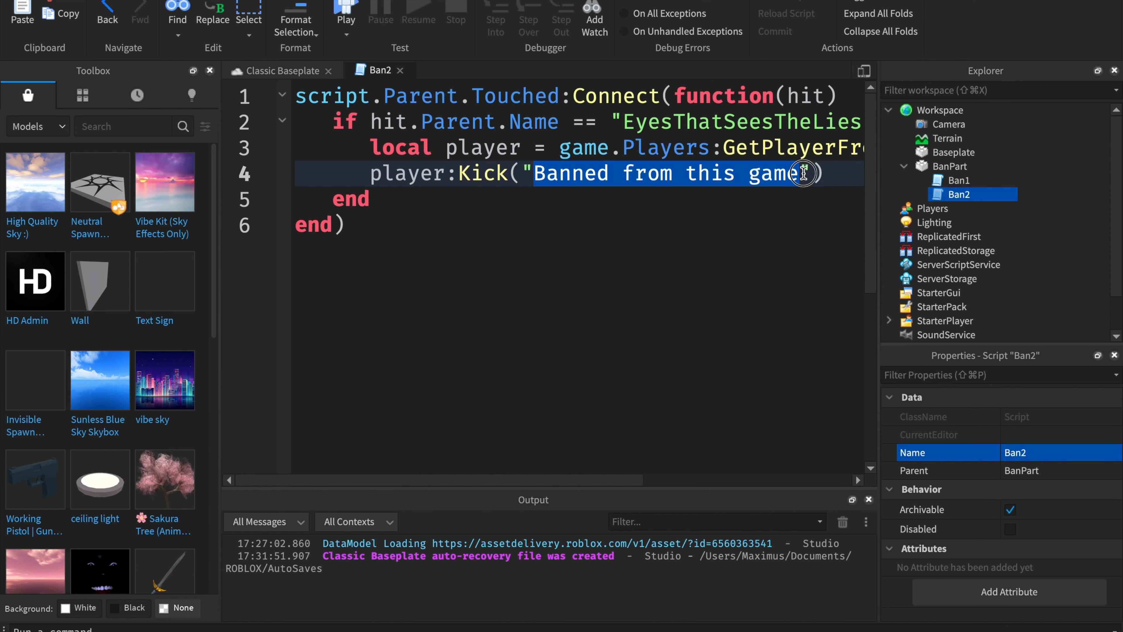
Step: Set Ban2's kick message to "This is cool guy" and start a playtest
text(Thi)
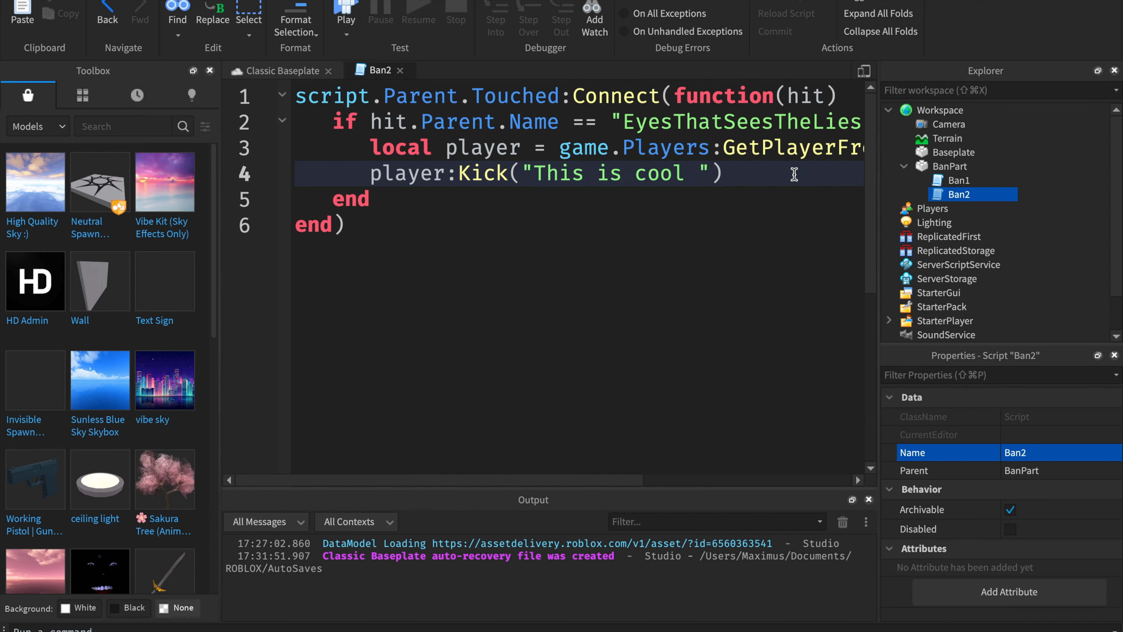
text(guy)
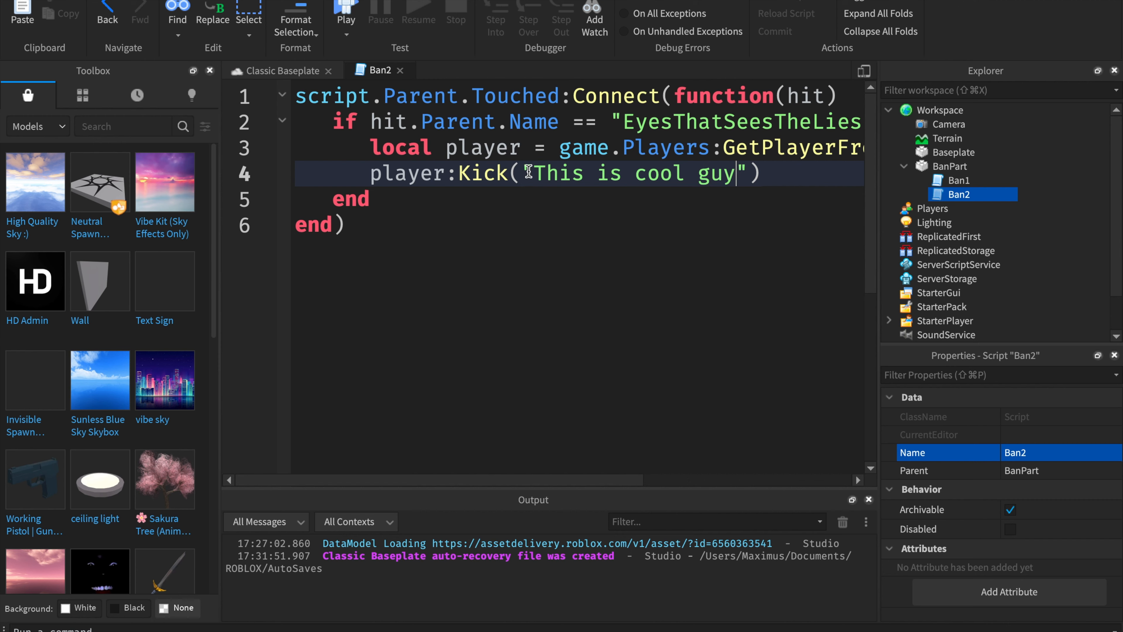
drag(534, 172, 727, 173)
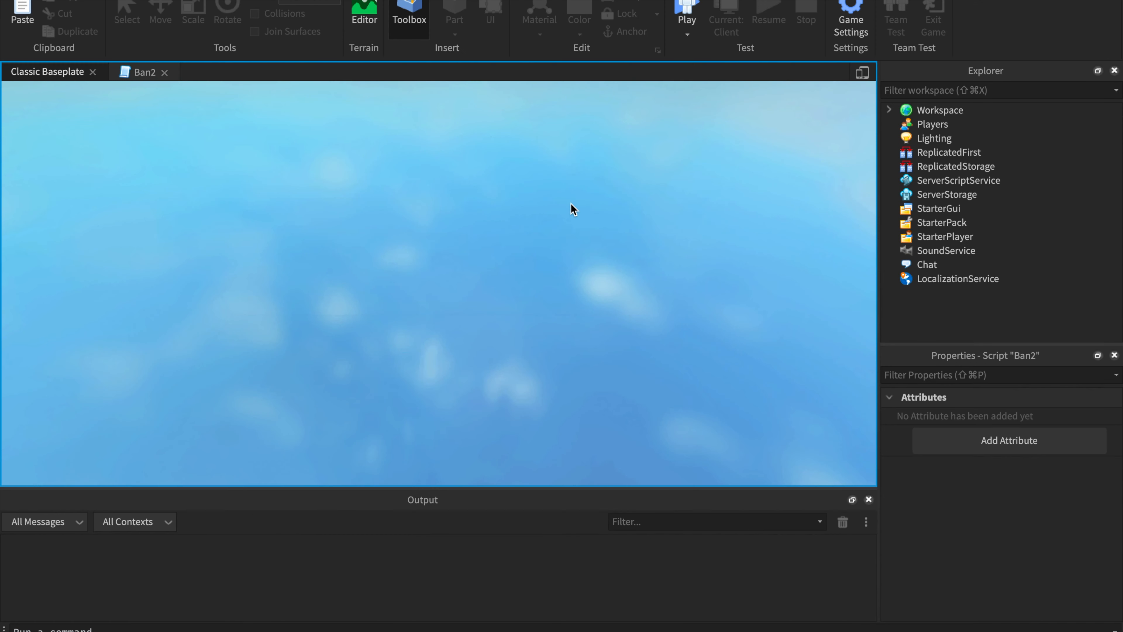
Step: Stop the playtest after the "Banned from this game" kick and resume editing
click(685, 13)
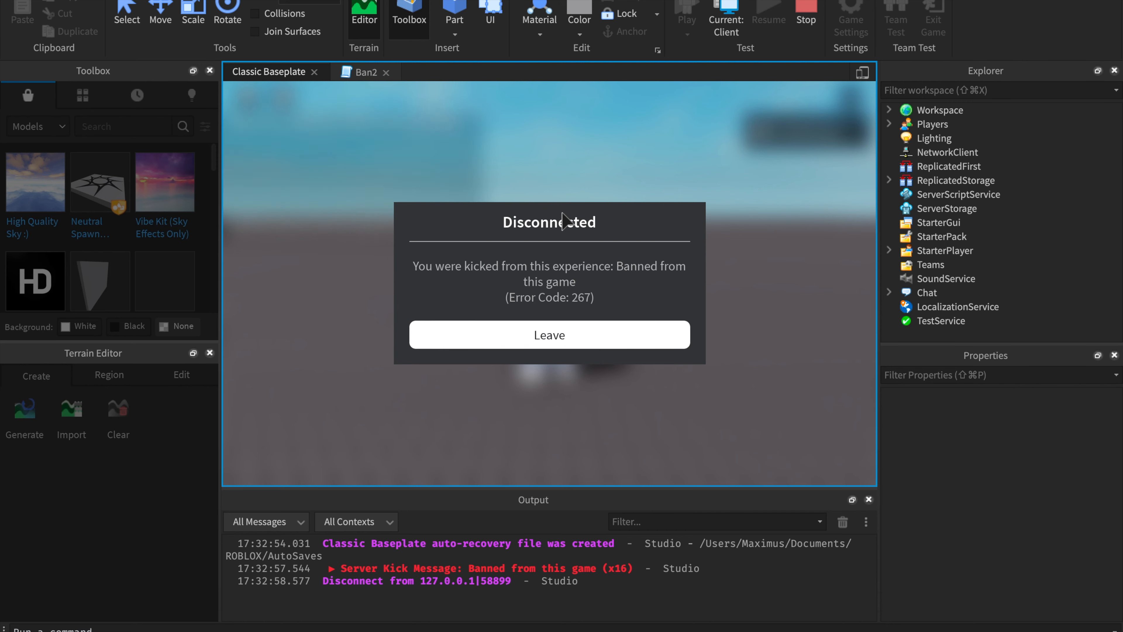
mouse_move(521, 298)
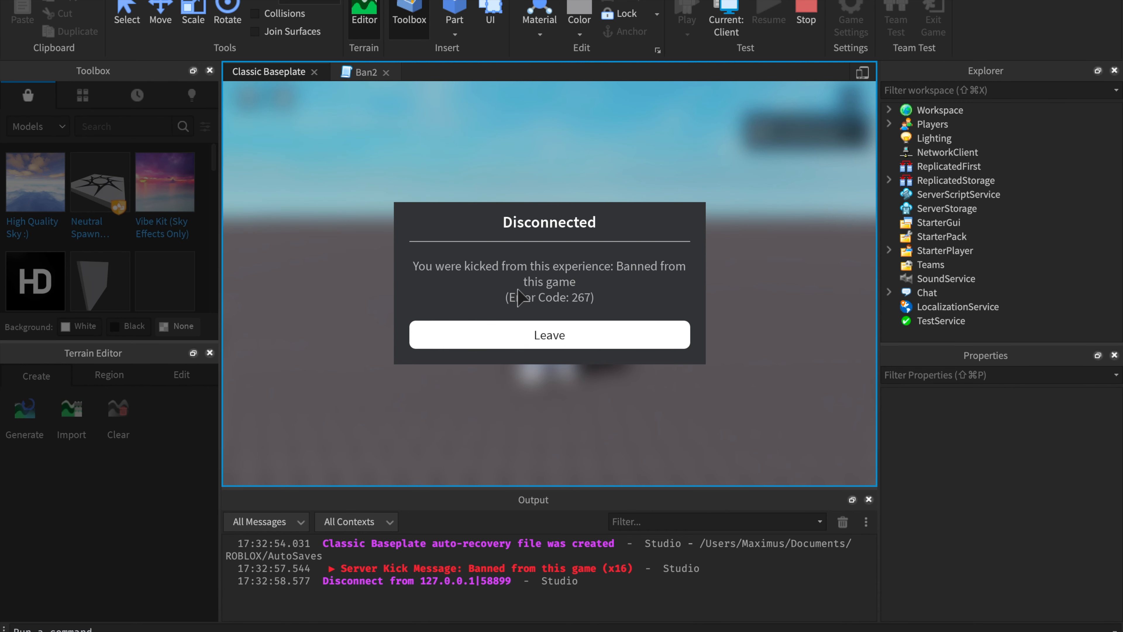
click(549, 334)
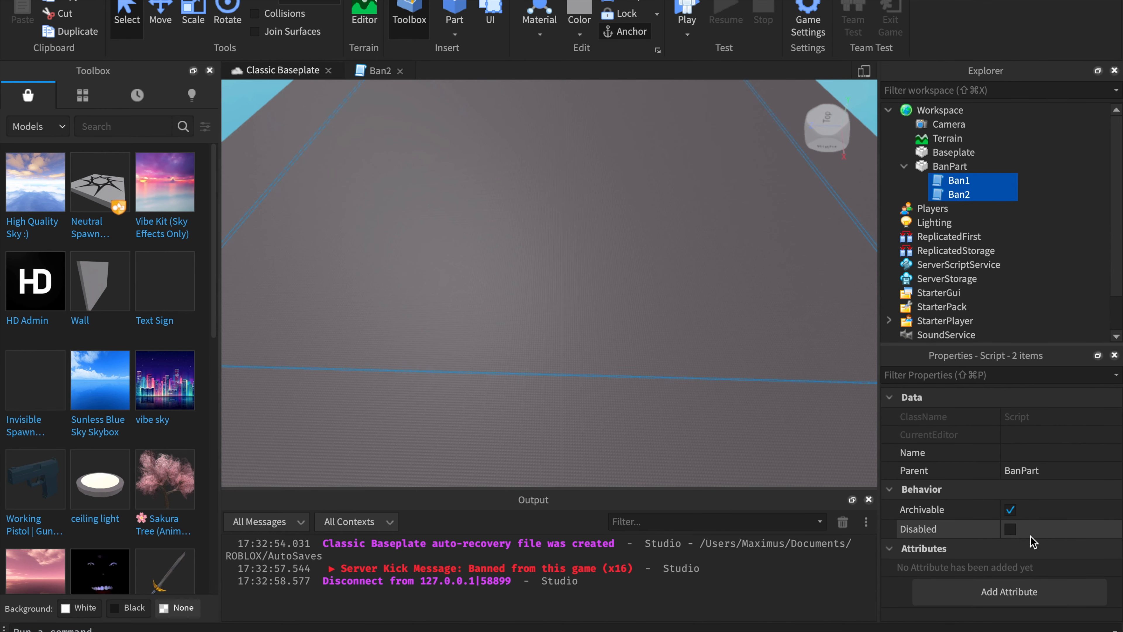
Step: Leave both ban scripts enabled, close the Ban2 tab and reopen Ban1's code
click(1011, 529)
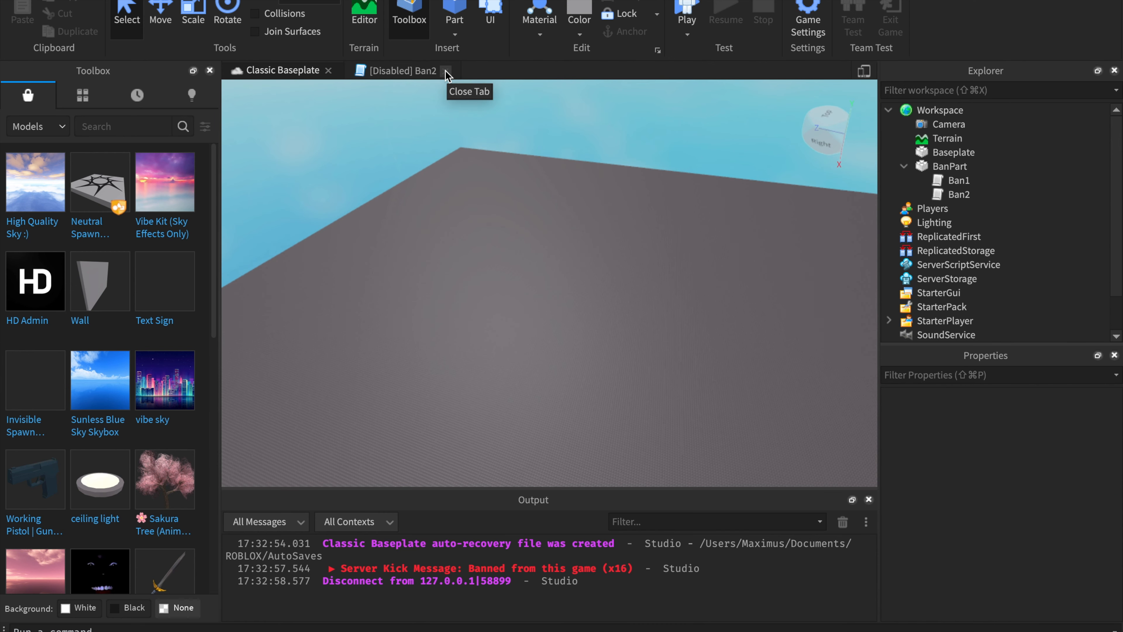
click(449, 70)
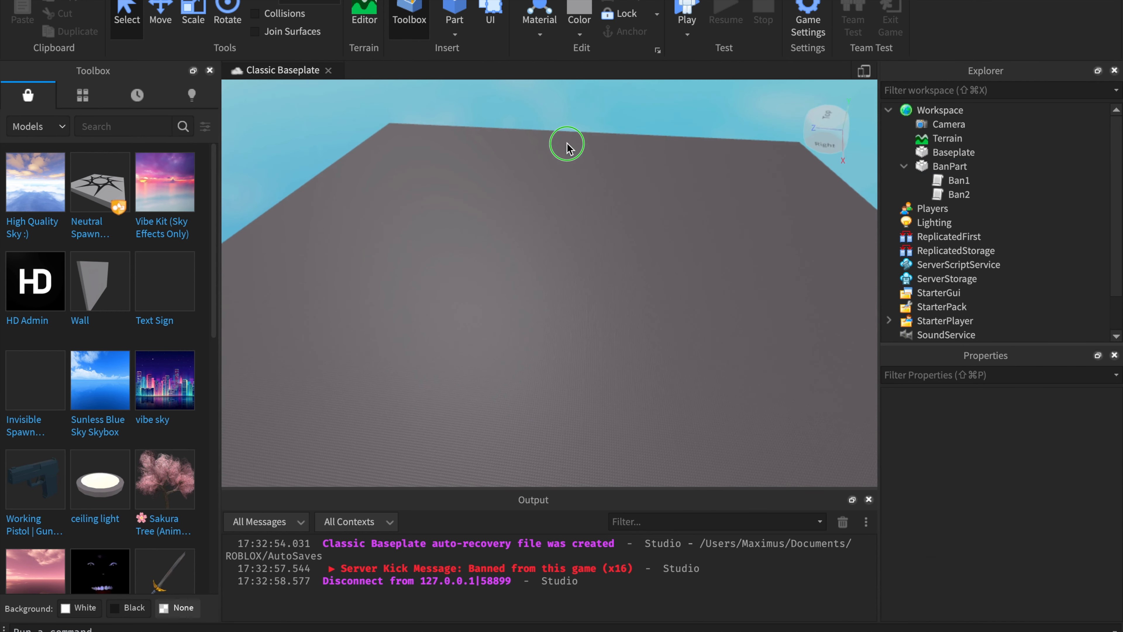
click(960, 180)
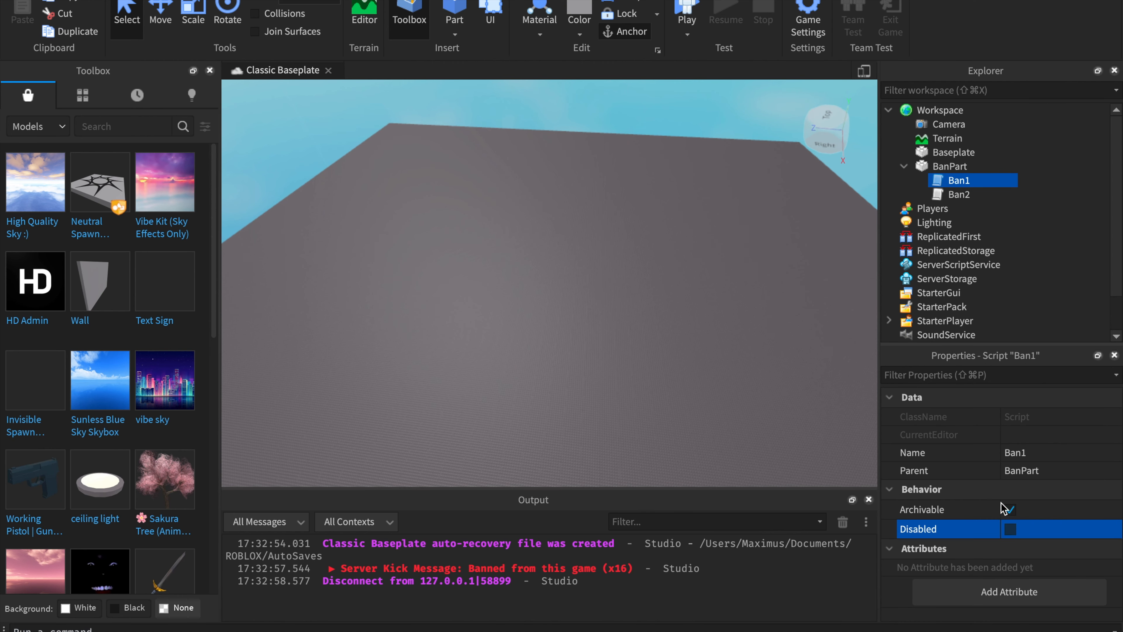
click(959, 194)
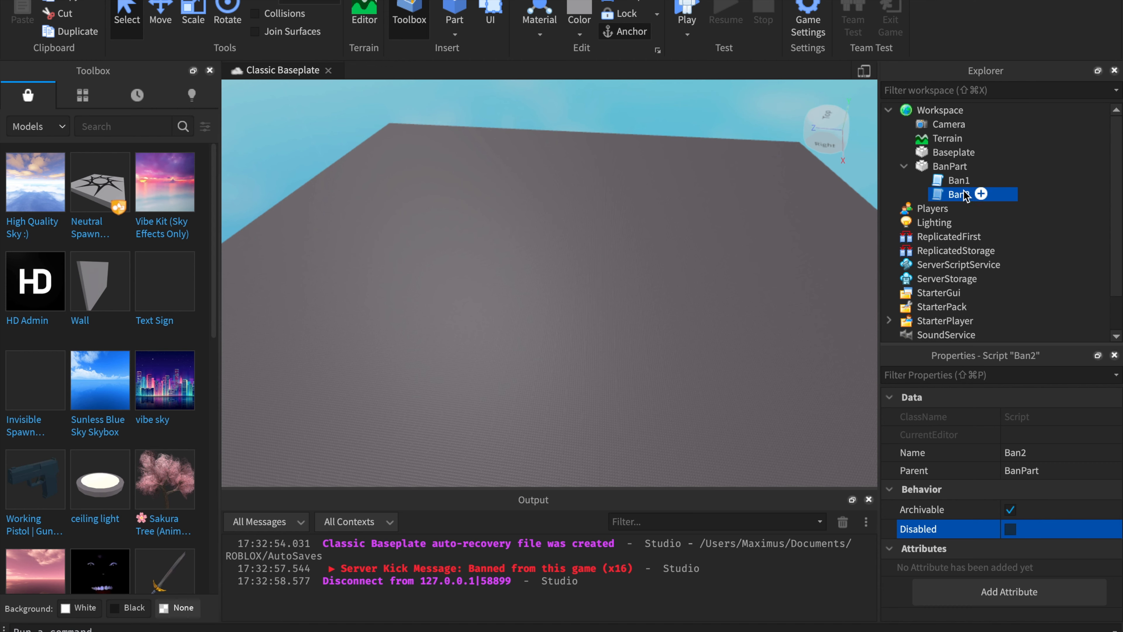
click(956, 180)
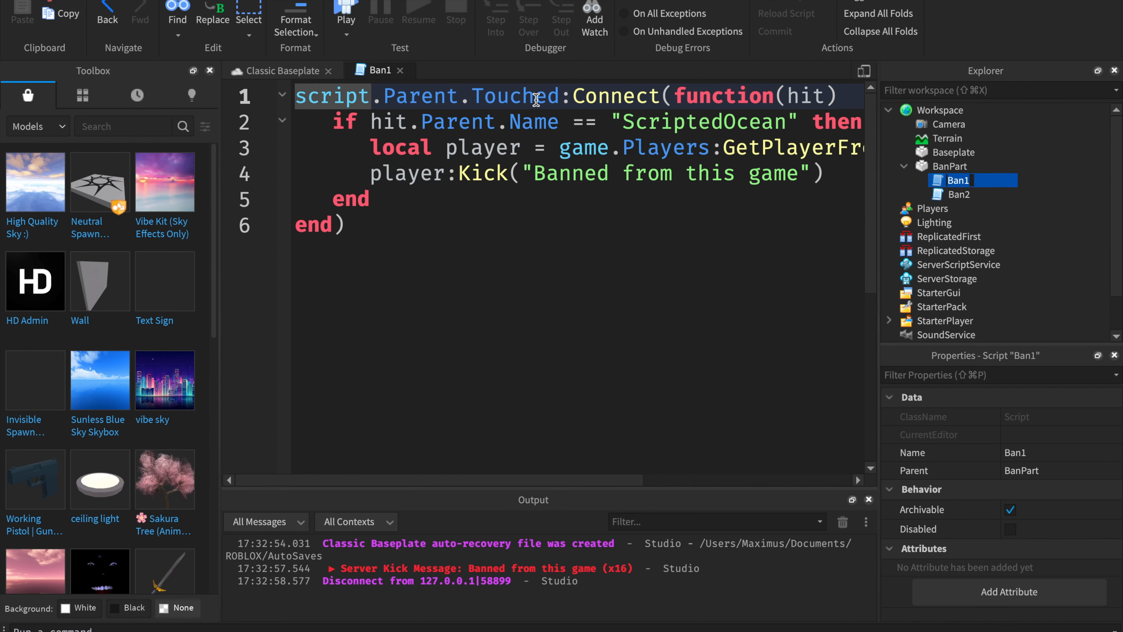
mouse_move(628, 172)
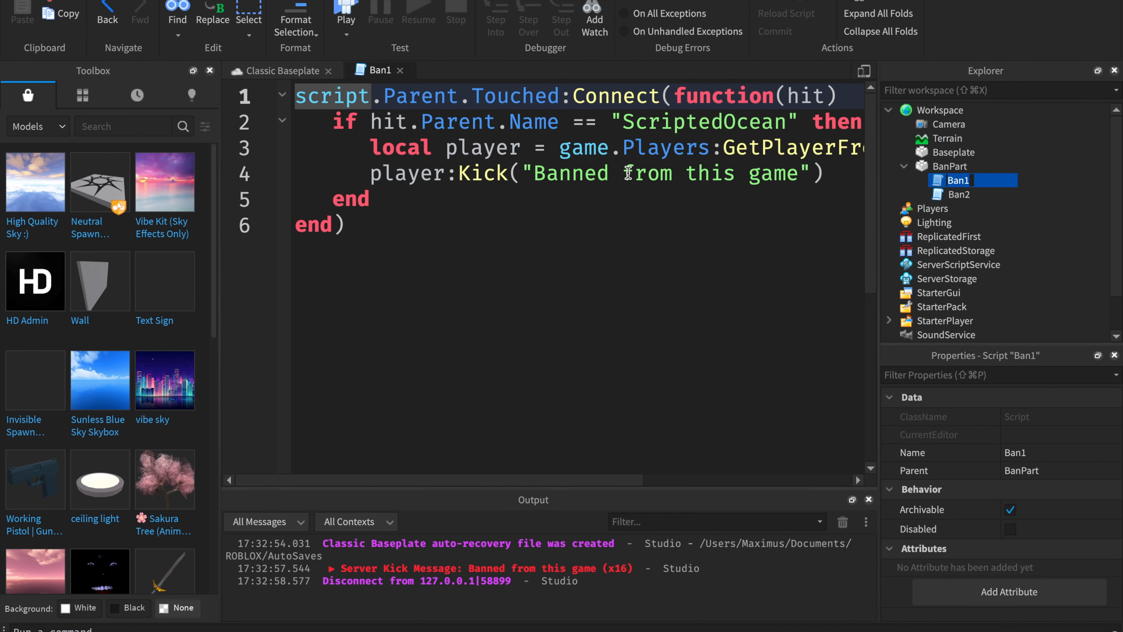
mouse_move(540, 117)
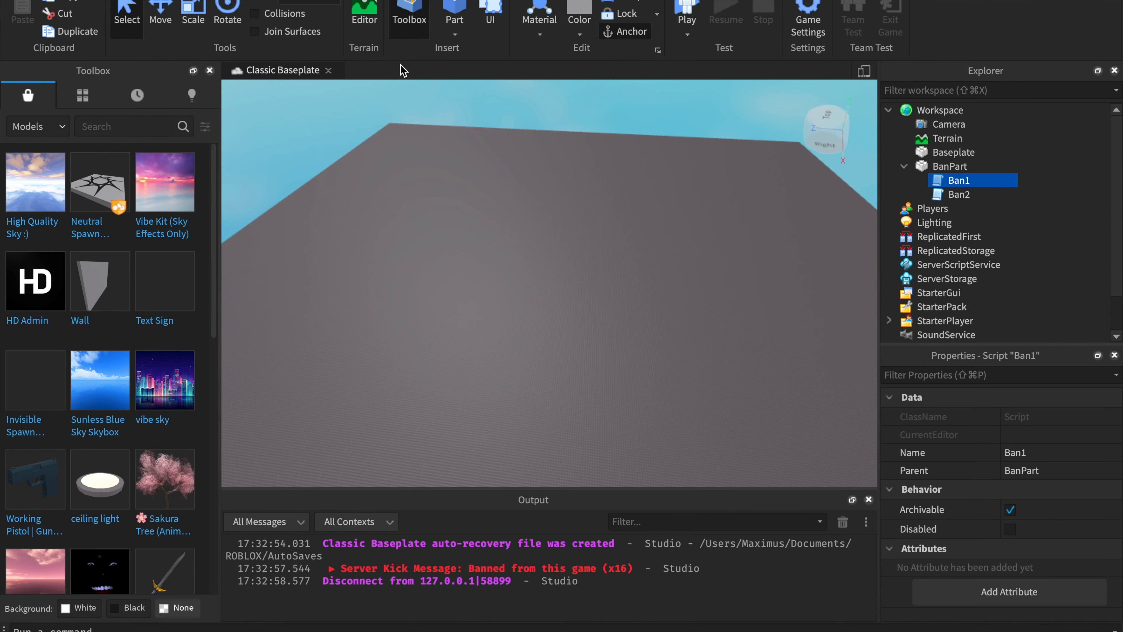
Step: Change Ban2's target username to "Player2" for local testing
double_click(958, 194)
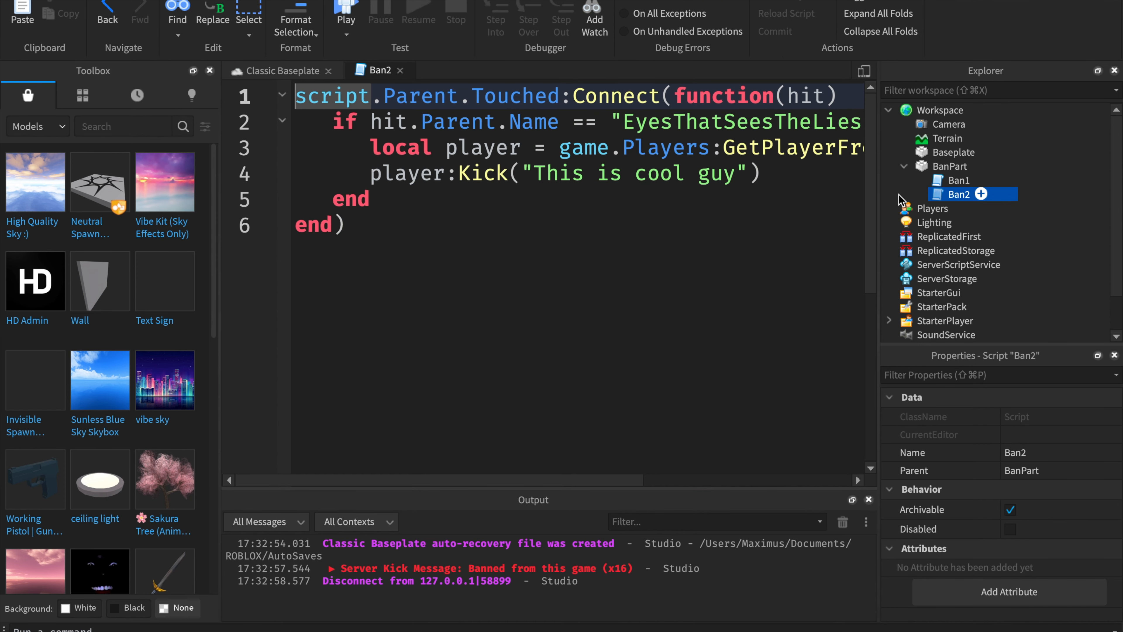
text(Pl")
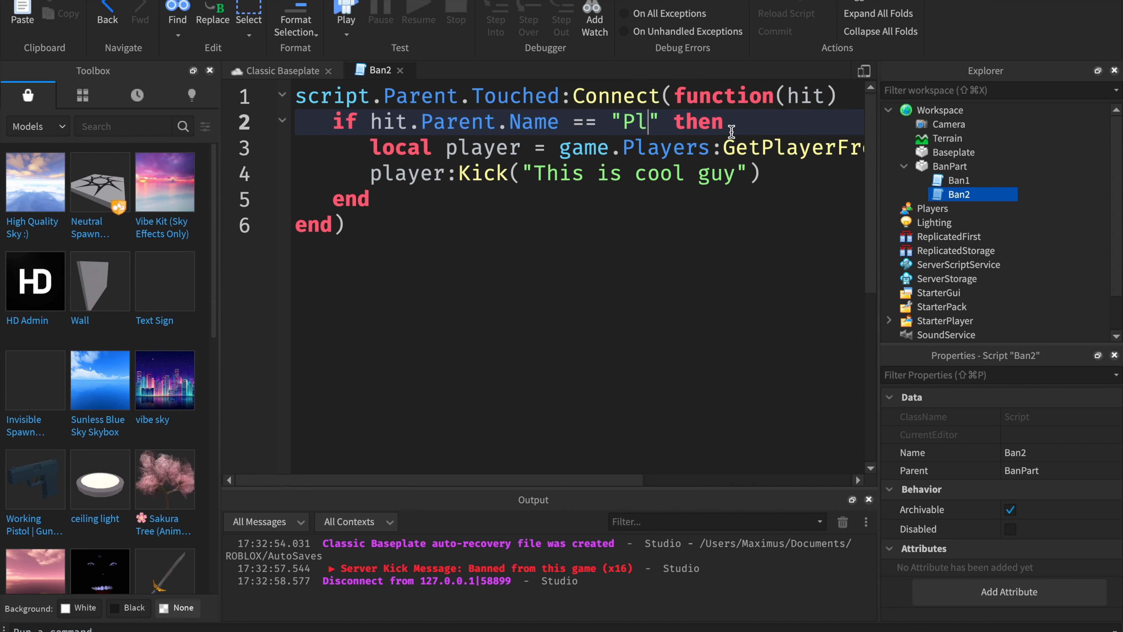
text(ayer2)
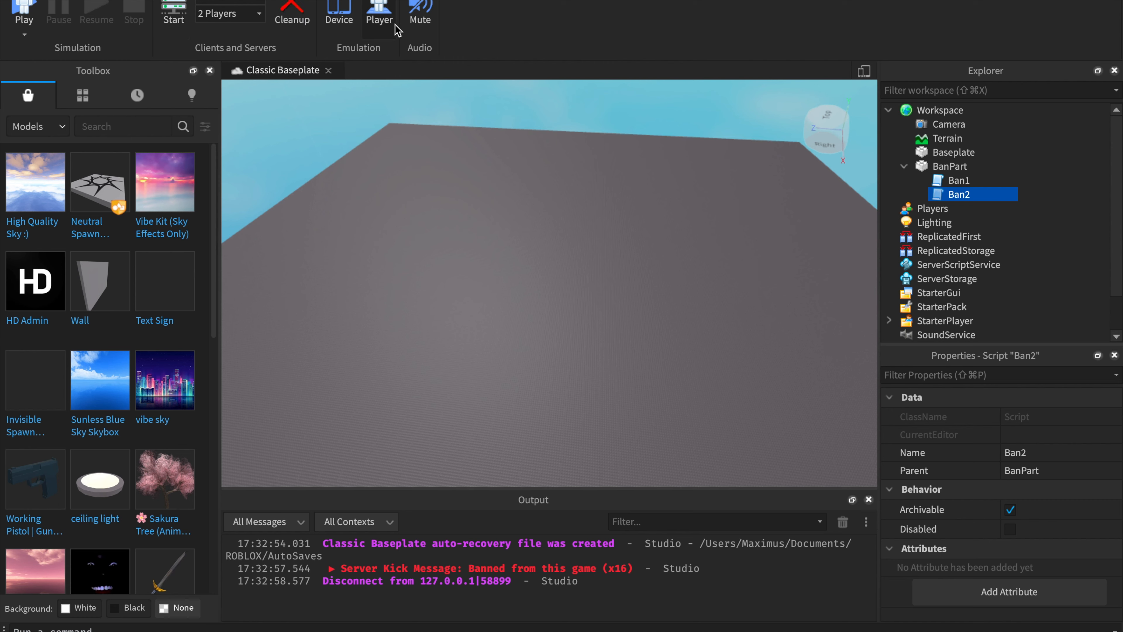
Step: Keep the local server test player count at 2 Players
click(229, 13)
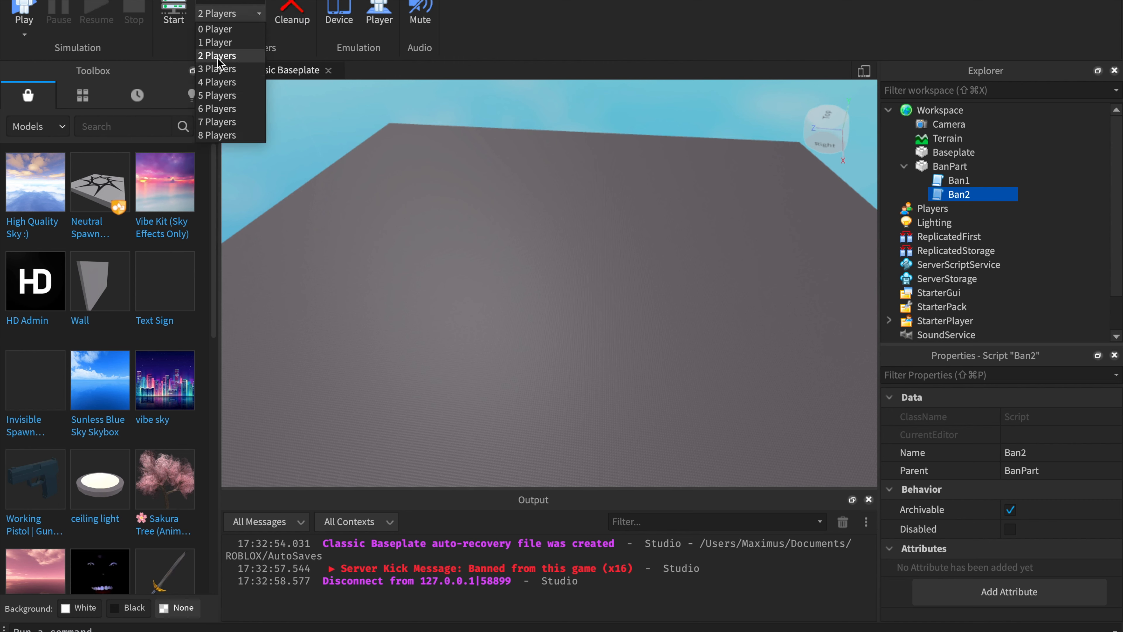
click(217, 55)
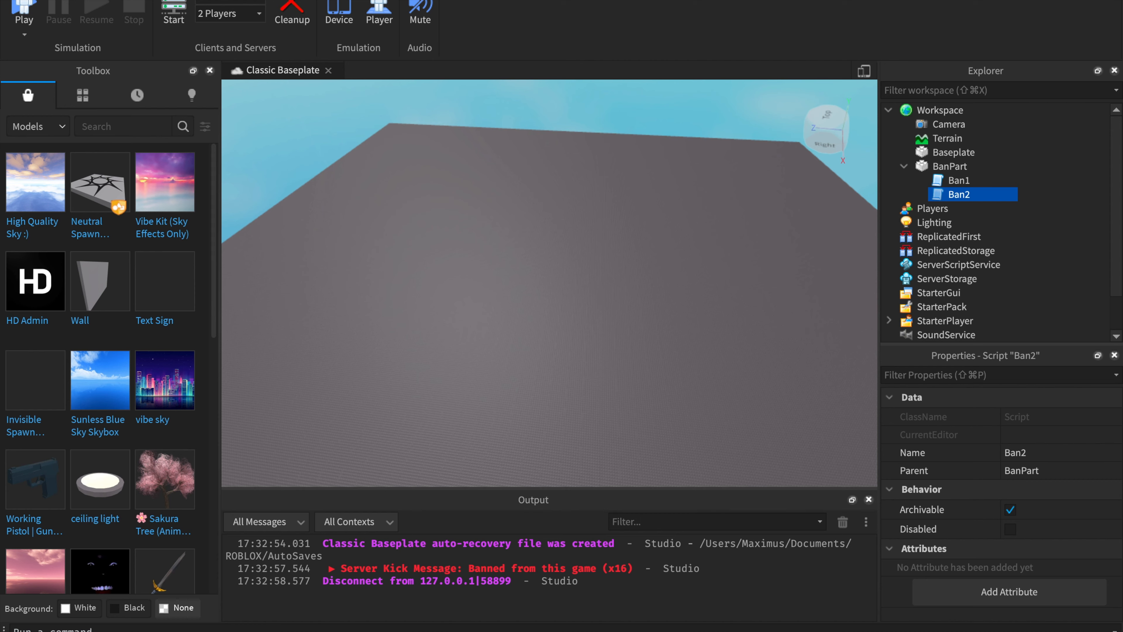
mouse_move(512, 35)
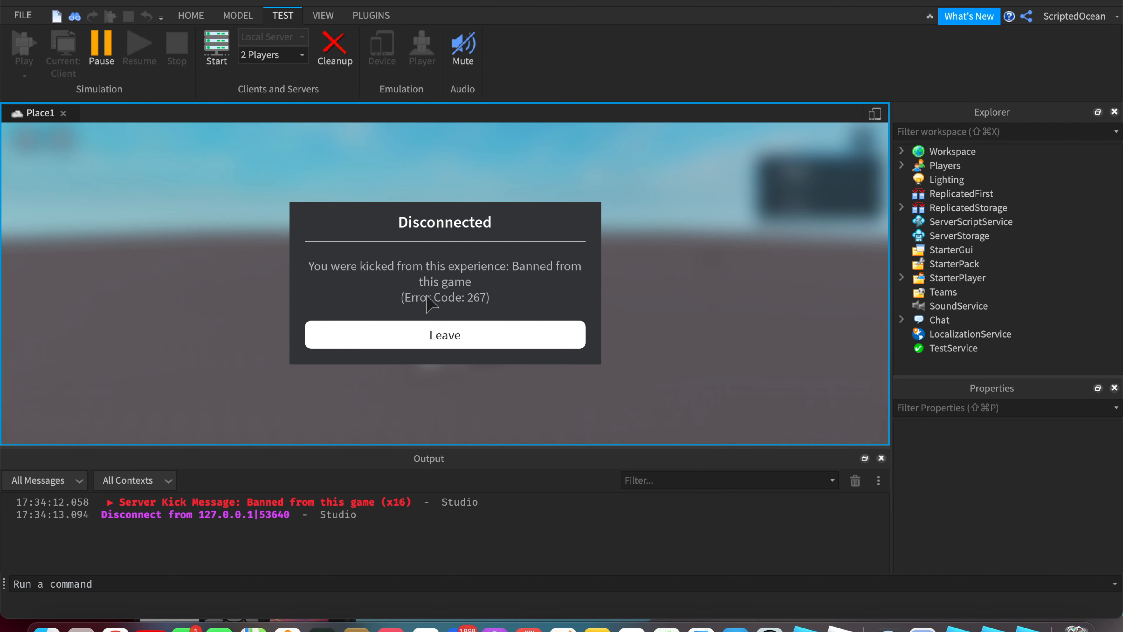
mouse_move(358, 130)
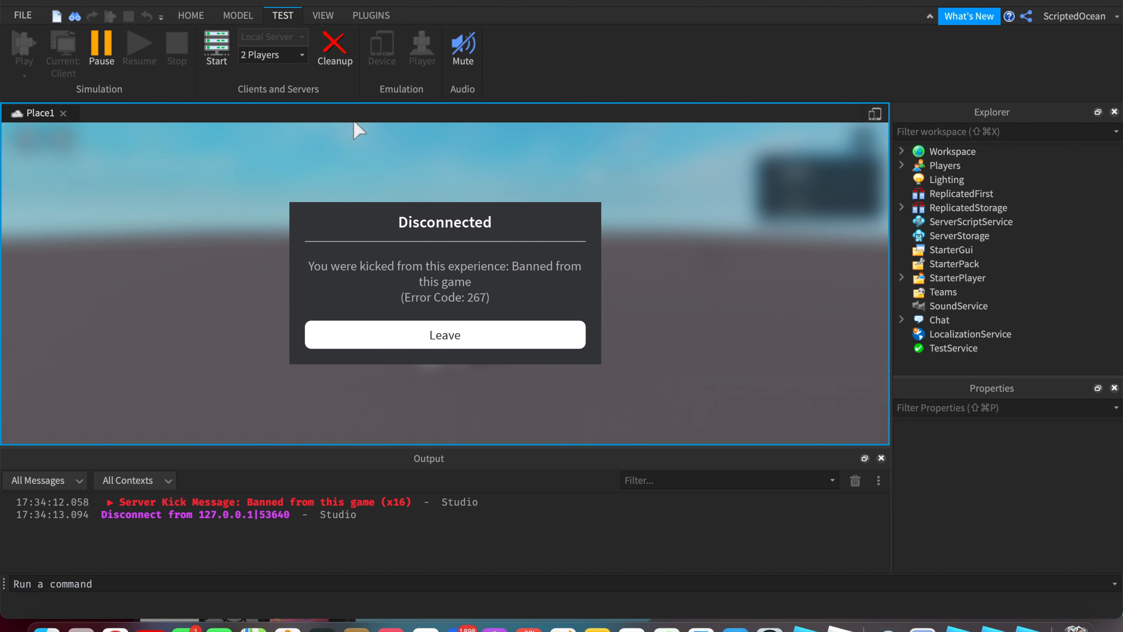
mouse_move(518, 357)
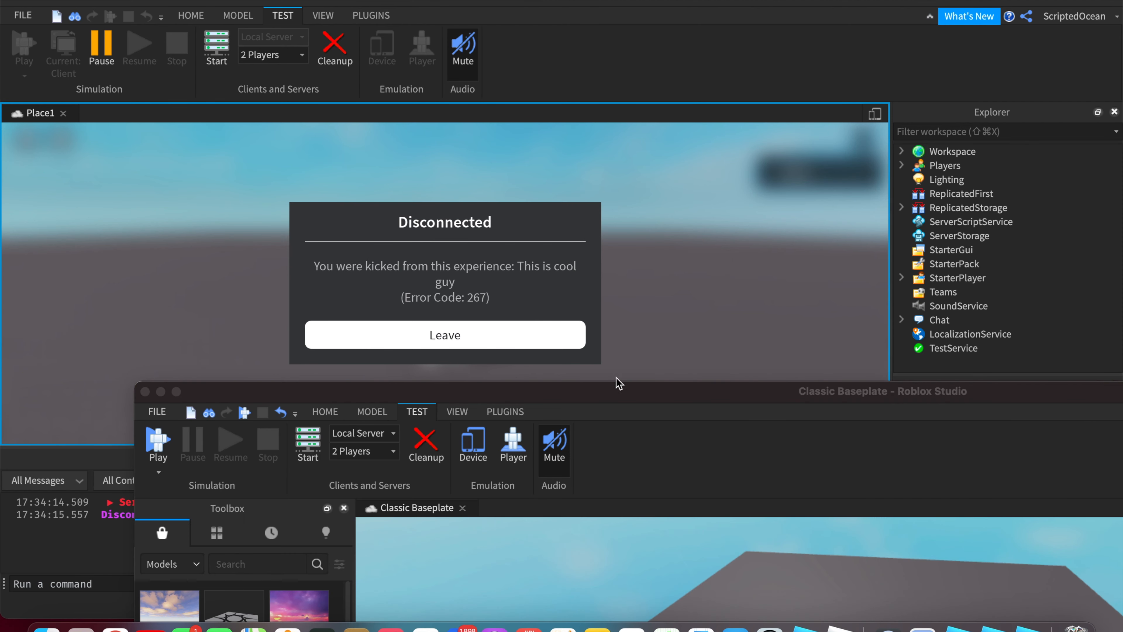
Step: Clean up the two-player test after the "This is cool guy" kick and return to the Home tools
click(444, 334)
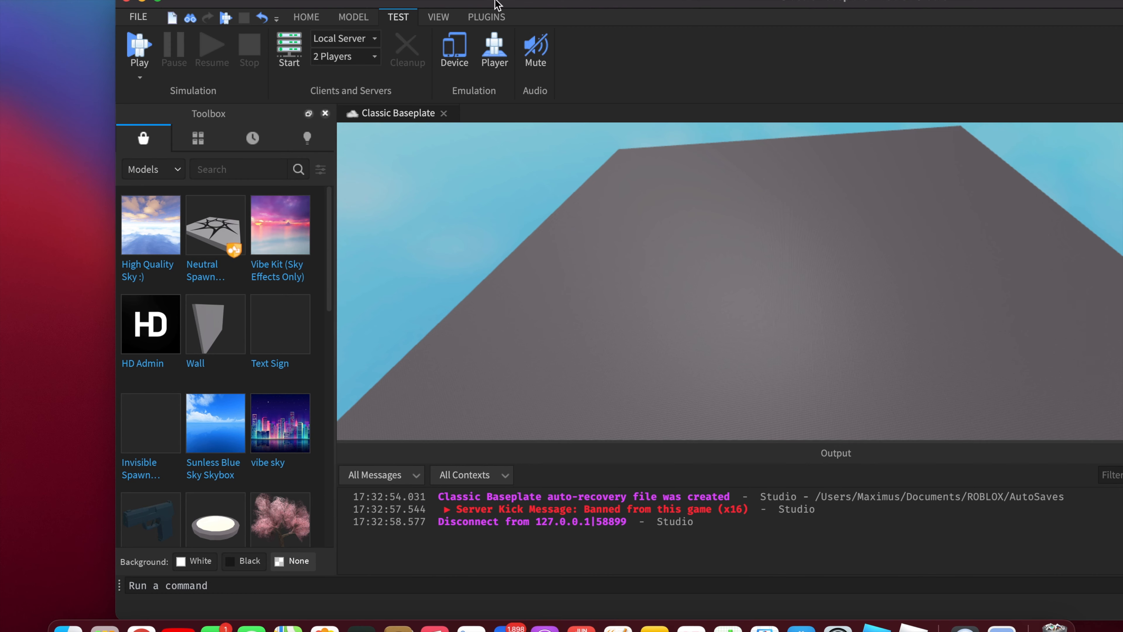
click(352, 17)
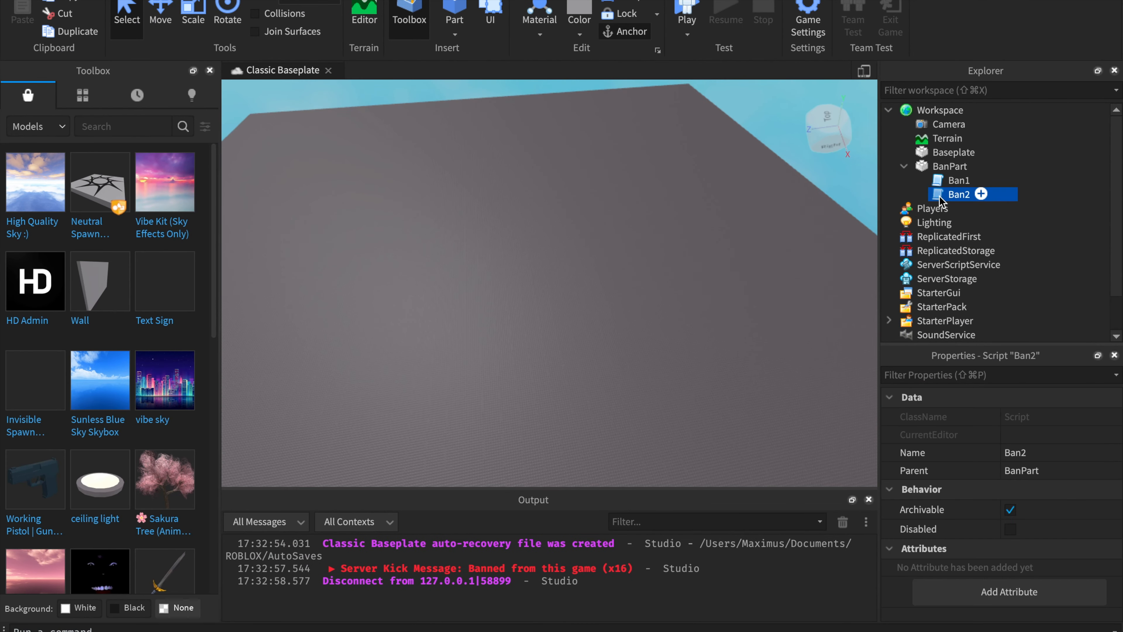
Step: Restore Ban2's target to EyesThatSeesTheLies and Ban1's target to ScriptedOcean
double_click(958, 194)
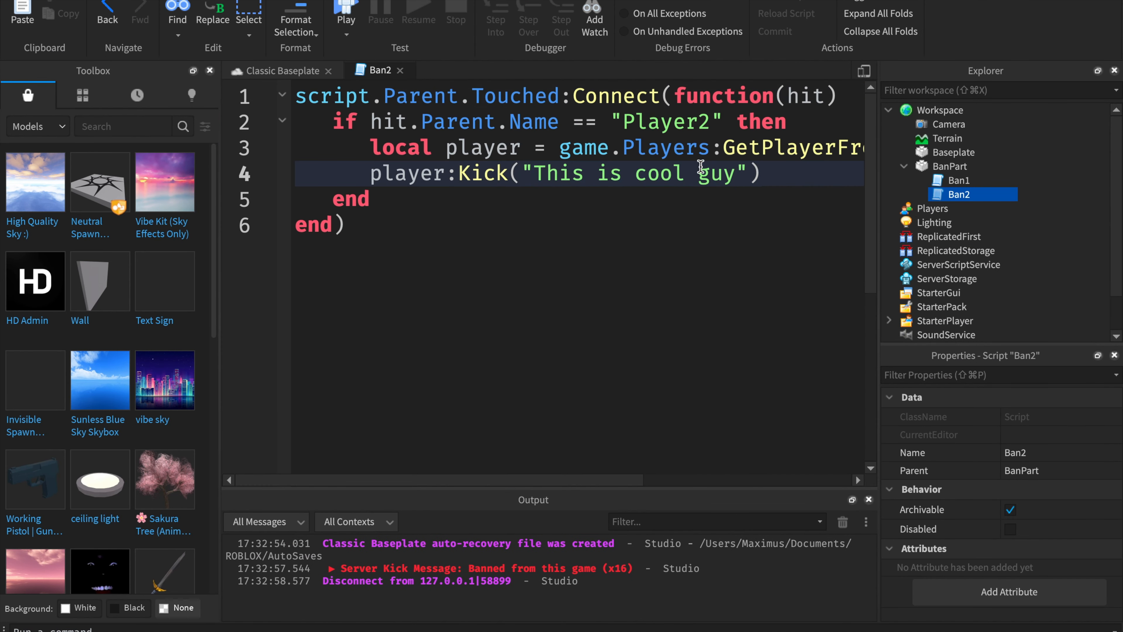
mouse_move(500, 96)
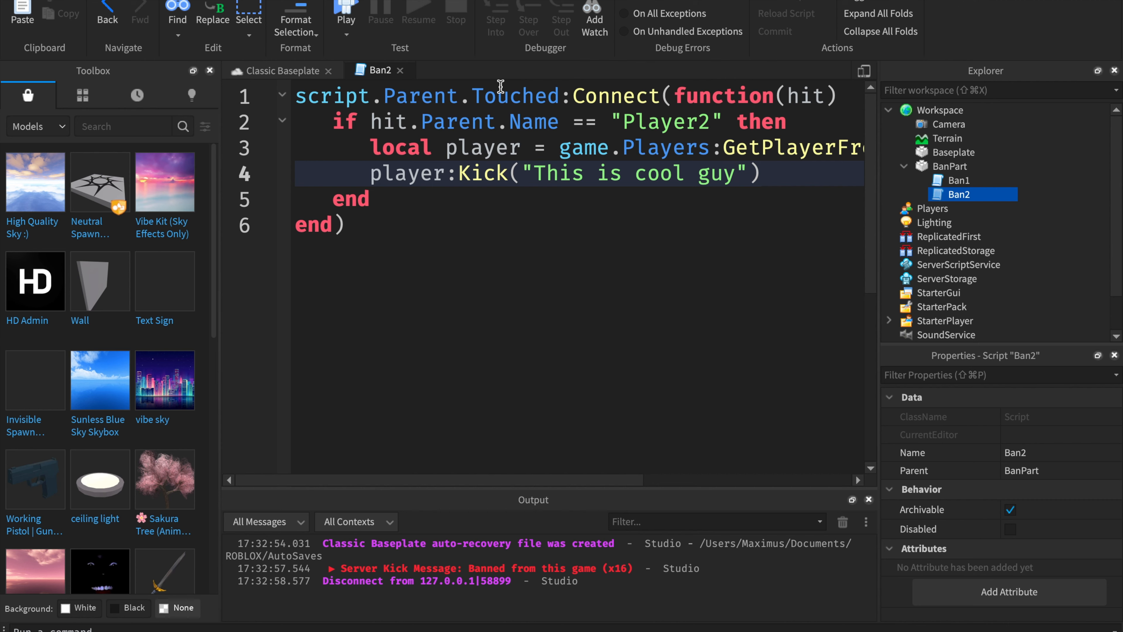
mouse_move(682, 141)
text(EyesThatSees)
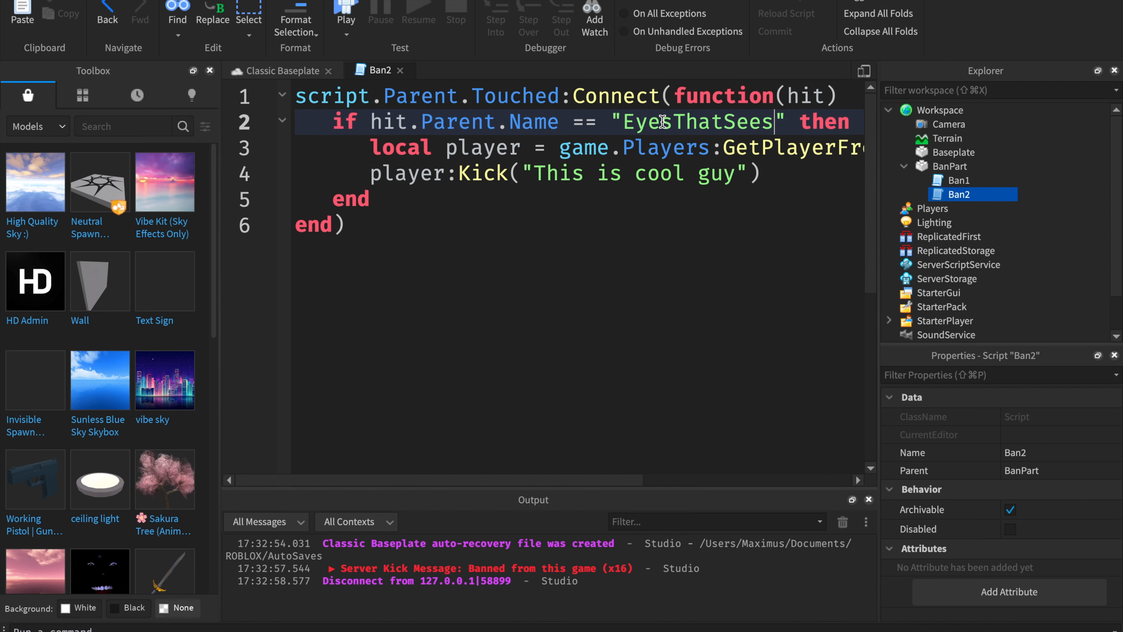
text(TheLies)
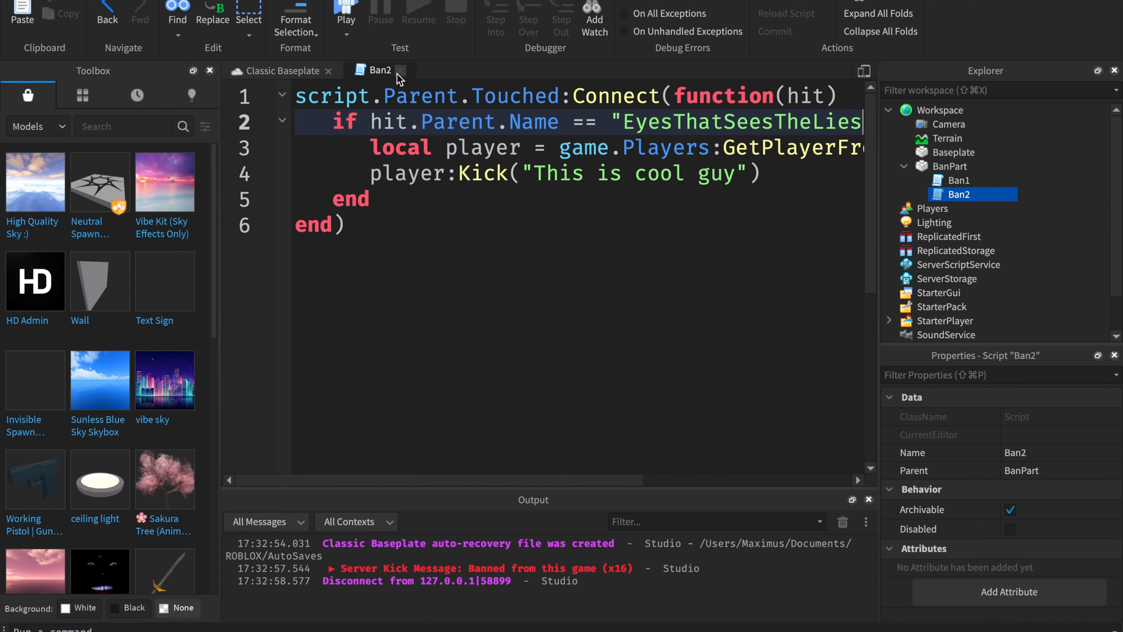
click(957, 180)
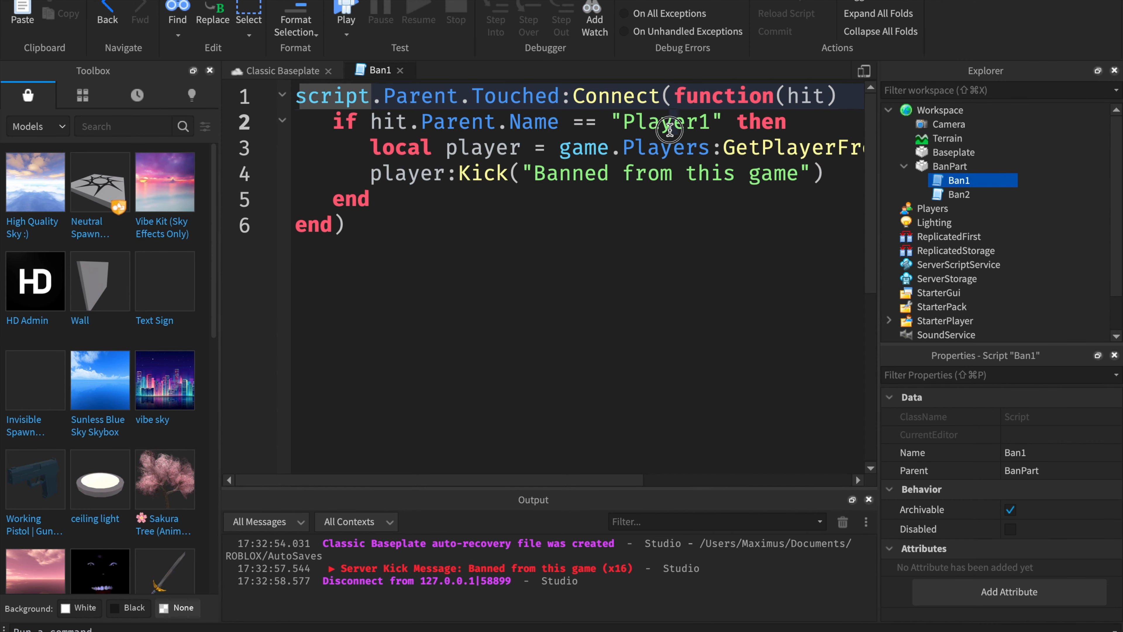
text(Scr)
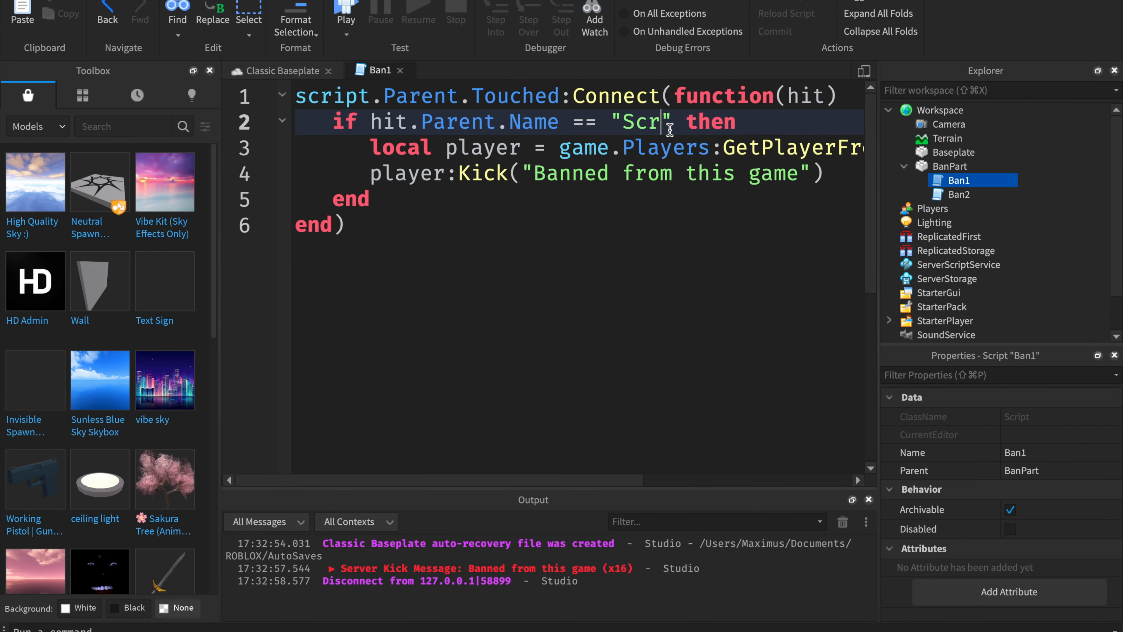
text(iptedOcean)
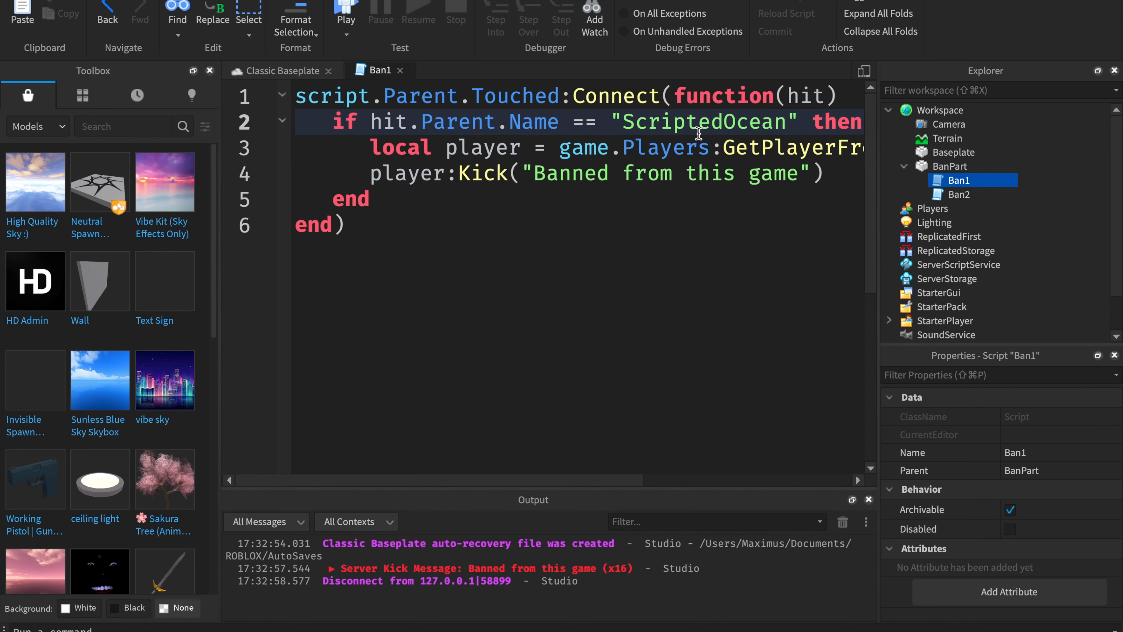